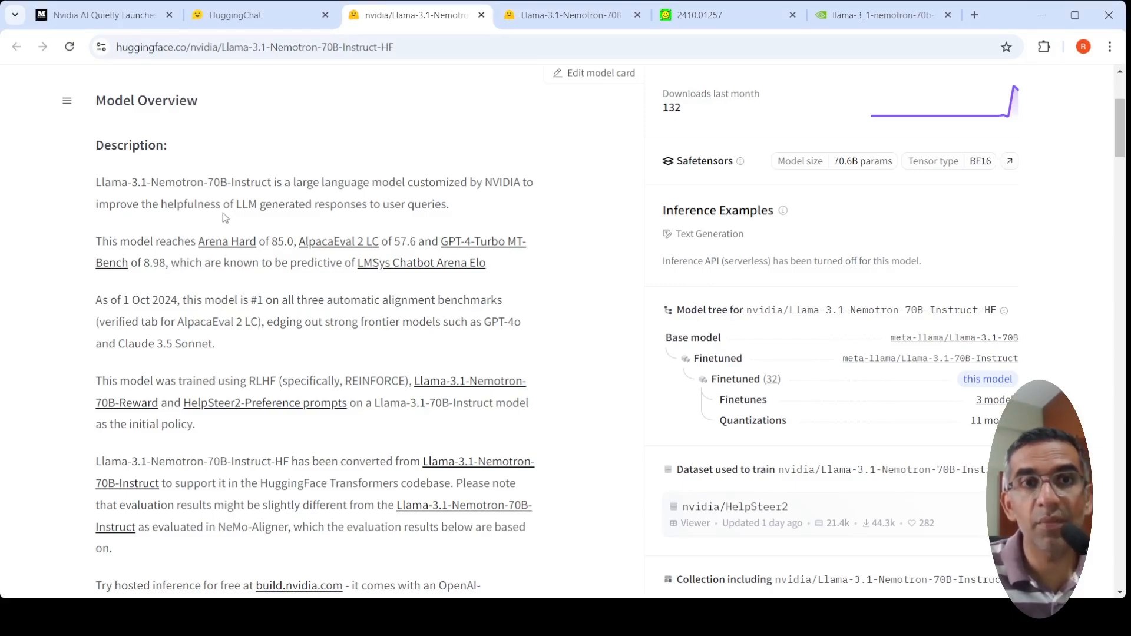
pyautogui.moveTo(164, 200)
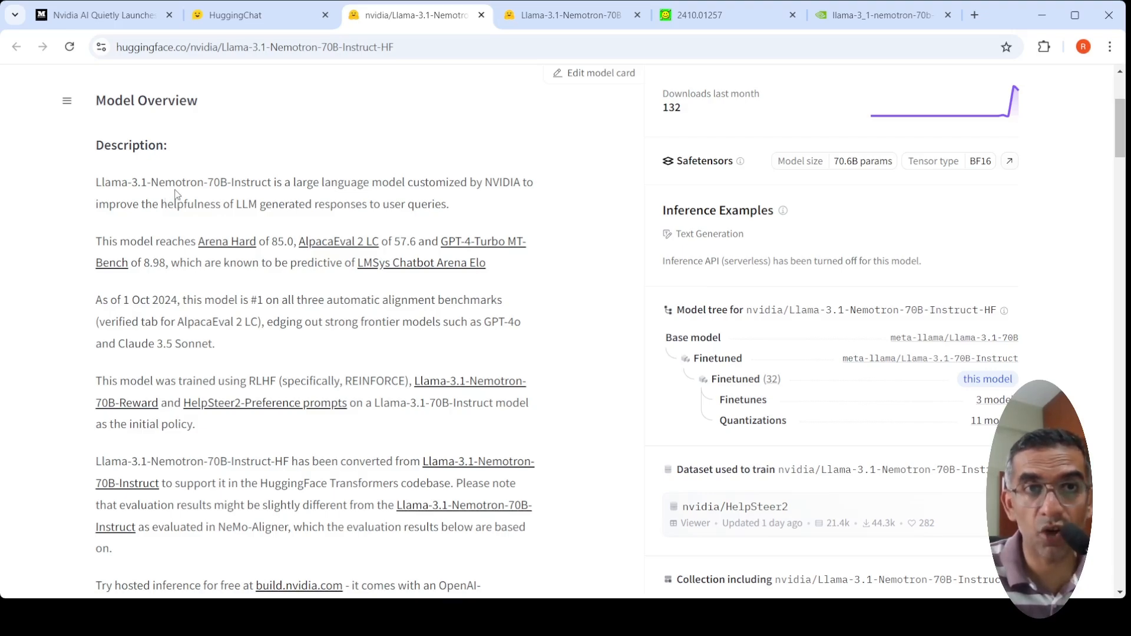
pyautogui.moveTo(252, 186)
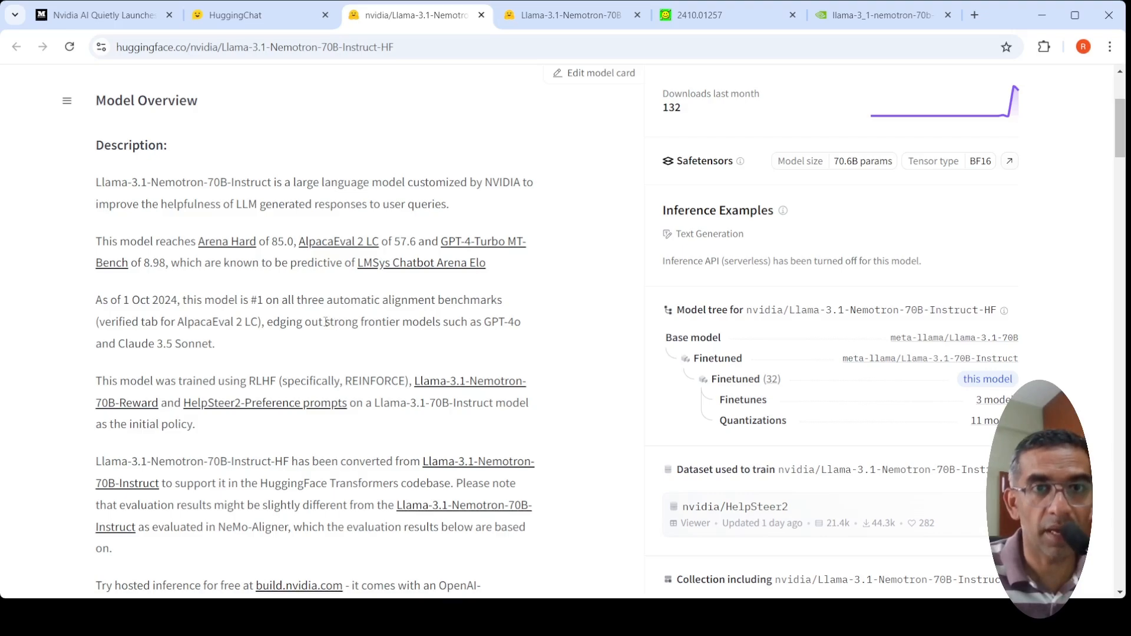
pyautogui.moveTo(184, 359)
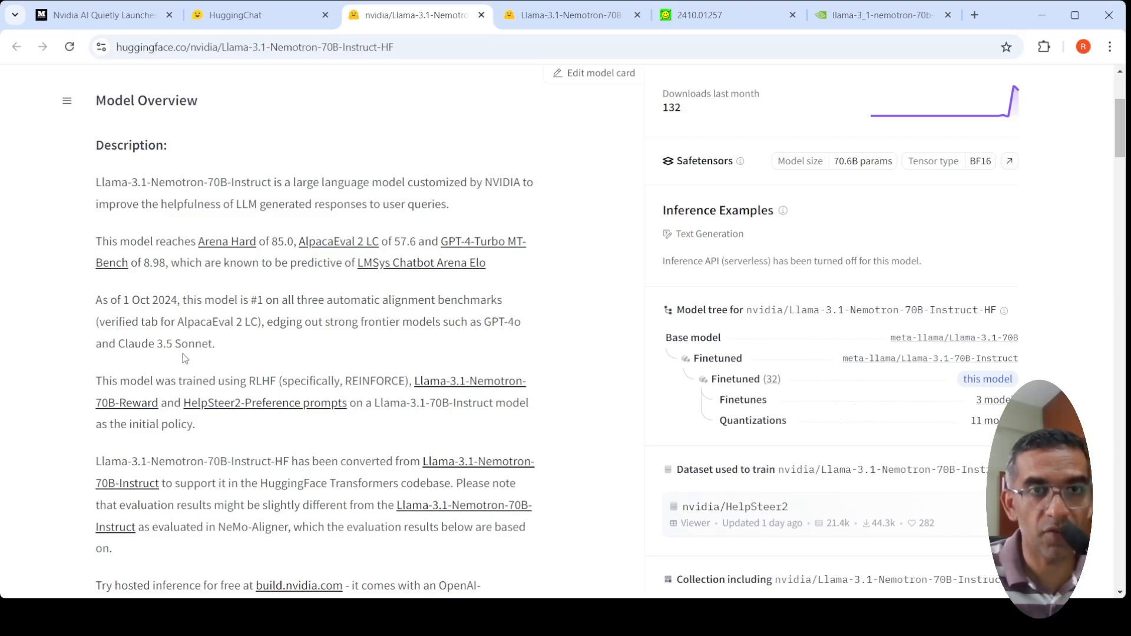
pyautogui.moveTo(265, 292)
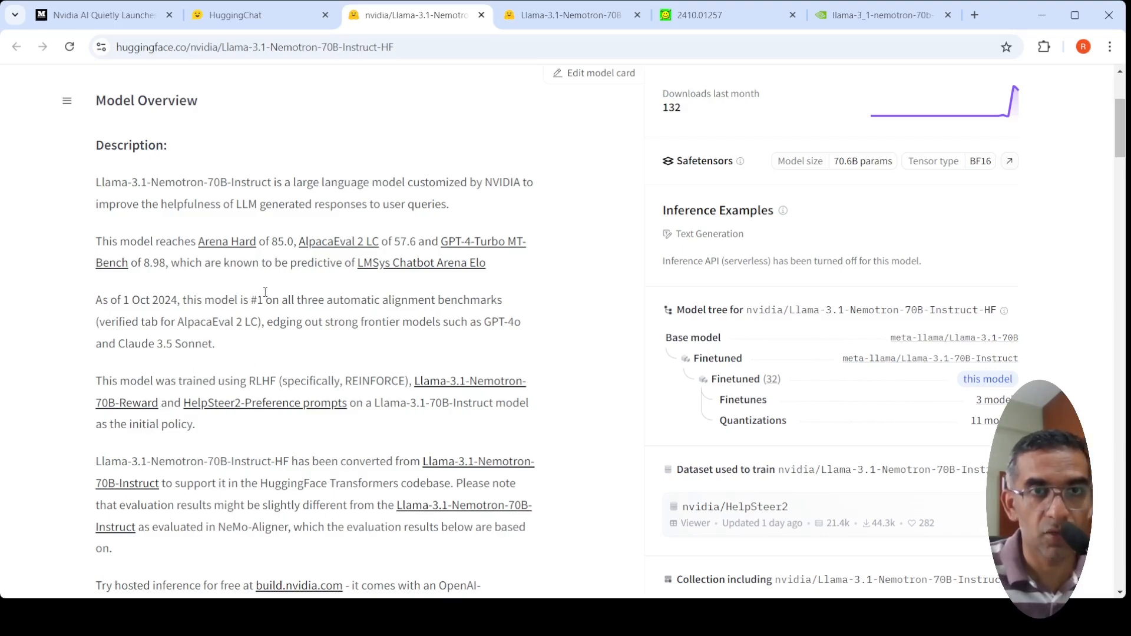
pyautogui.moveTo(313, 315)
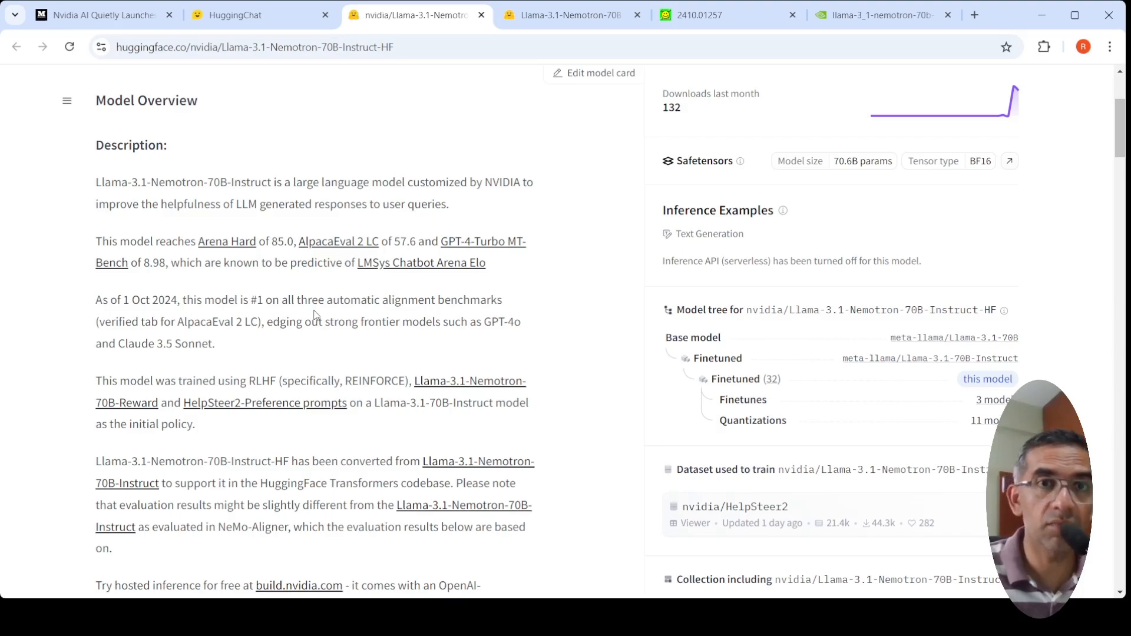
pyautogui.moveTo(392, 320)
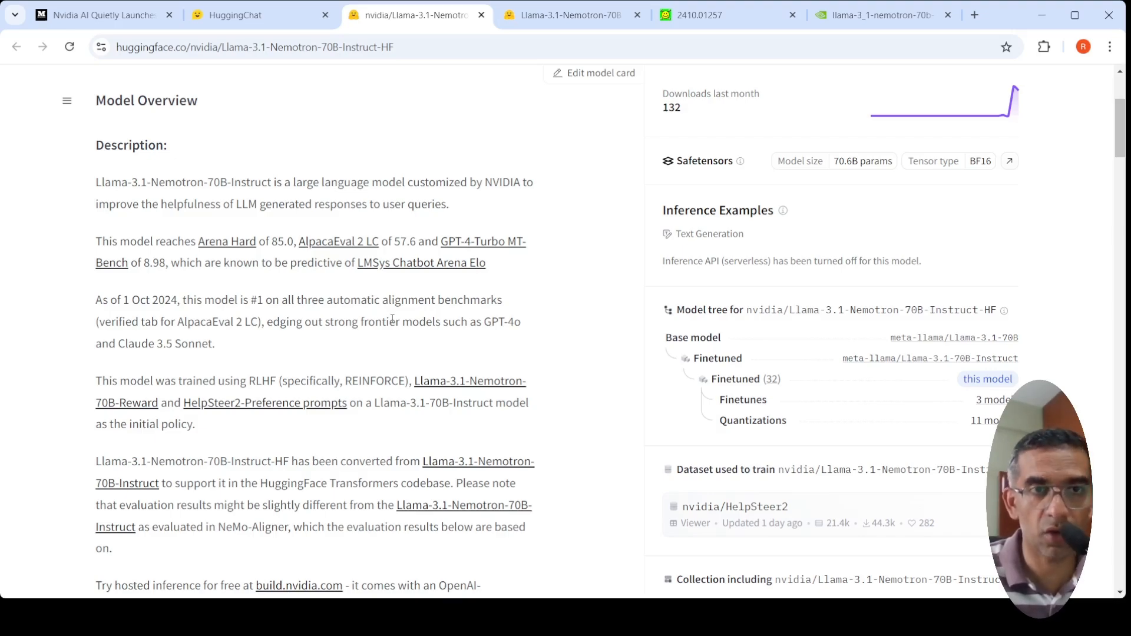
pyautogui.moveTo(431, 391)
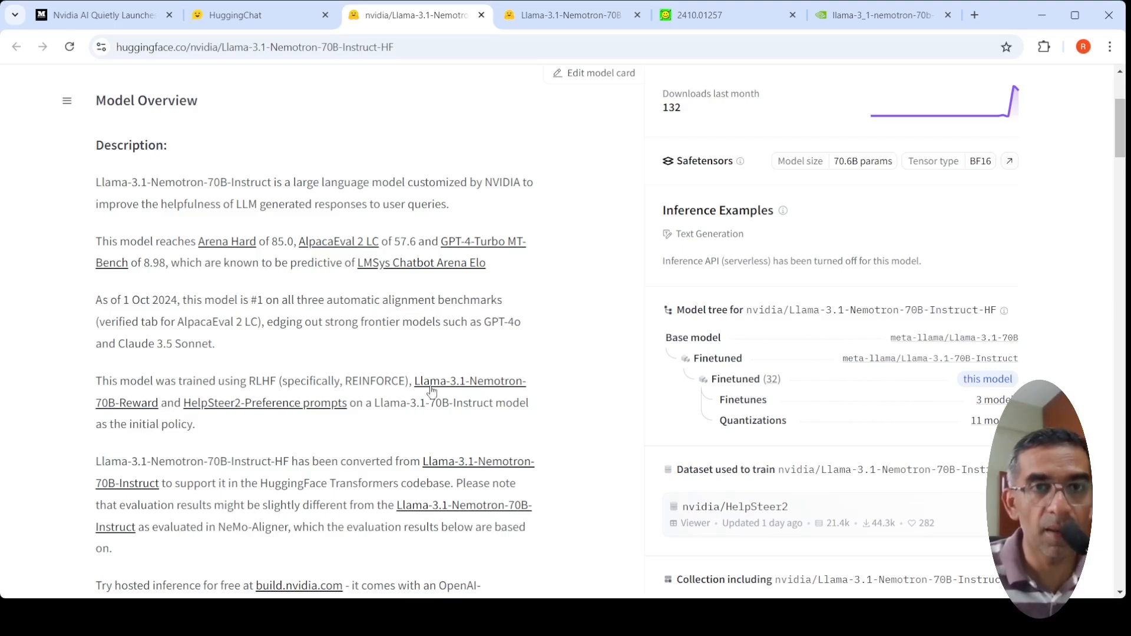
pyautogui.moveTo(494, 363)
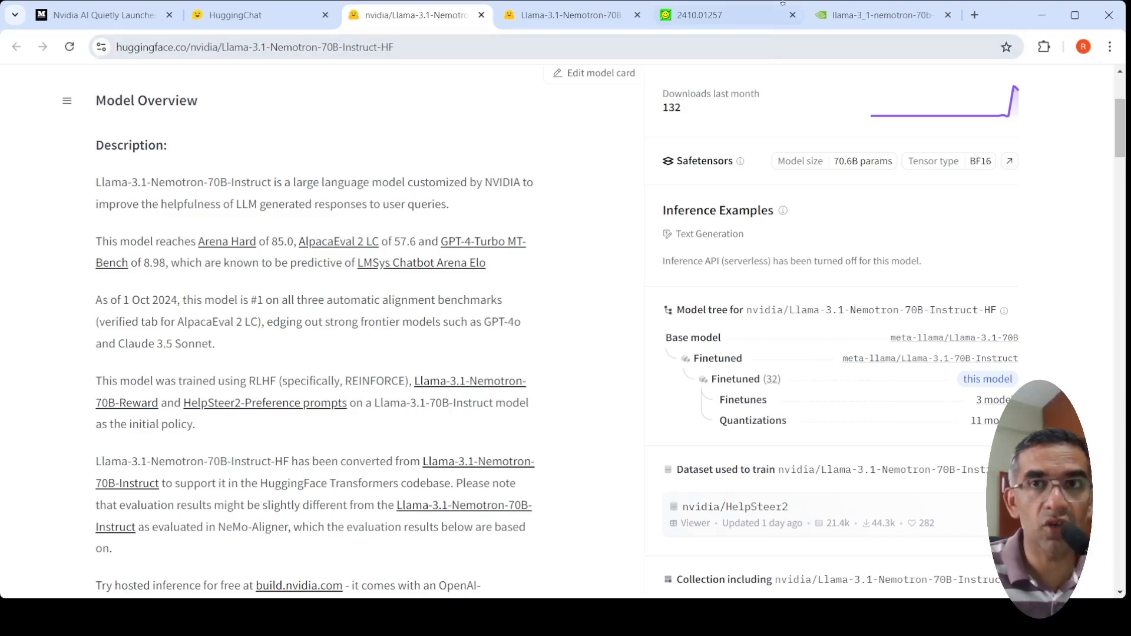
# - Switch to the build.nvidia.com tab and scroll to the Preview chat and Python example code
pyautogui.click(877, 15)
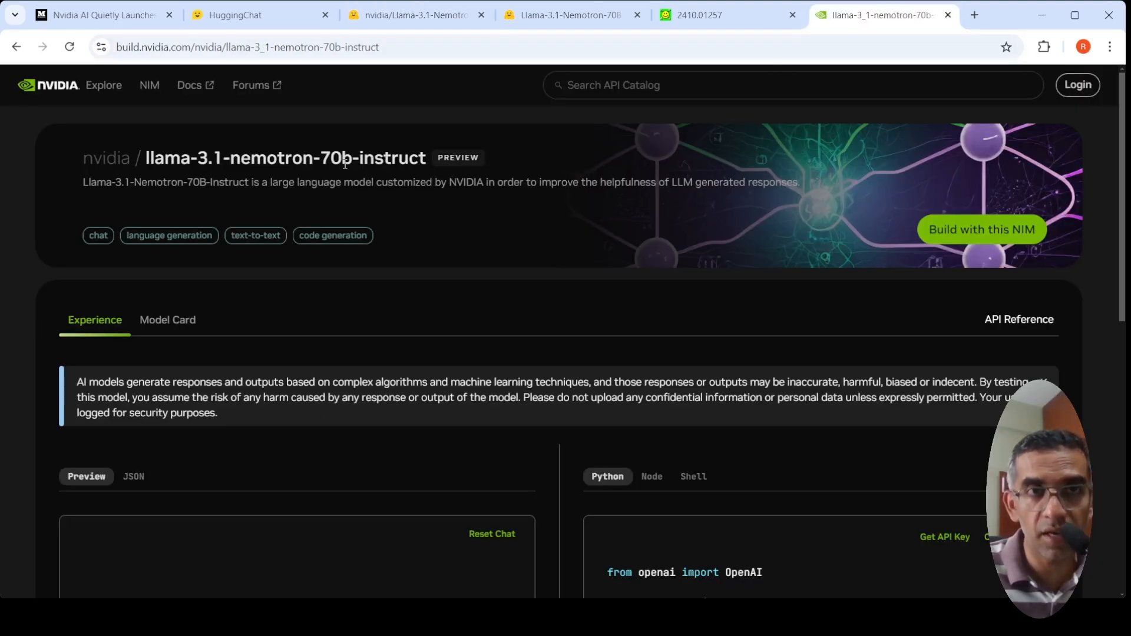
pyautogui.moveTo(698, 355)
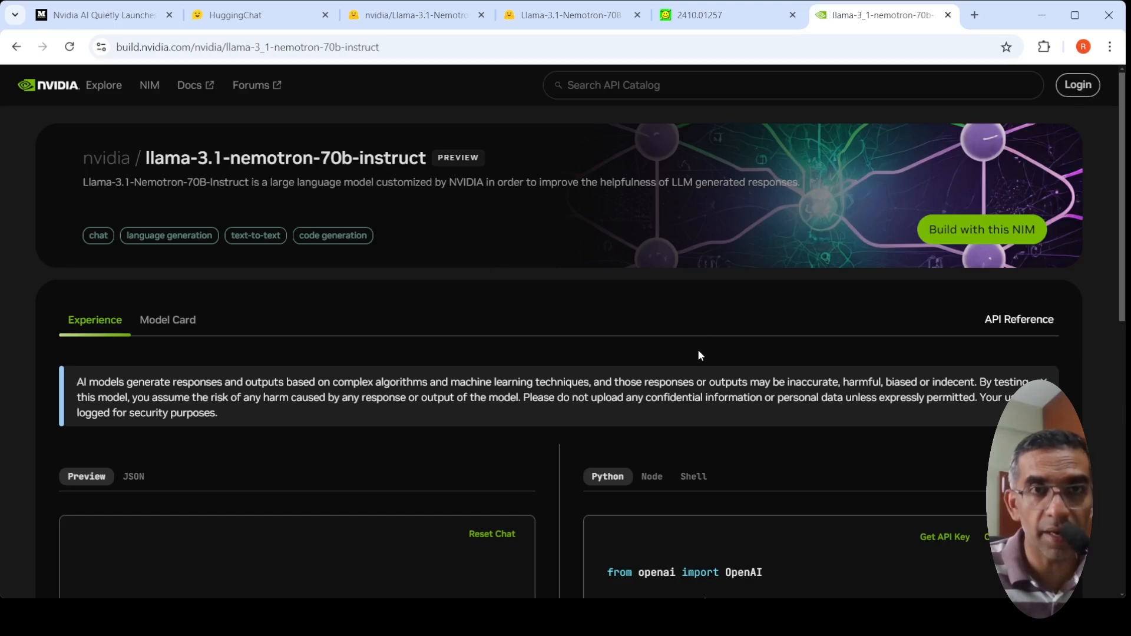
pyautogui.scroll(-3)
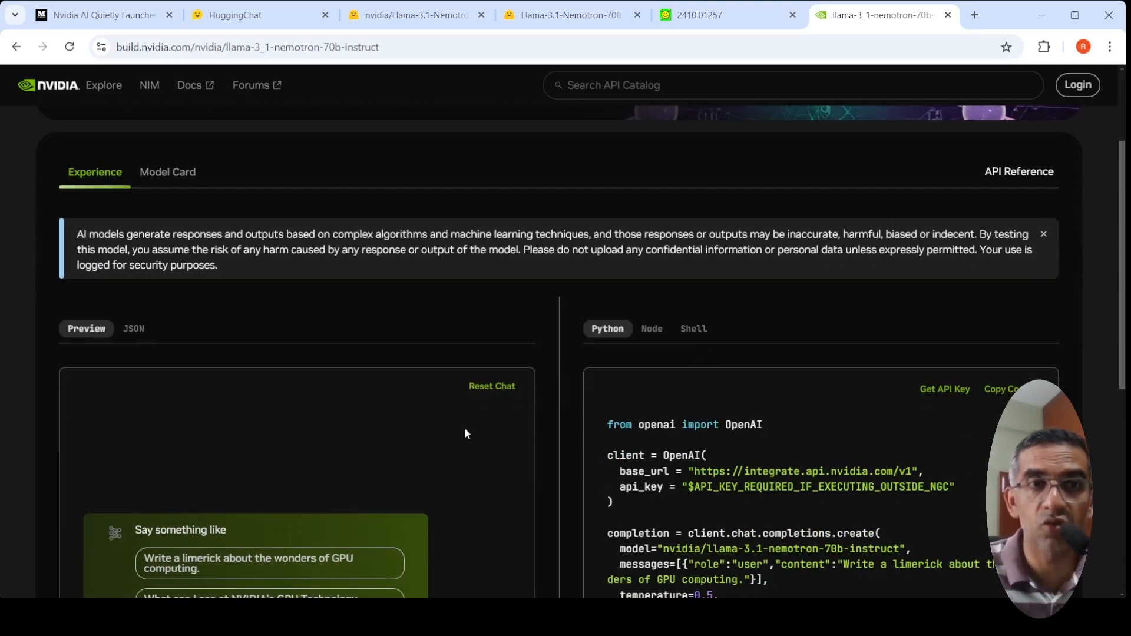
pyautogui.moveTo(765, 377)
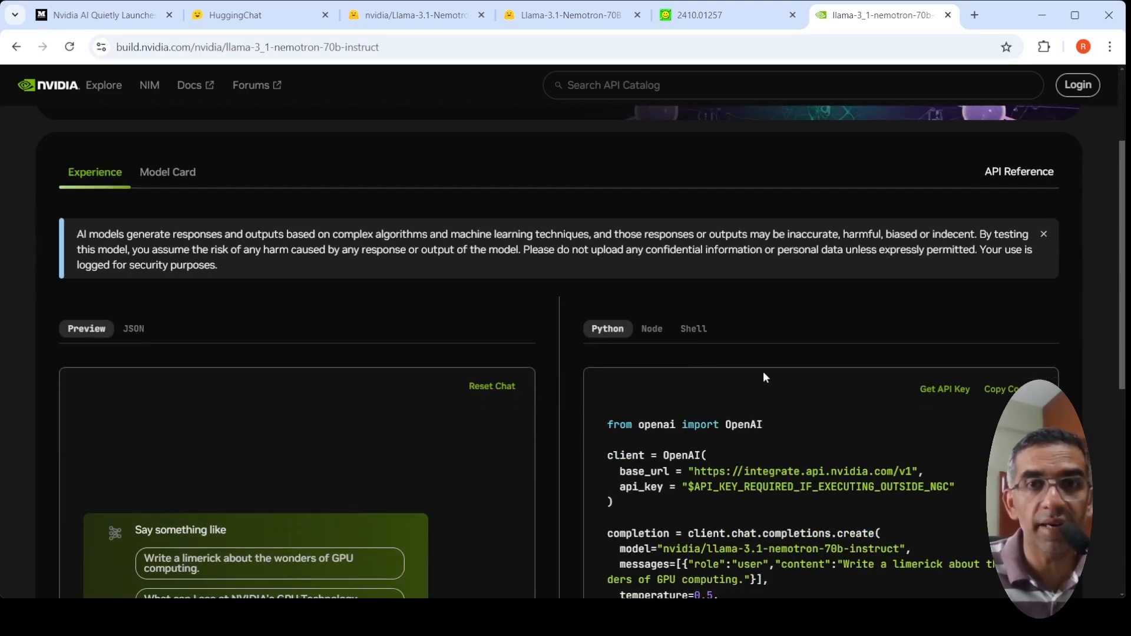
pyautogui.moveTo(743, 439)
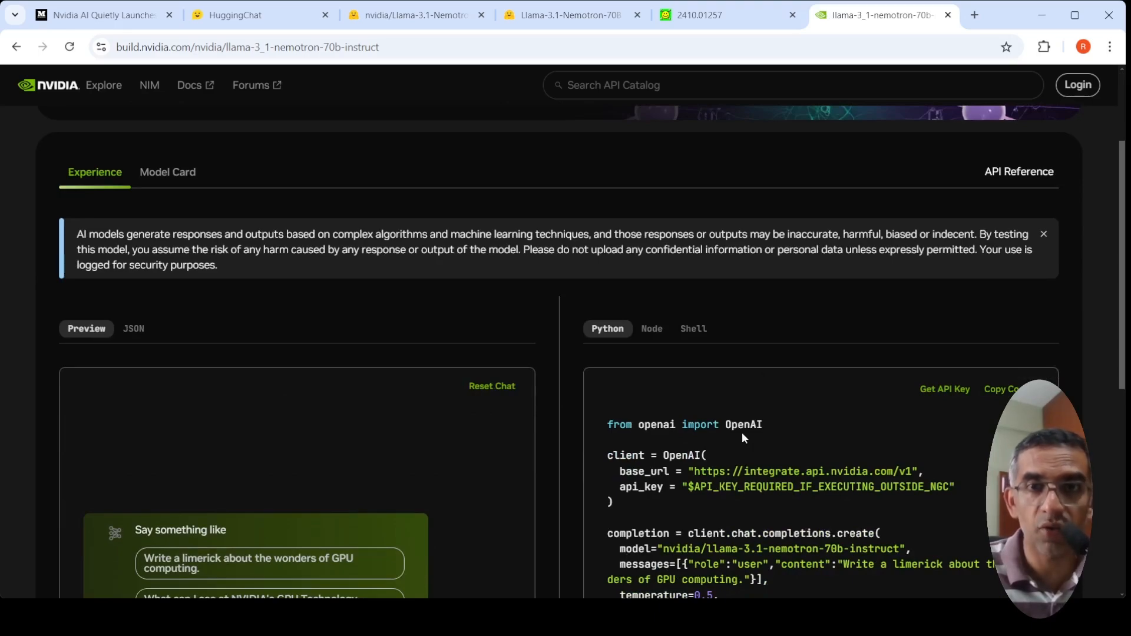
pyautogui.scroll(-3)
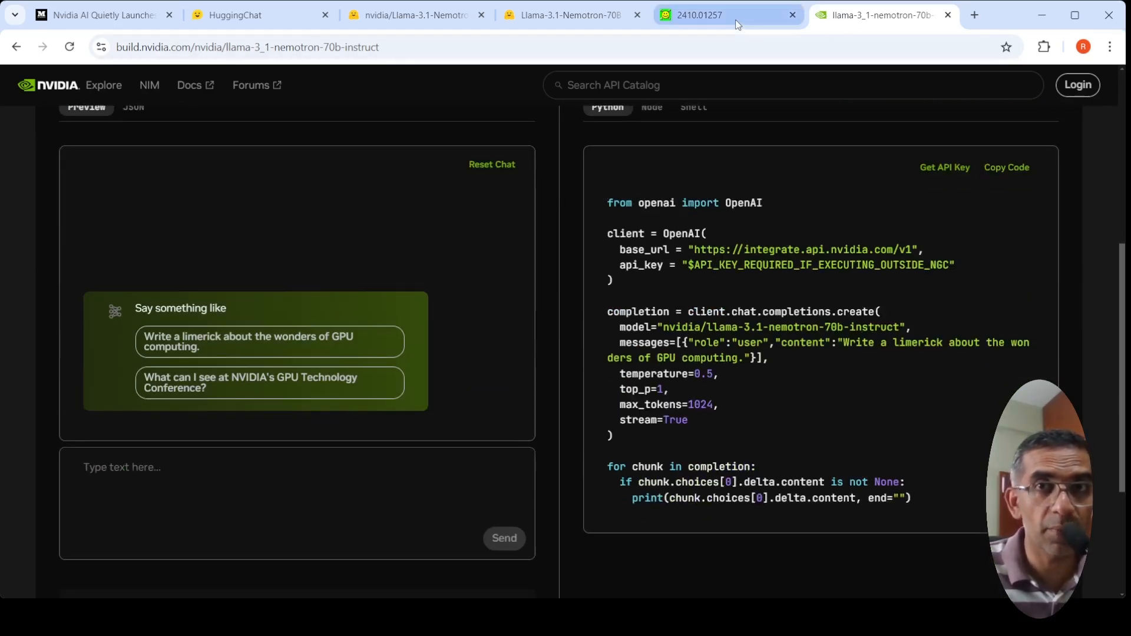
# - Switch to the arXiv 2410.01257 paper and locate the strawberry case-study table
pyautogui.click(725, 14)
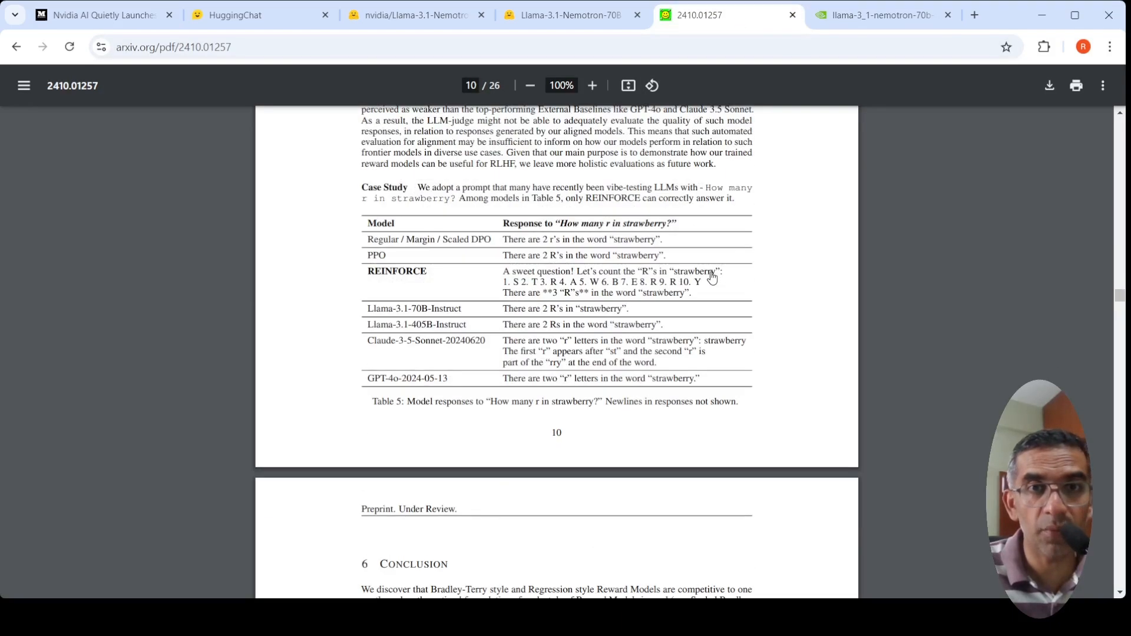
pyautogui.scroll(-3)
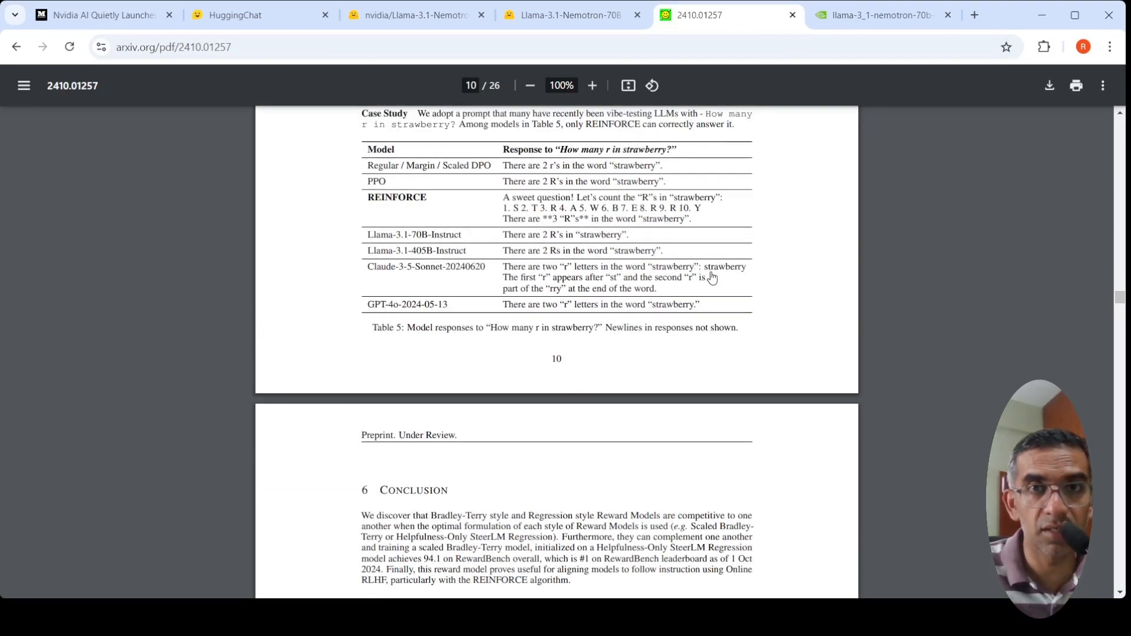
pyautogui.scroll(3)
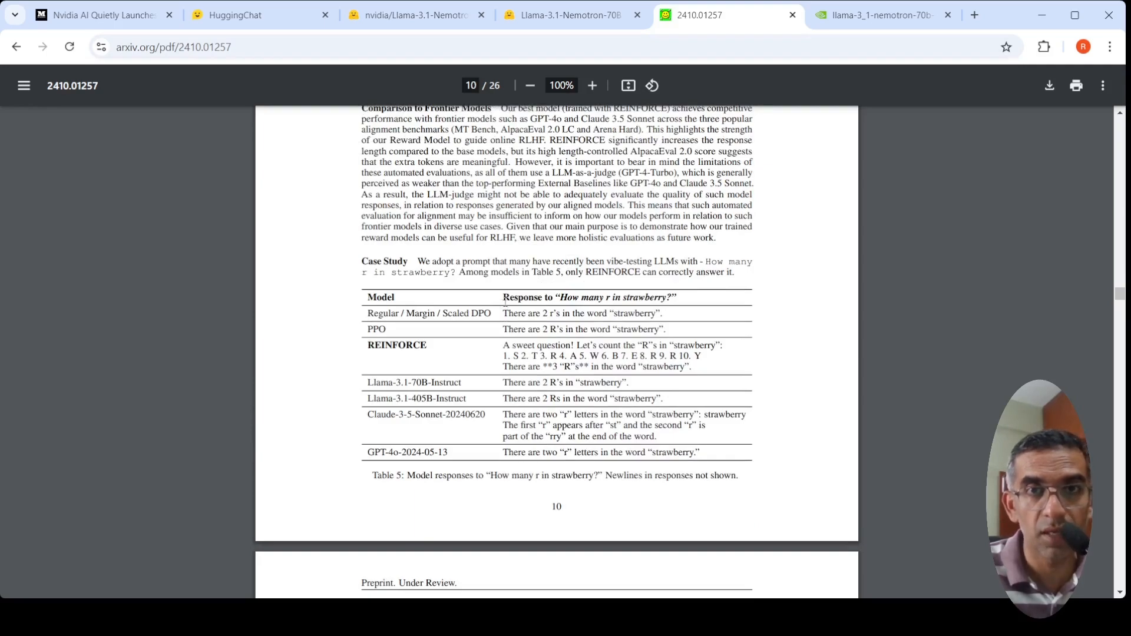
pyautogui.moveTo(417, 291)
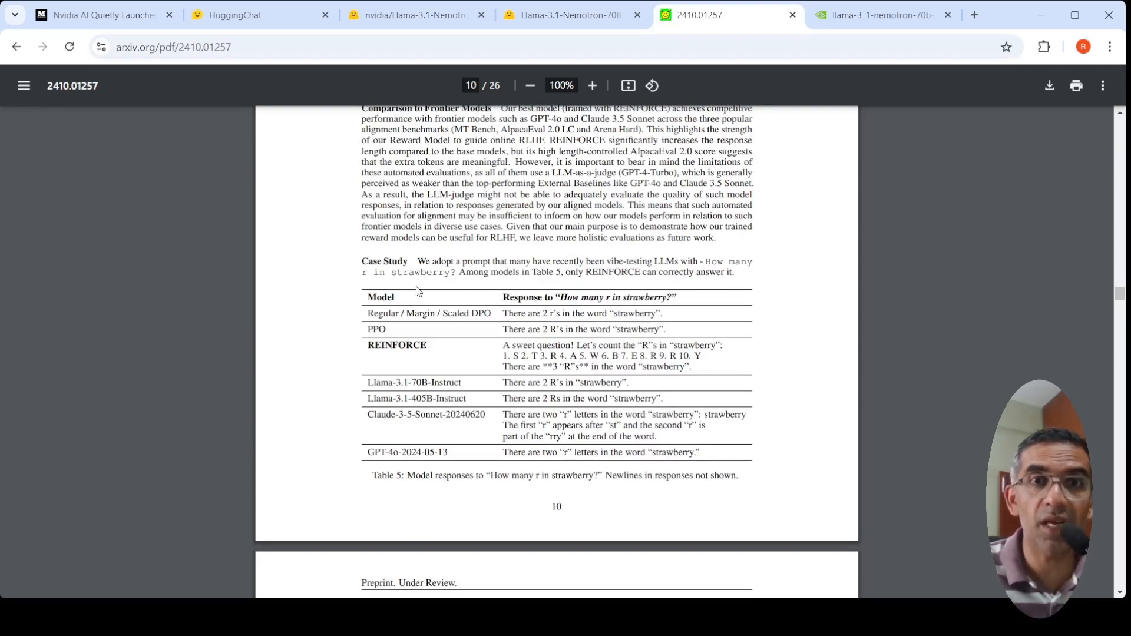
pyautogui.moveTo(419, 271)
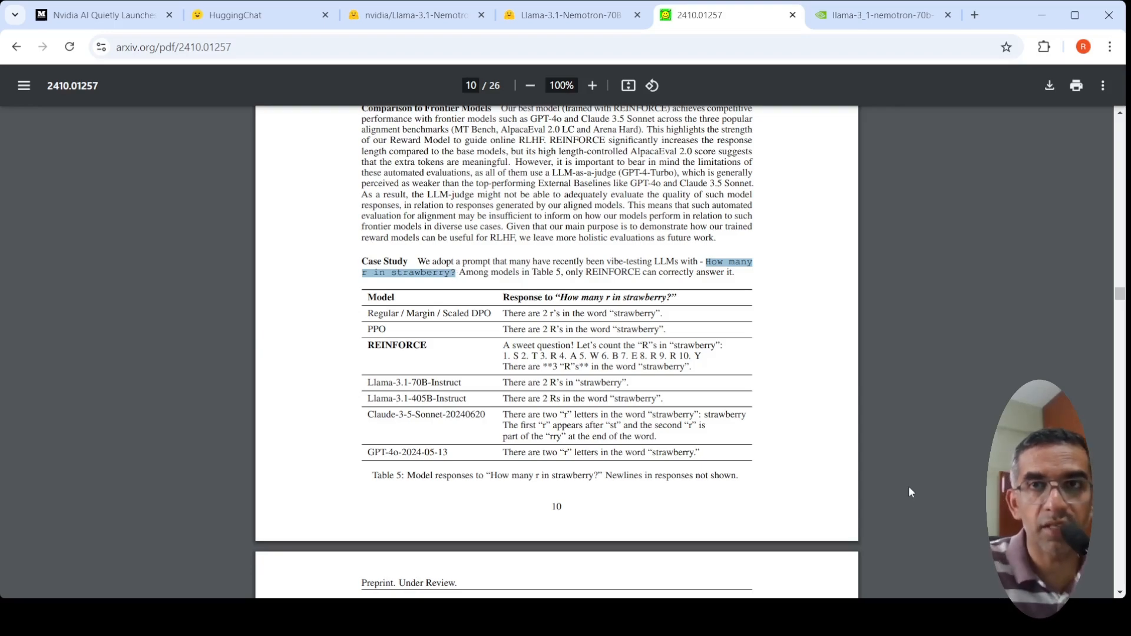
# - Send the 'How many r in strawberry?' prompt in the NVIDIA chat preview and get the reply of 2
pyautogui.click(873, 14)
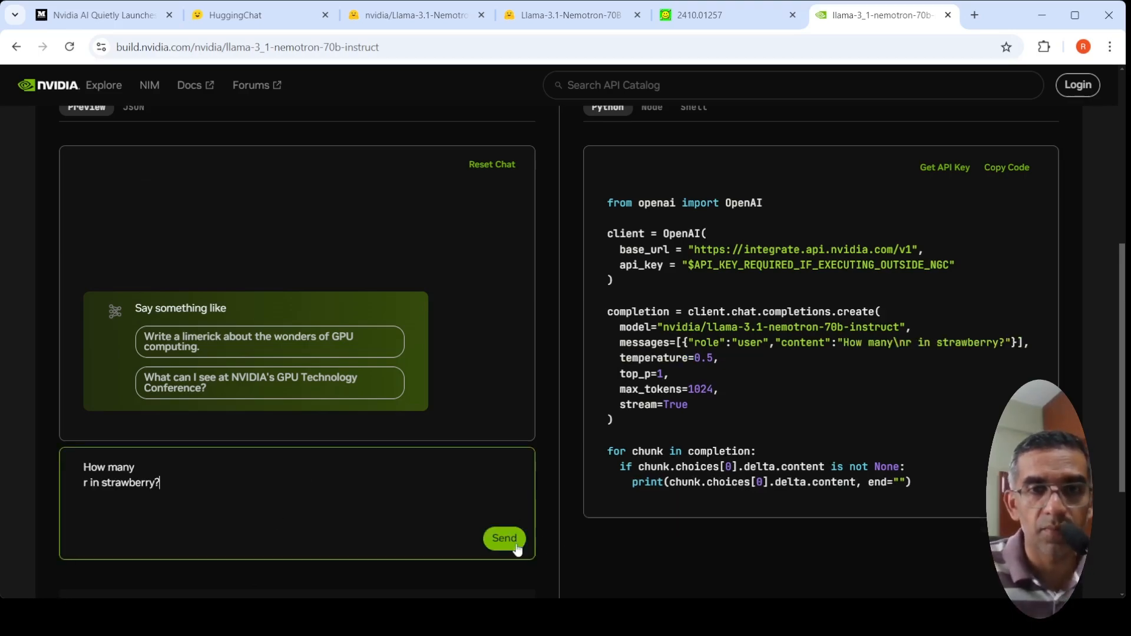
pyautogui.moveTo(421, 447)
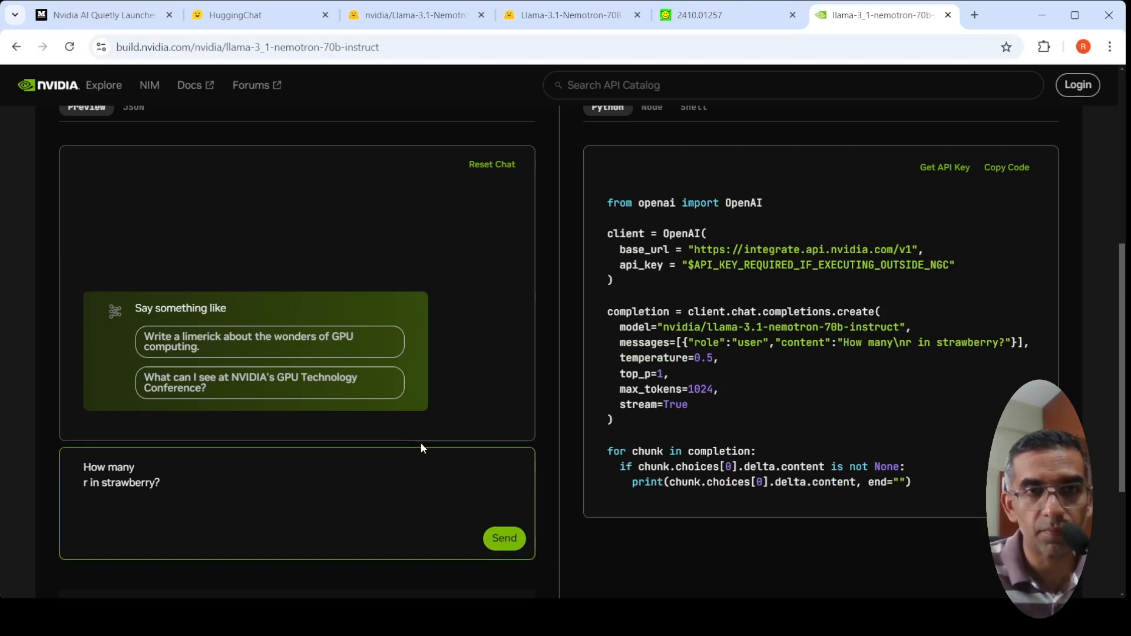
pyautogui.click(503, 538)
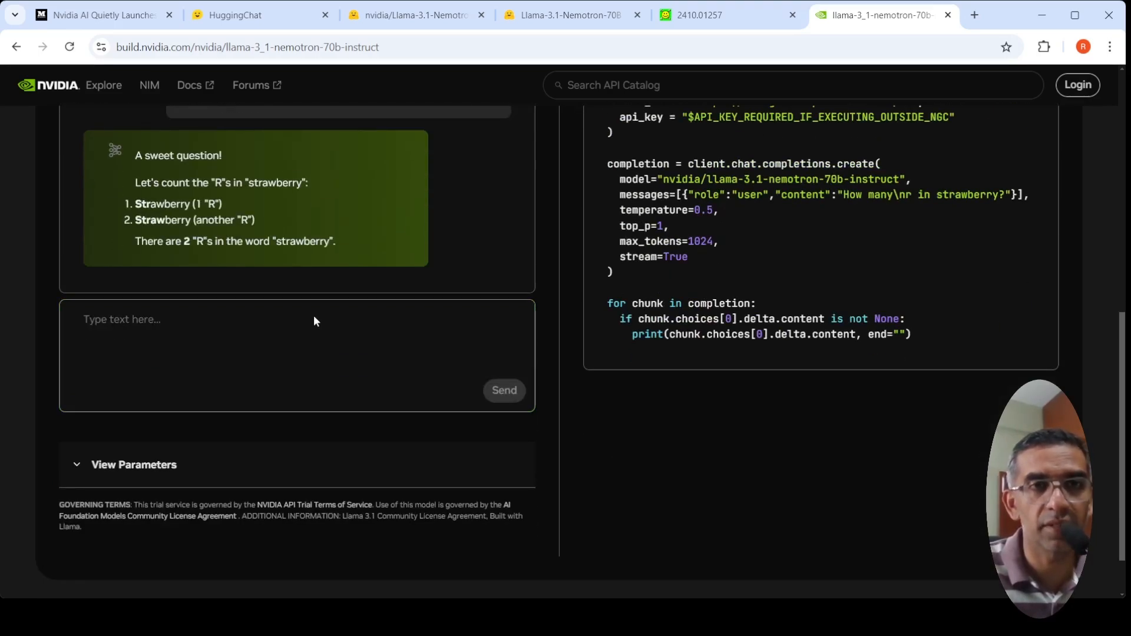
pyautogui.moveTo(269, 241)
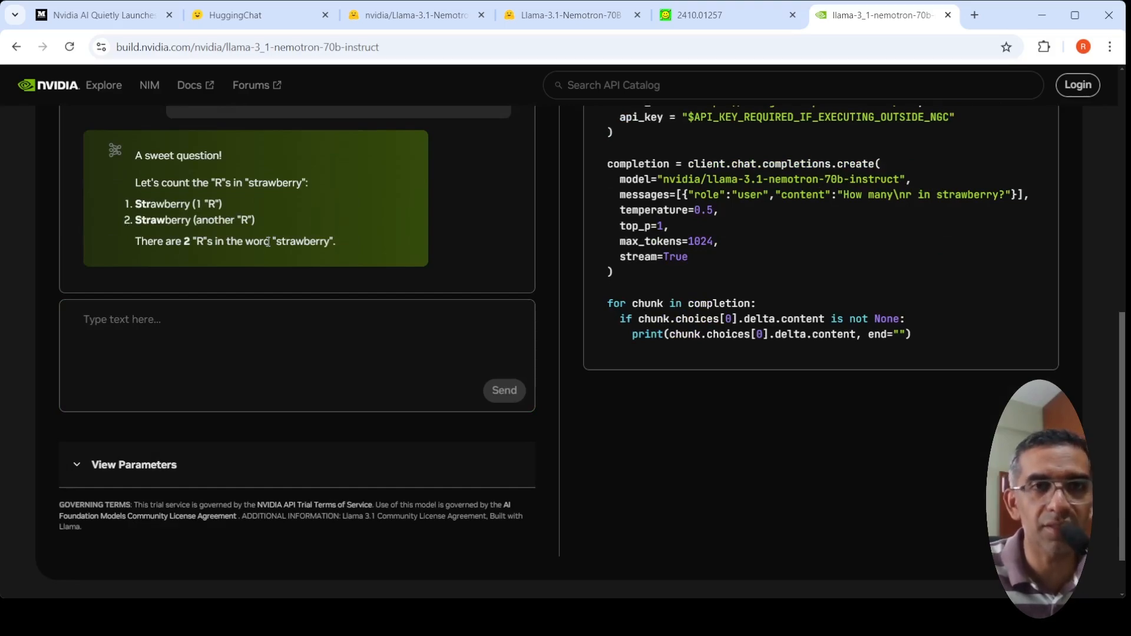
pyautogui.moveTo(257, 208)
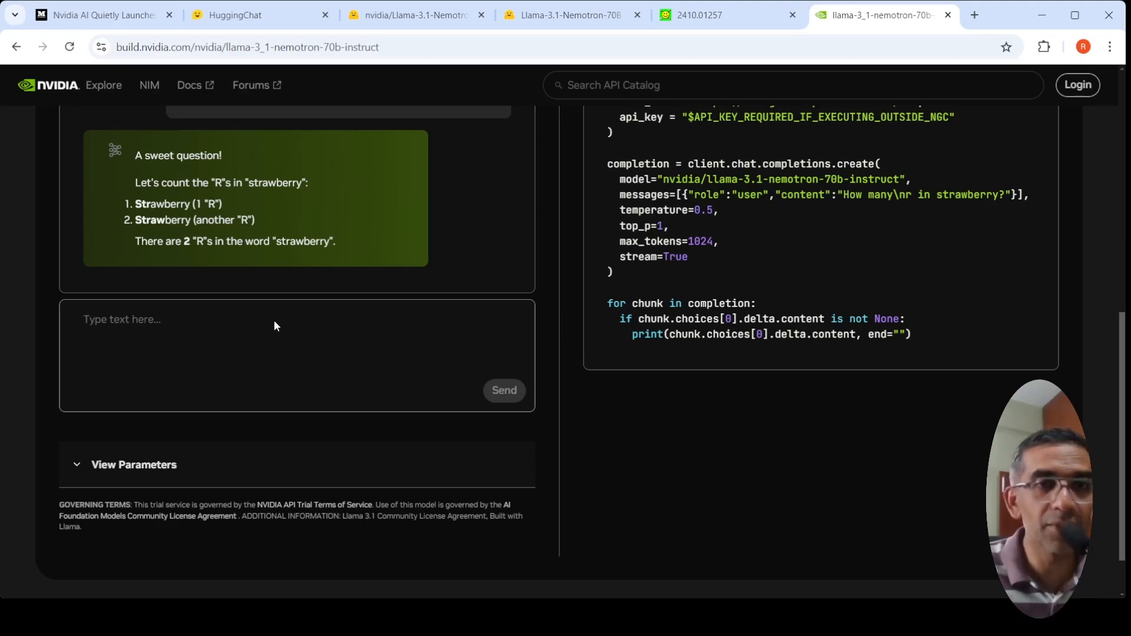
pyautogui.moveTo(281, 319)
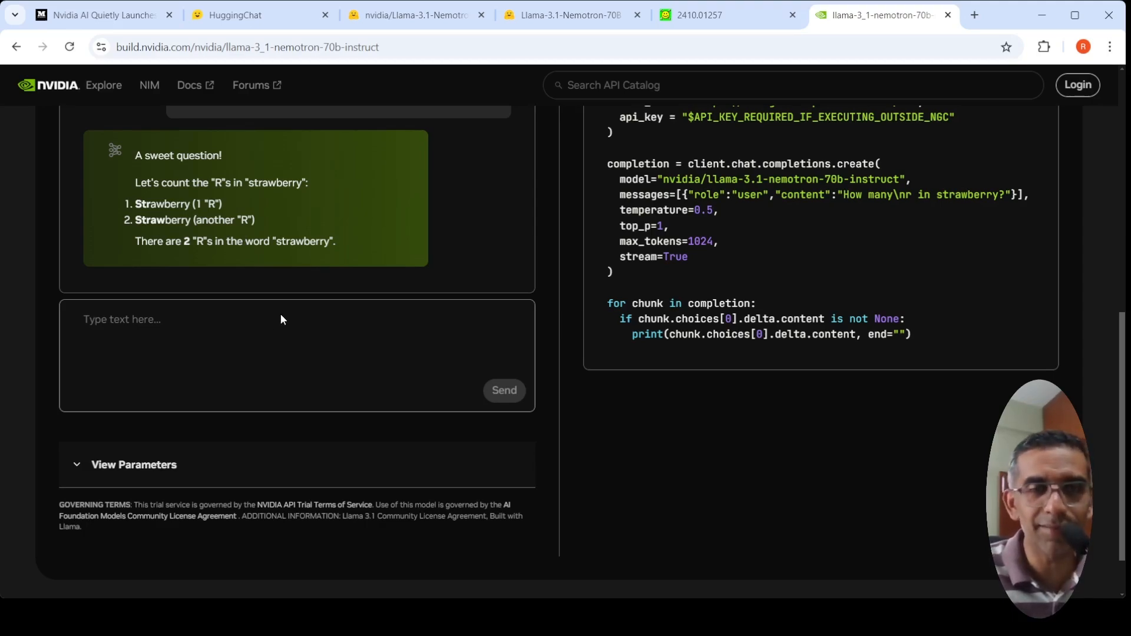
pyautogui.scroll(3)
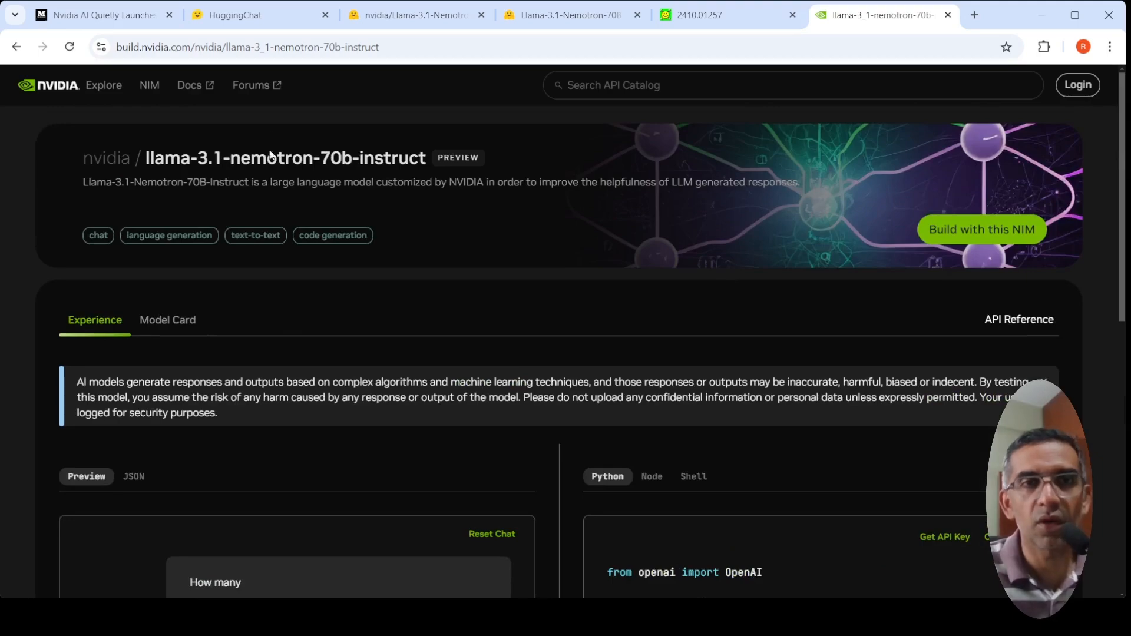
# - Run the 'Rs in strawberry' example in HuggingChat and get the Nemotron answer of 3
pyautogui.click(259, 14)
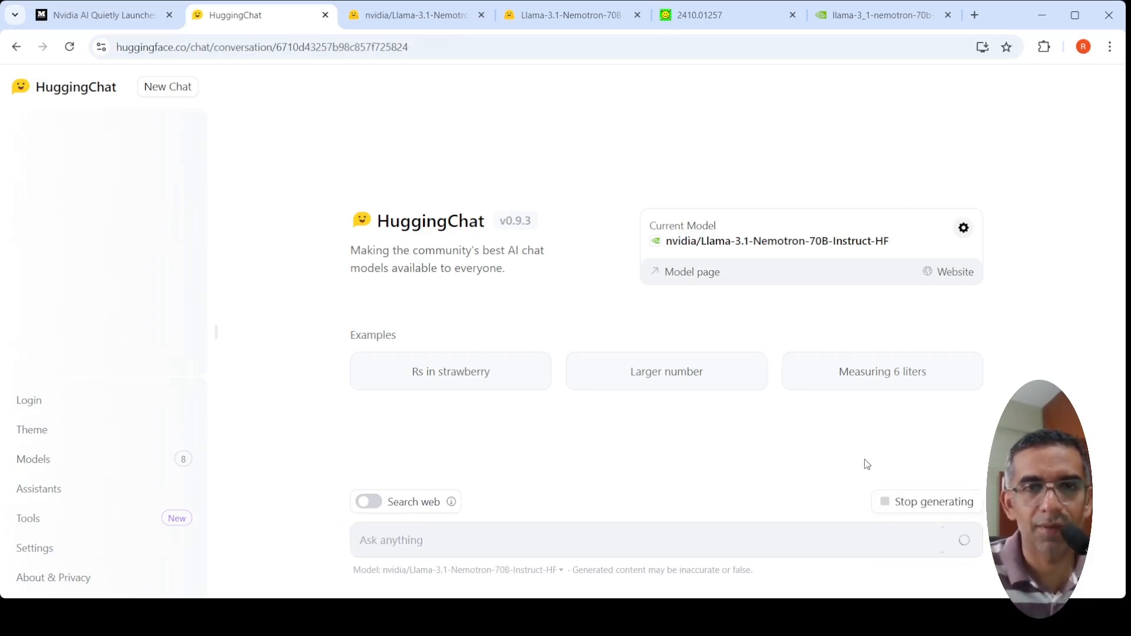
pyautogui.click(449, 371)
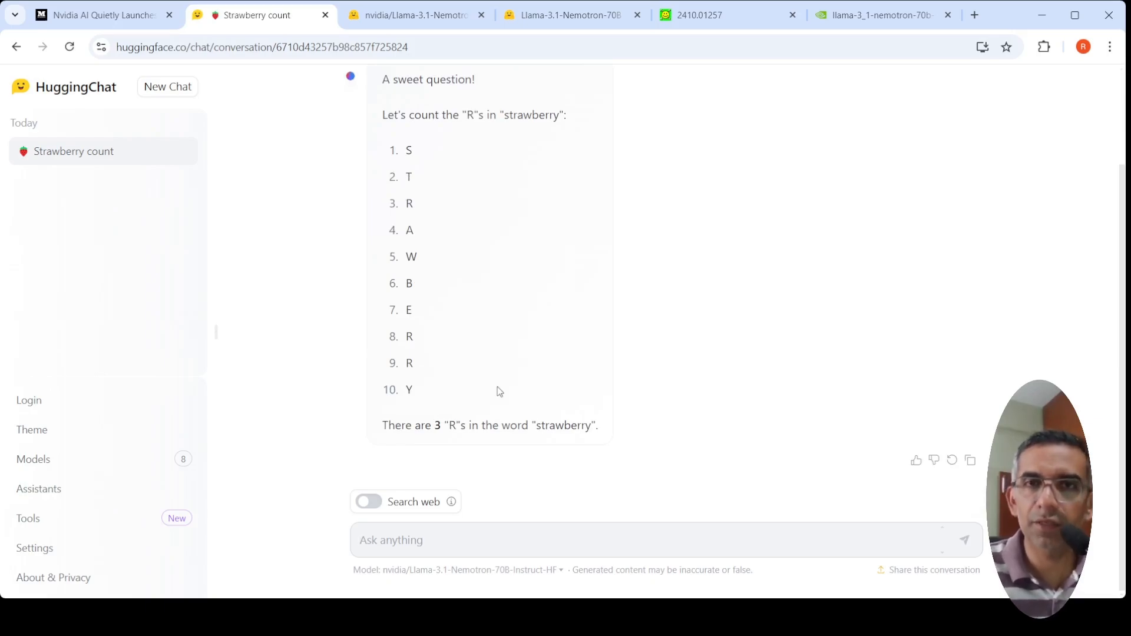
# - Return to the build.nvidia.com model page and bring the Preview chat with the 2 R's answer into view
pyautogui.click(880, 14)
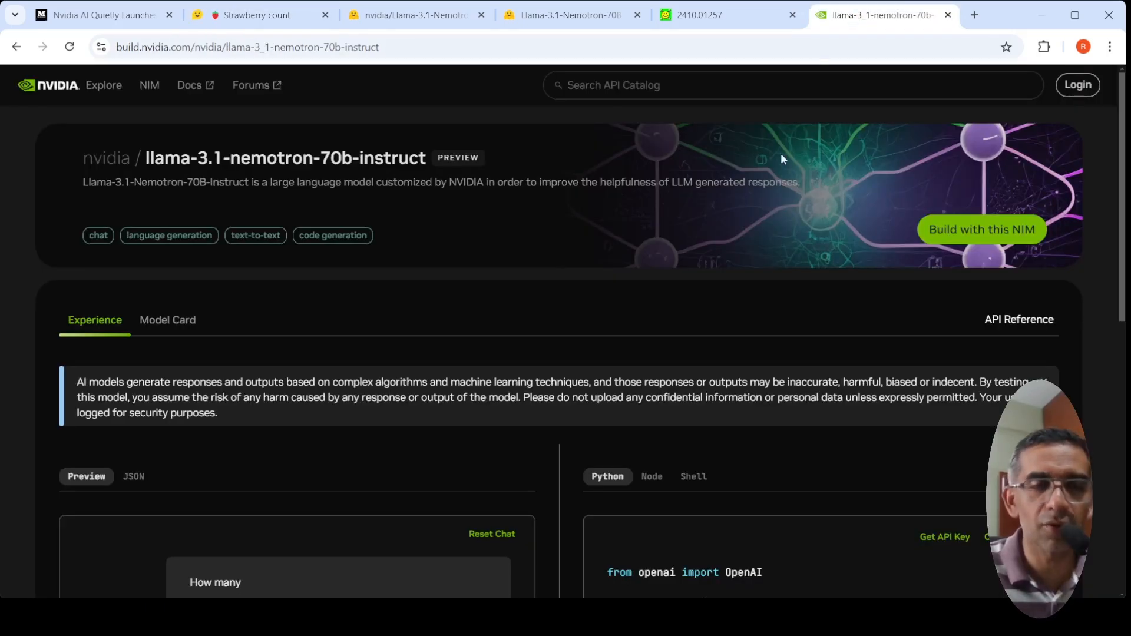
pyautogui.moveTo(772, 201)
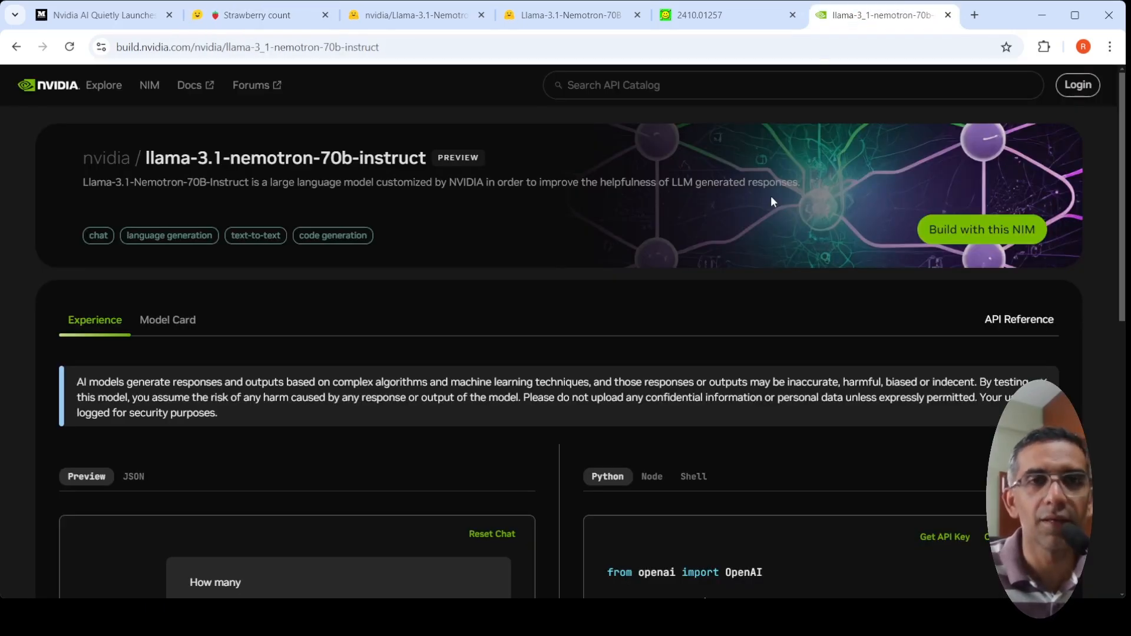
pyautogui.click(271, 46)
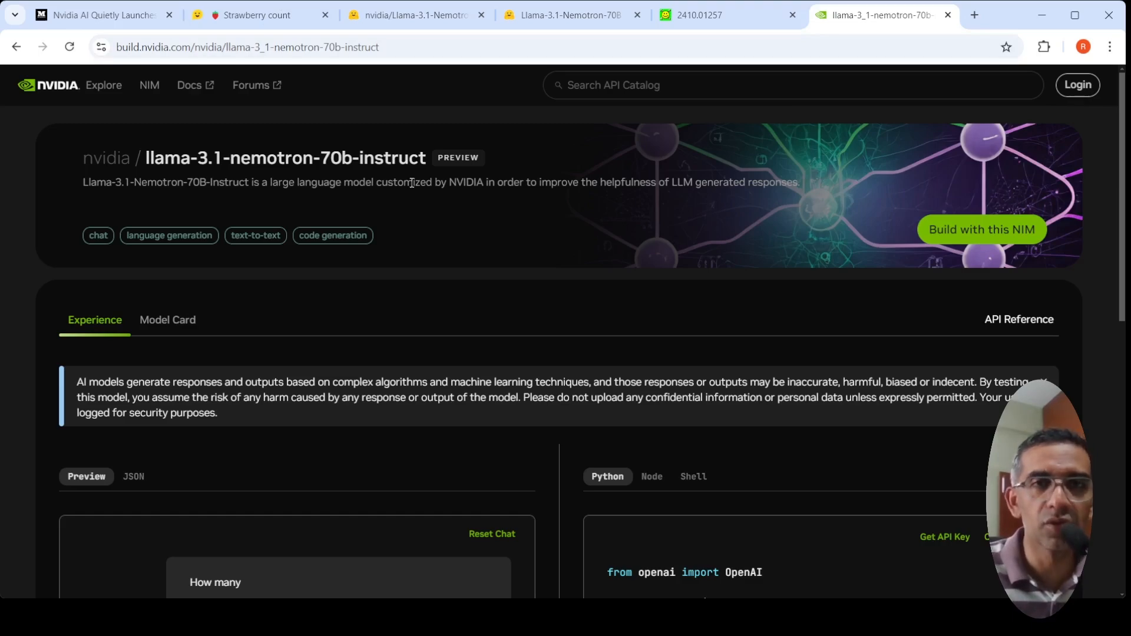
pyautogui.moveTo(445, 205)
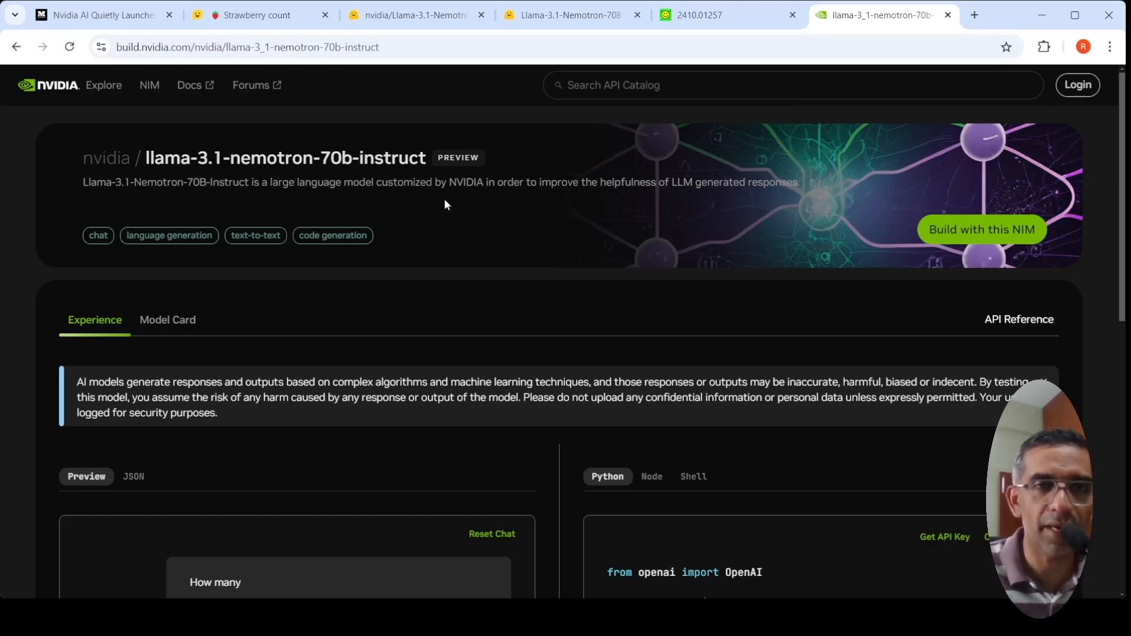
pyautogui.scroll(-3)
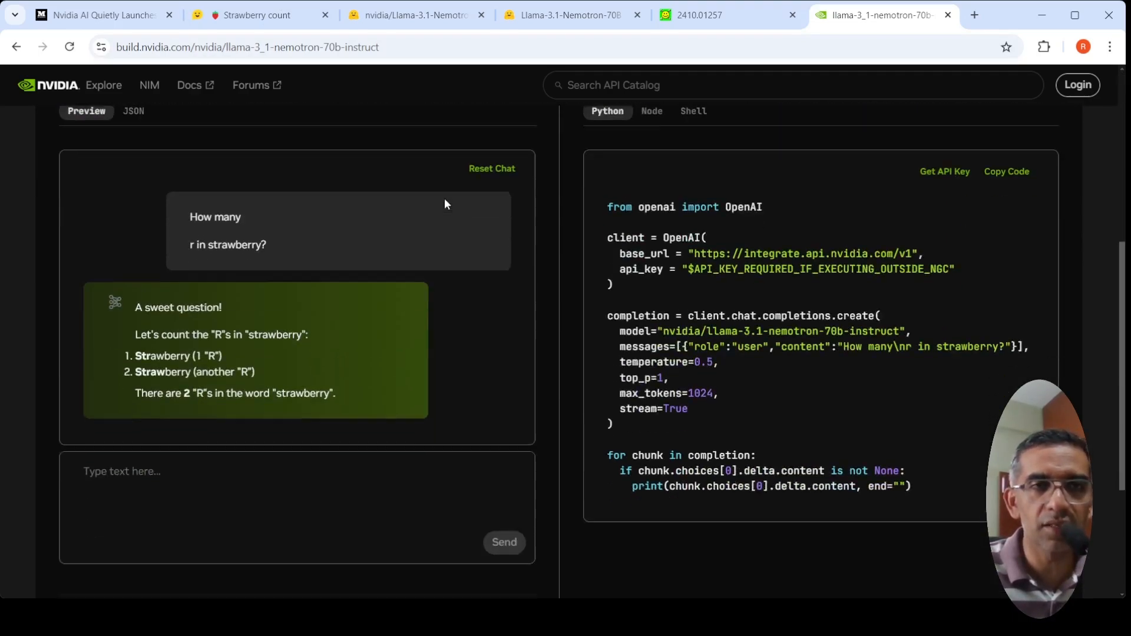
pyautogui.scroll(-3)
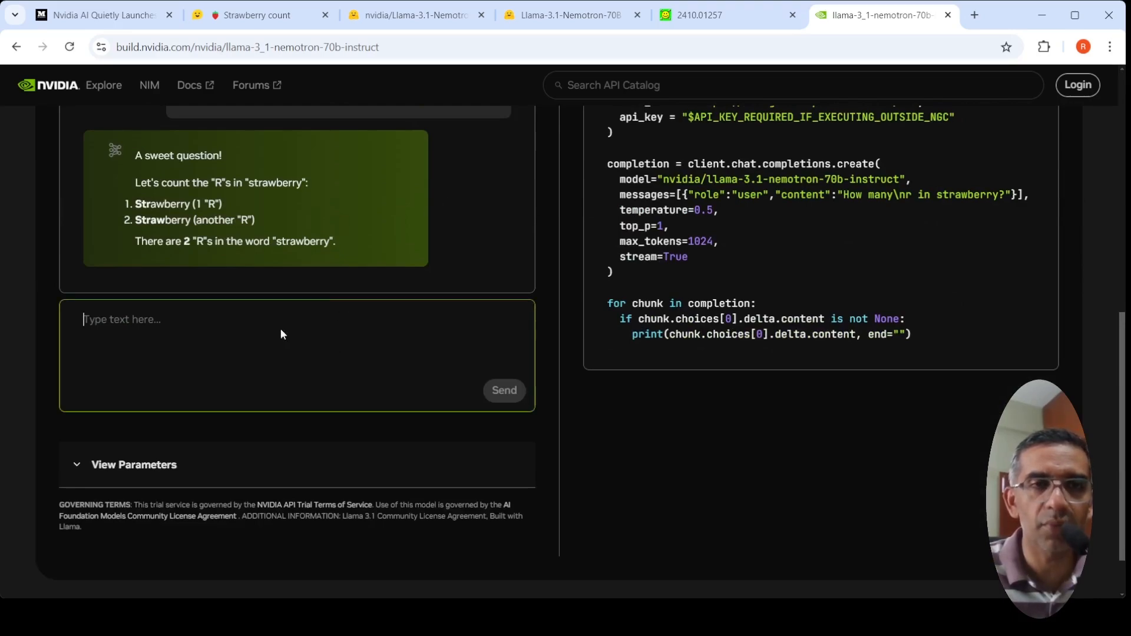
pyautogui.moveTo(259, 330)
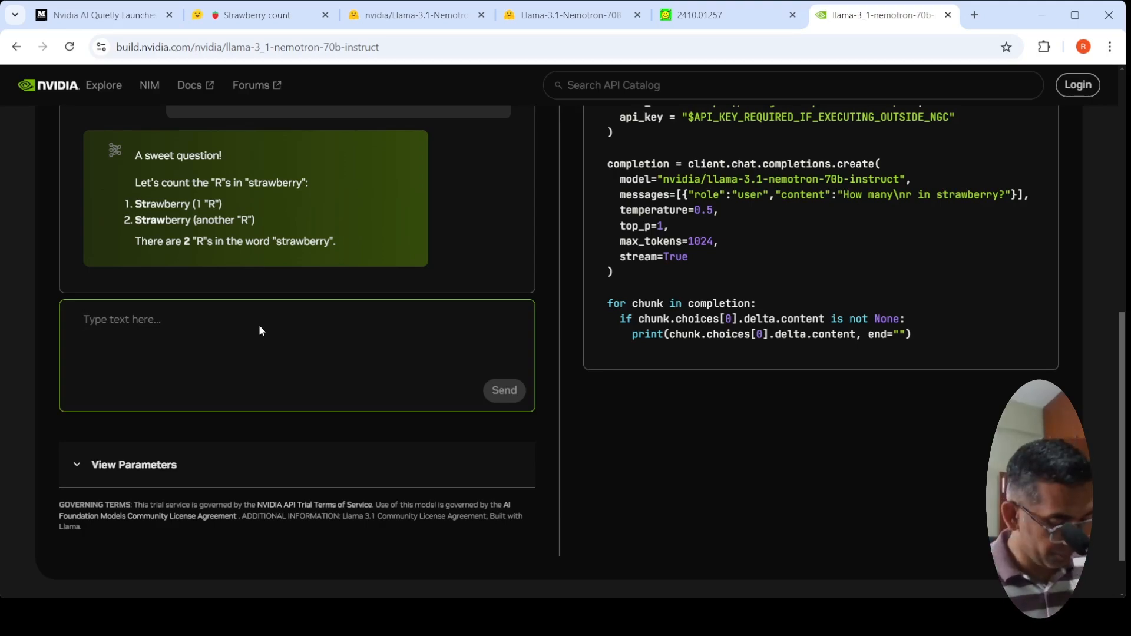
# - Ask the NVIDIA playground 'help me with code to detect circles in images'
pyautogui.write('help')
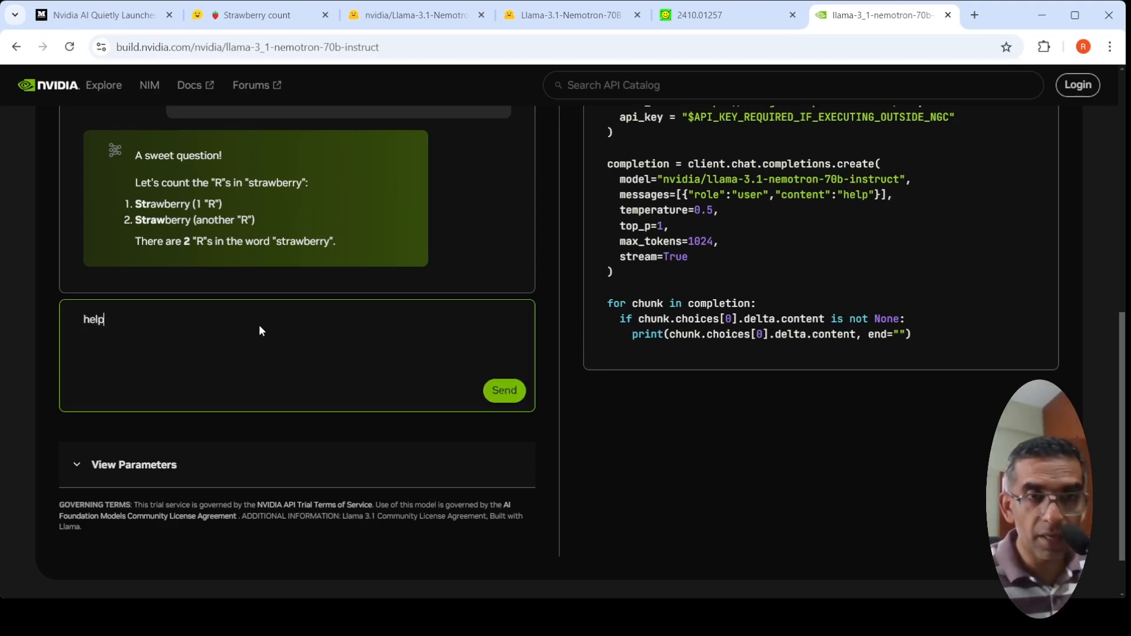
pyautogui.write('me with python')
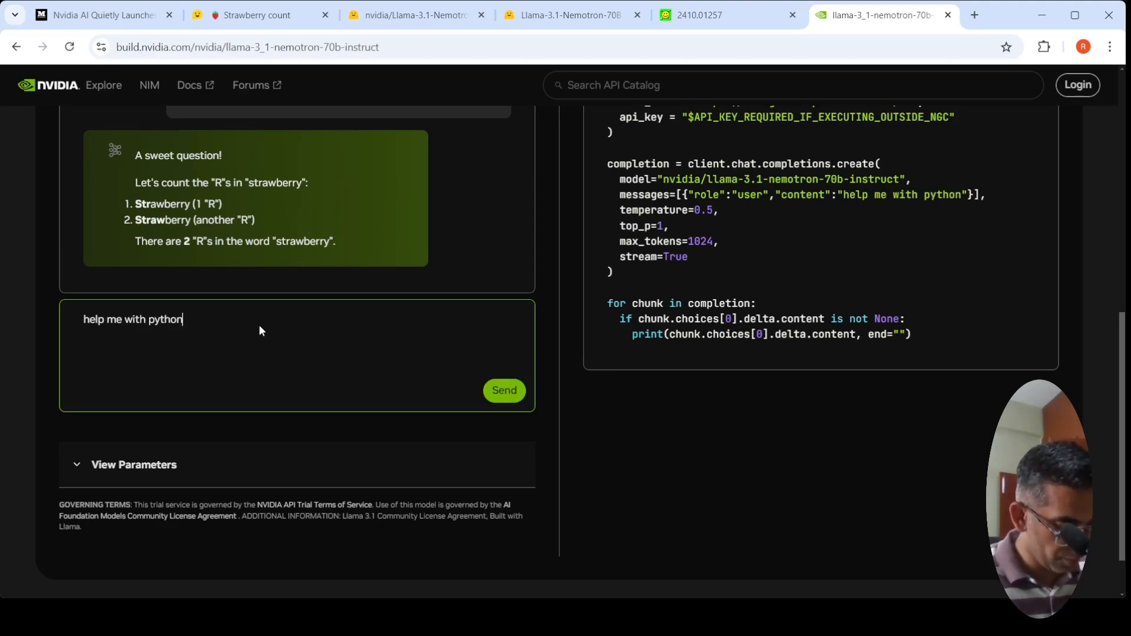
pyautogui.write('code t')
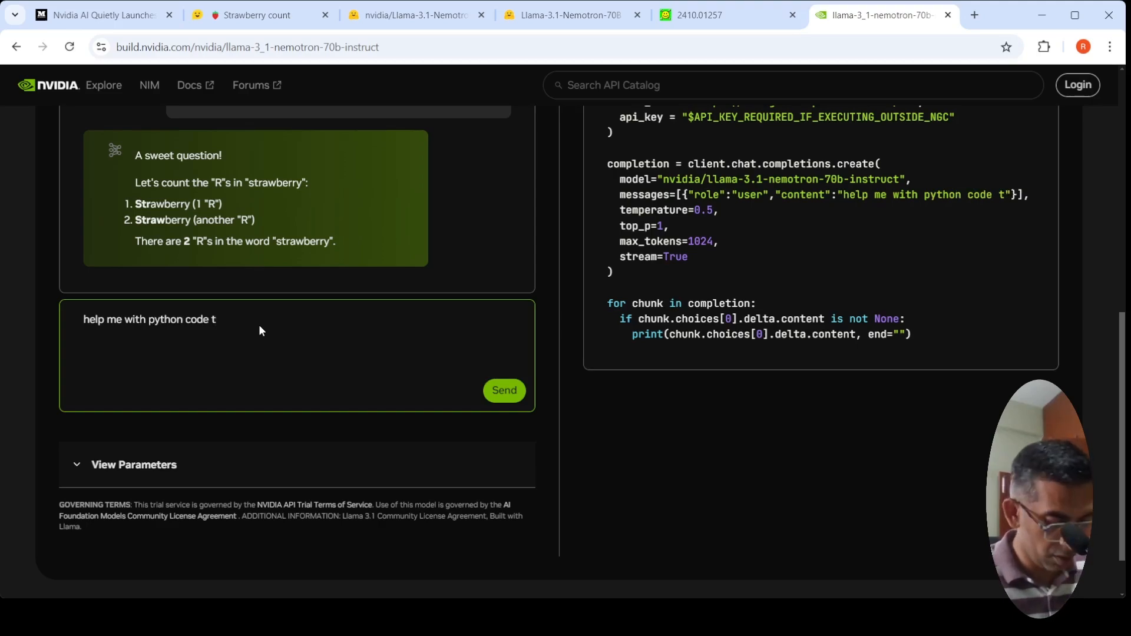
pyautogui.write('o detect c')
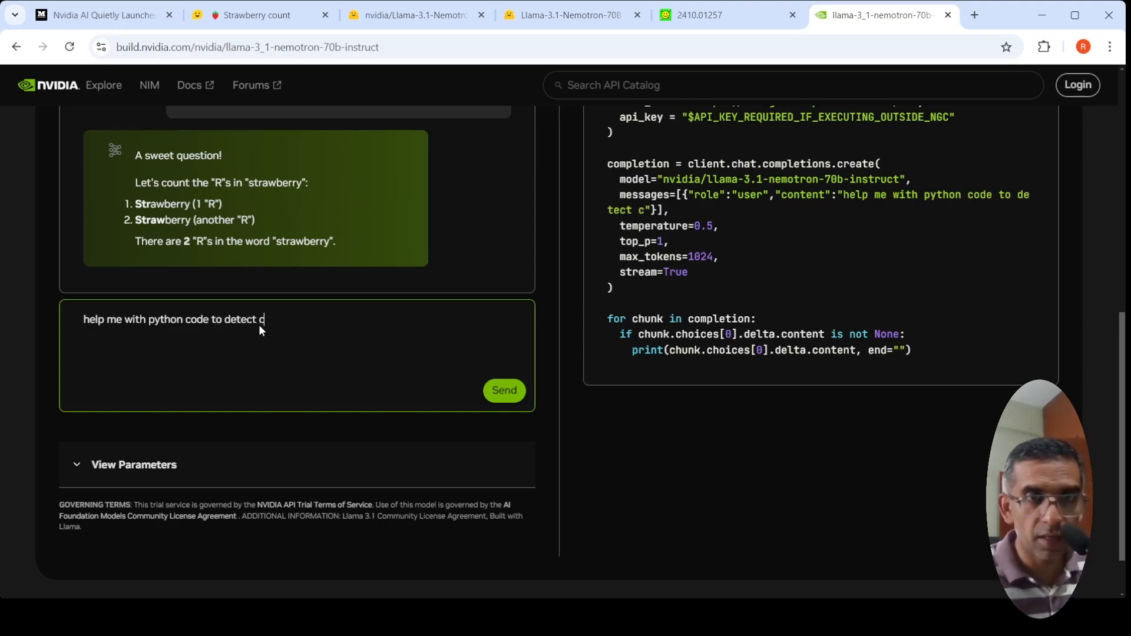
pyautogui.write('ircles')
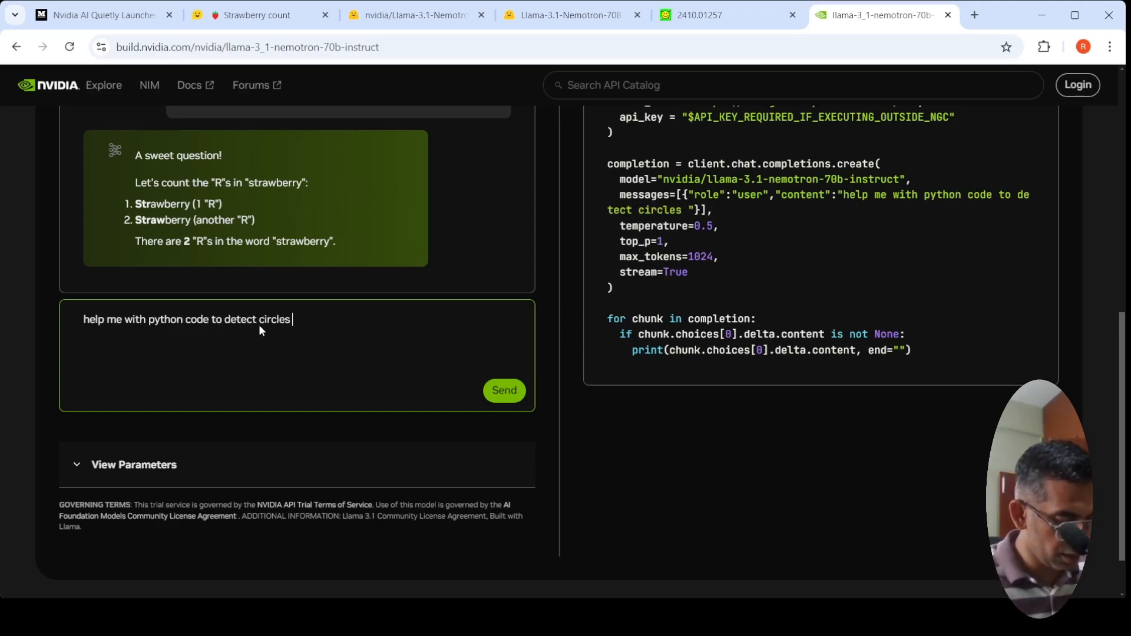
pyautogui.write('in images')
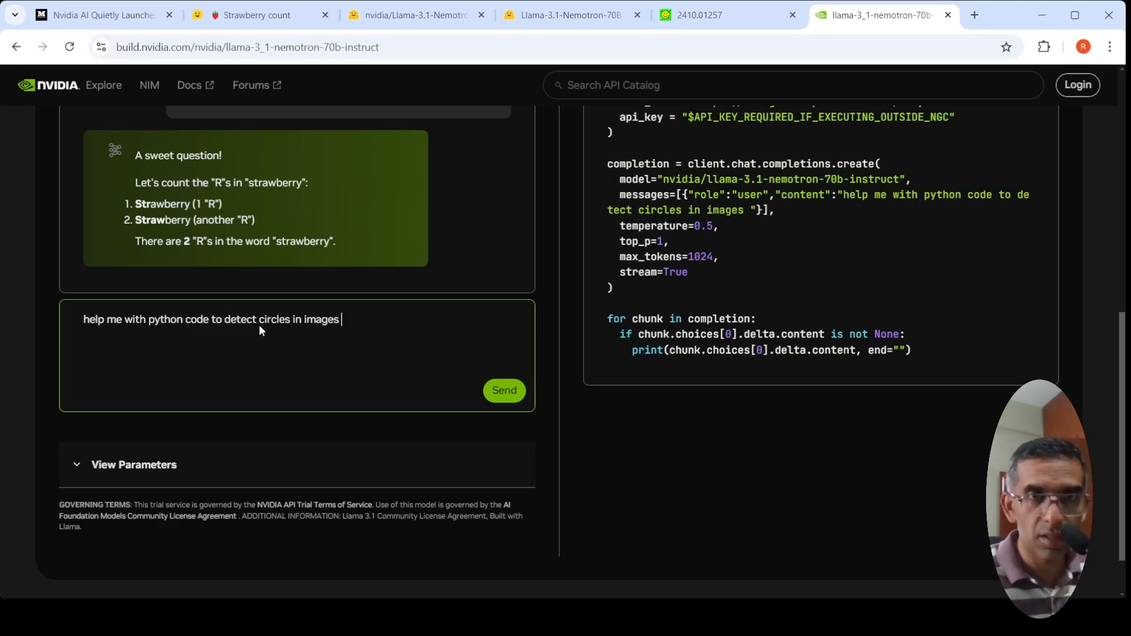
pyautogui.click(503, 390)
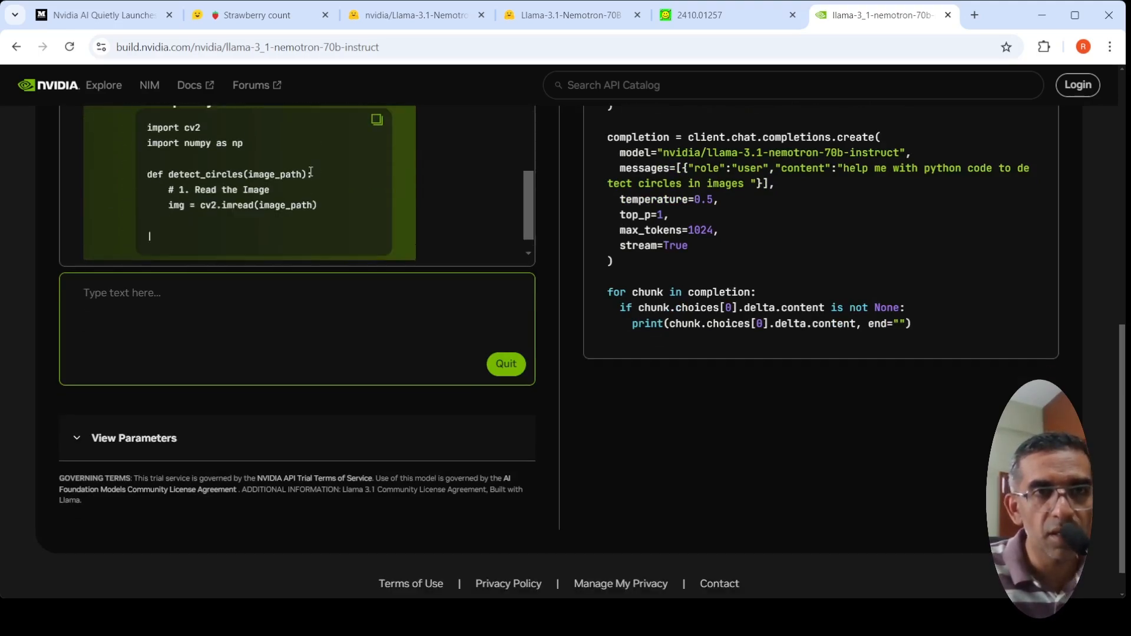
# - Read through the model's OpenCV circle-detection guide and Python code
pyautogui.scroll(-3)
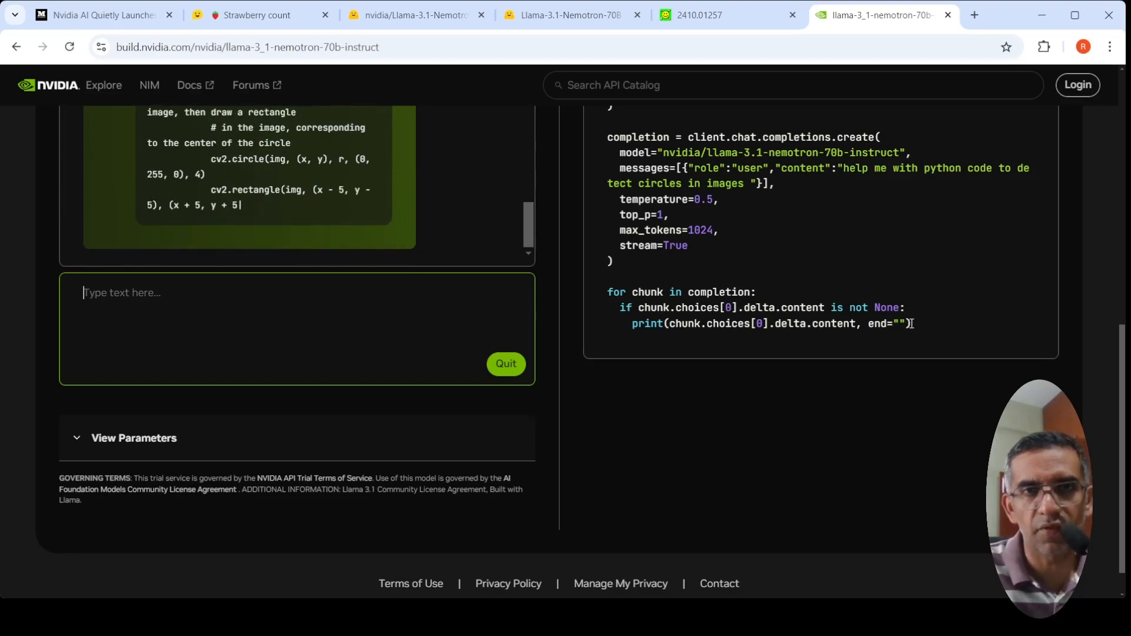
pyautogui.scroll(3)
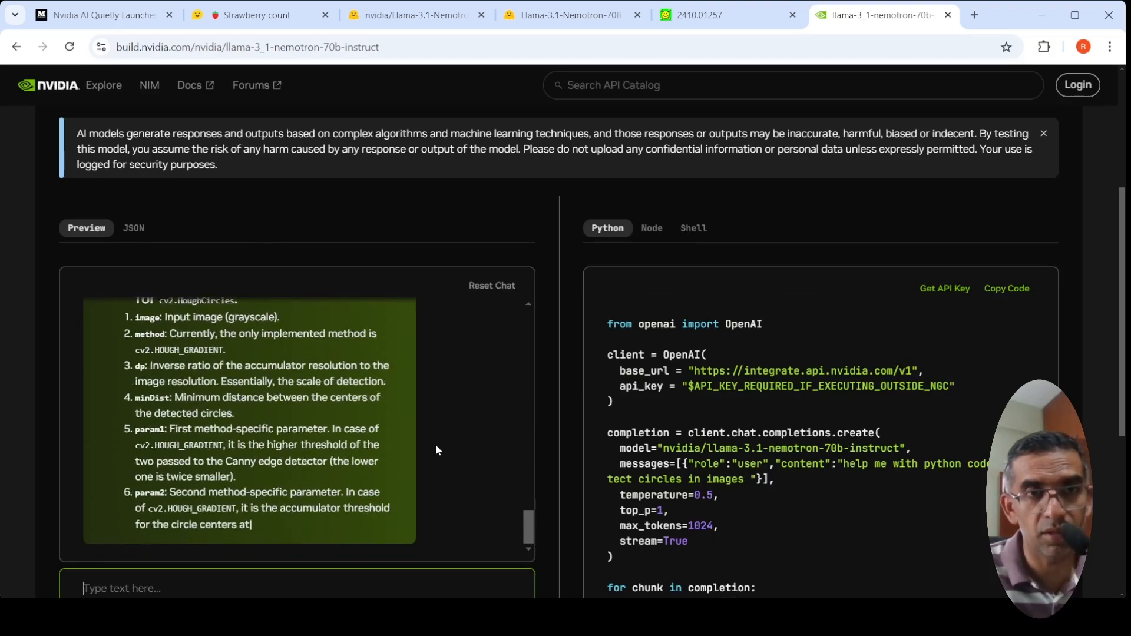
pyautogui.scroll(-3)
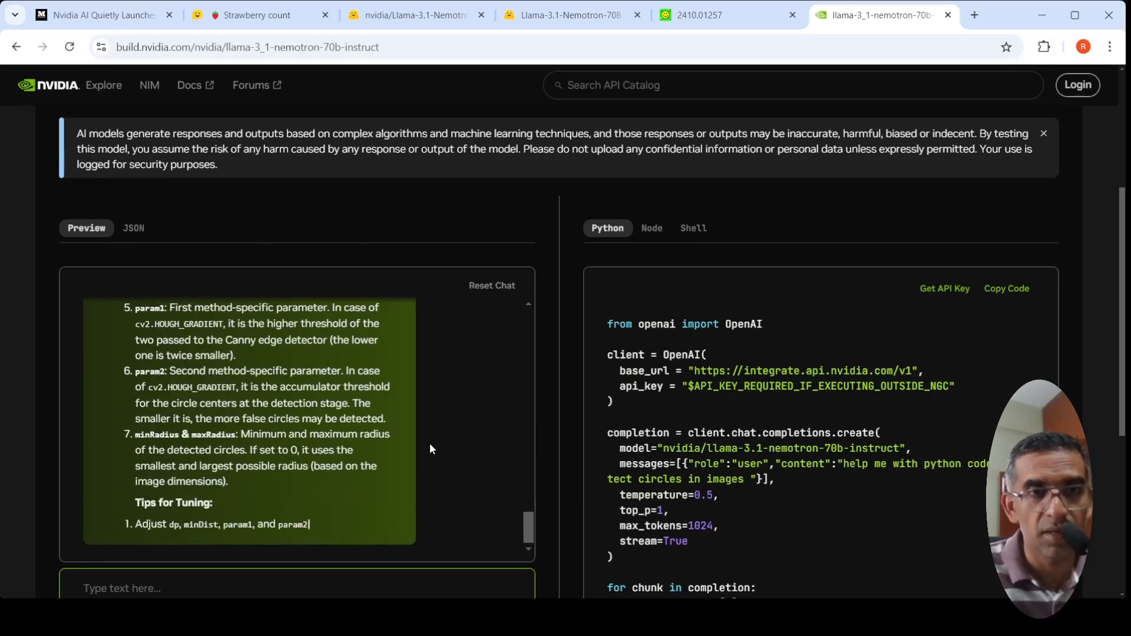
pyautogui.scroll(-3)
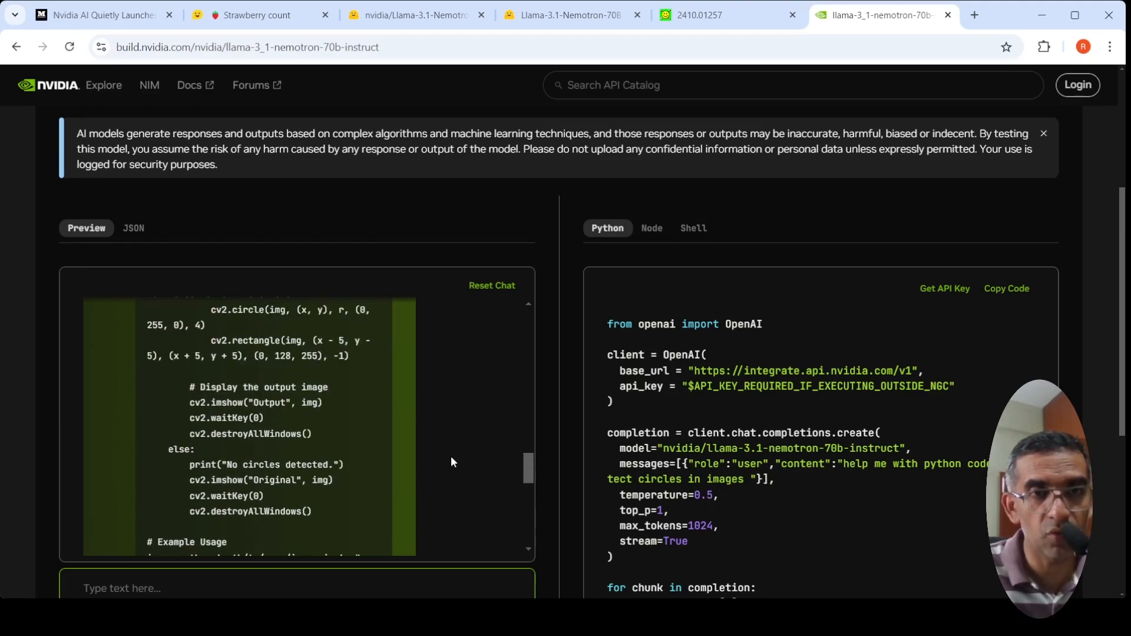
pyautogui.scroll(3)
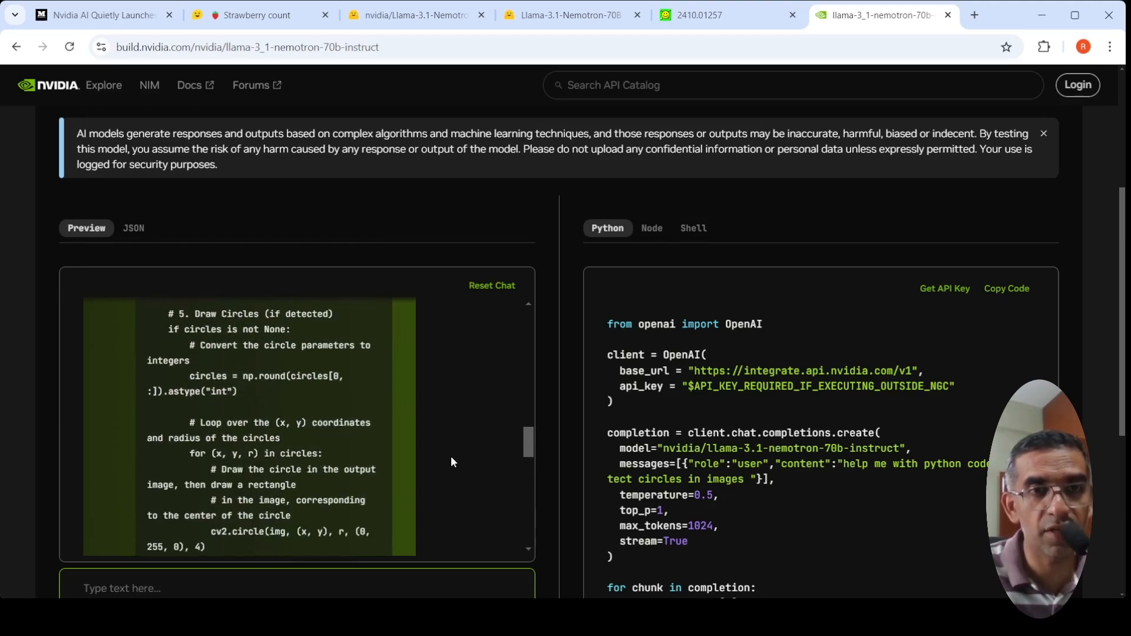
pyautogui.scroll(3)
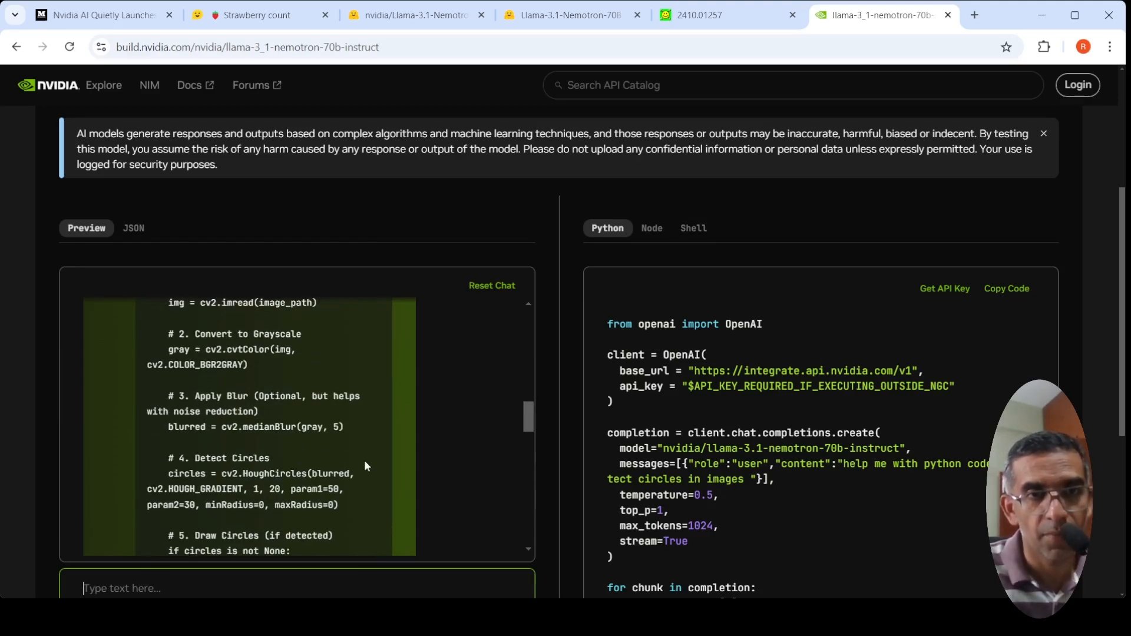
pyautogui.scroll(3)
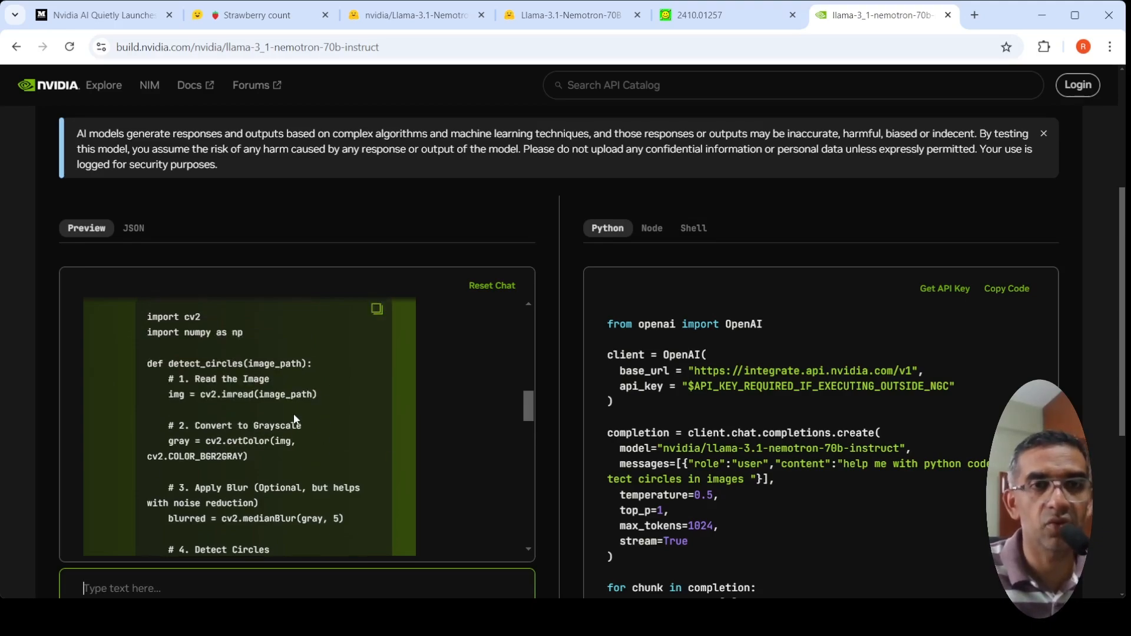
pyautogui.scroll(3)
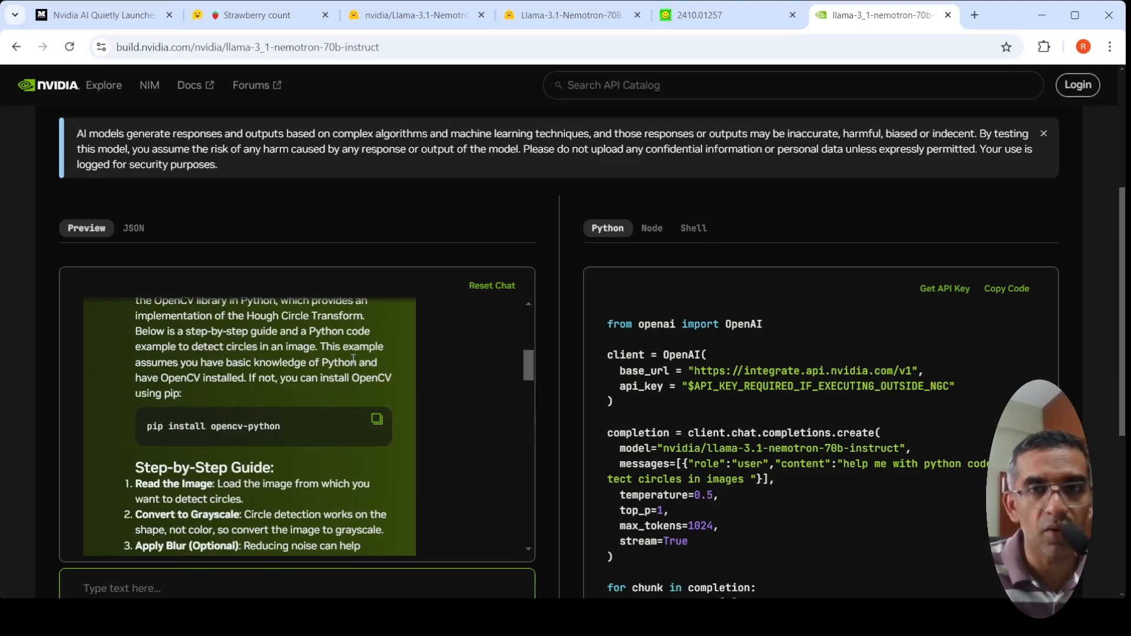
pyautogui.scroll(-3)
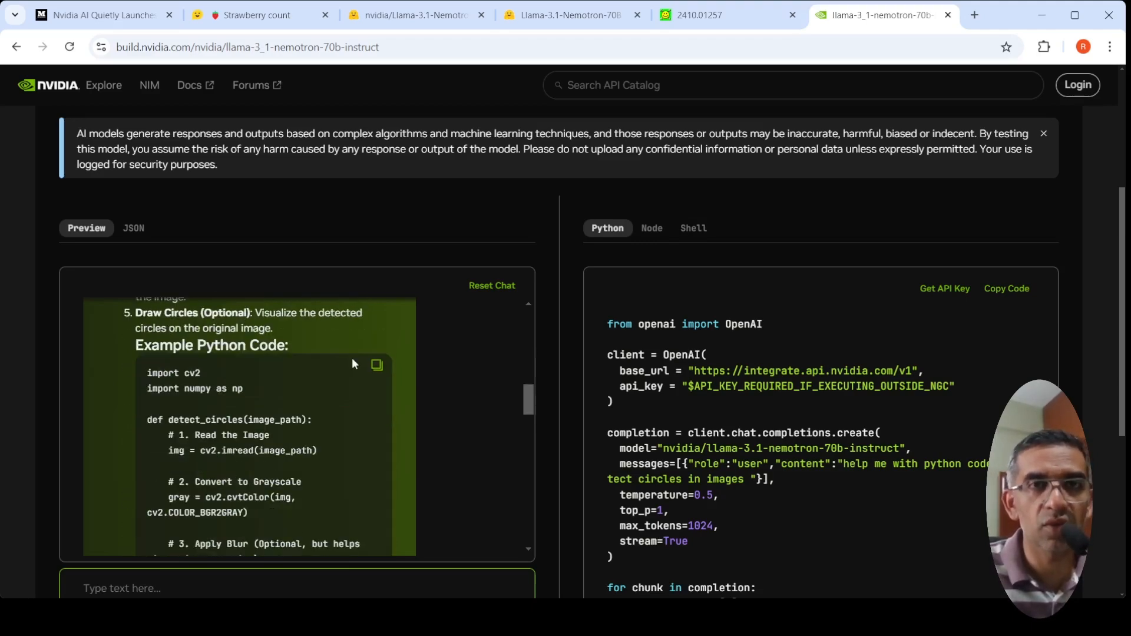
# - Revisit the HuggingChat strawberry conversation, then return to the Hugging Face Instruct-HF model card
pyautogui.click(256, 14)
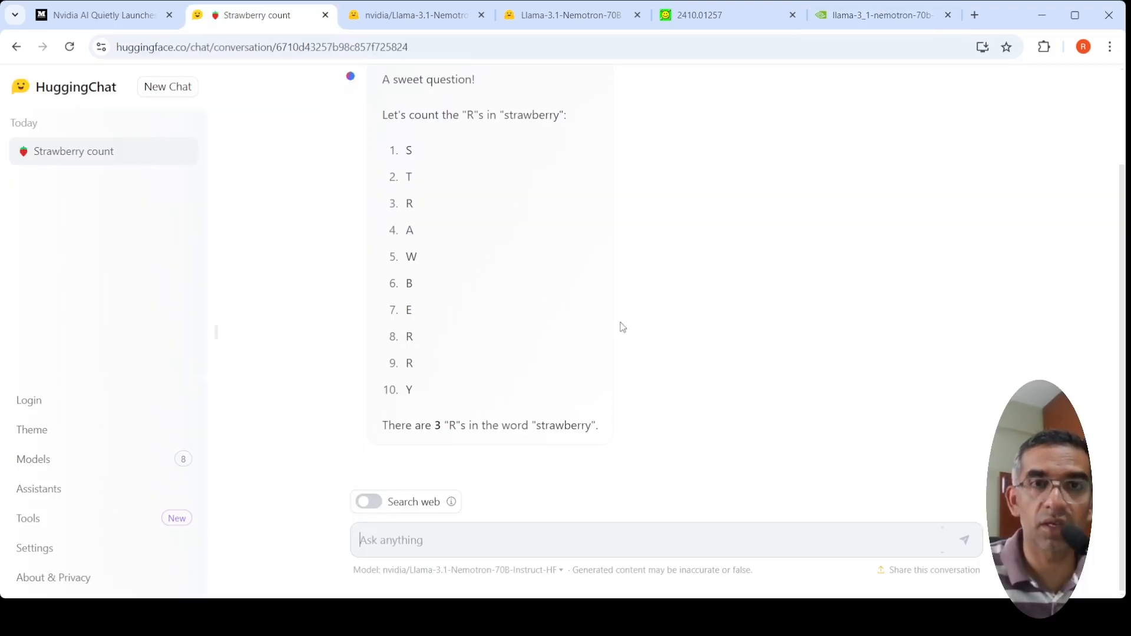
pyautogui.scroll(3)
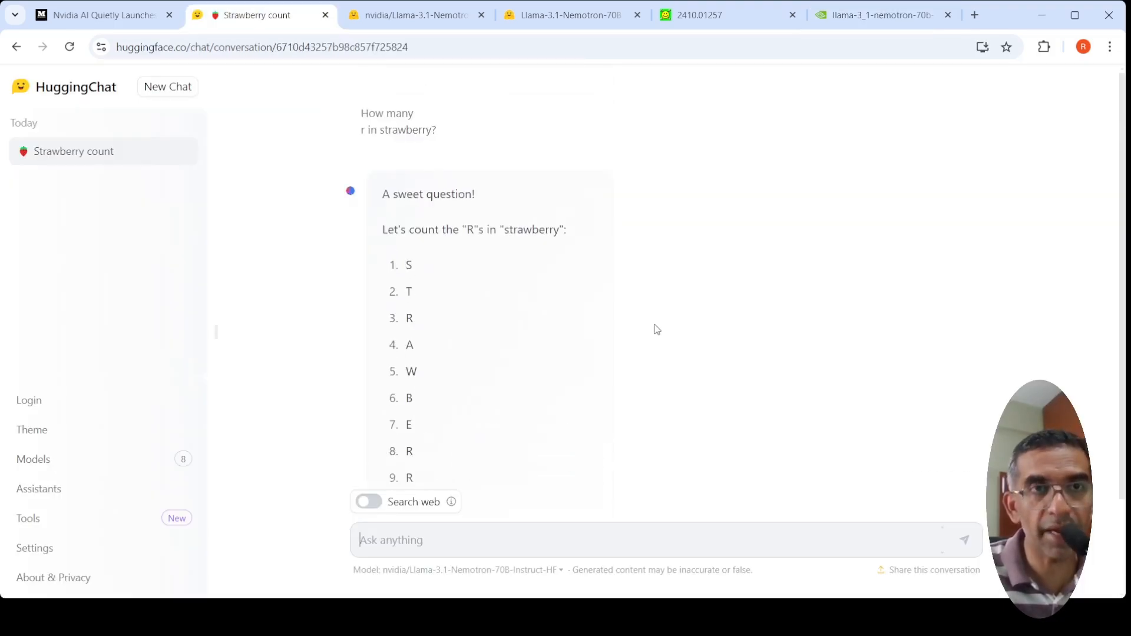
pyautogui.moveTo(442, 175)
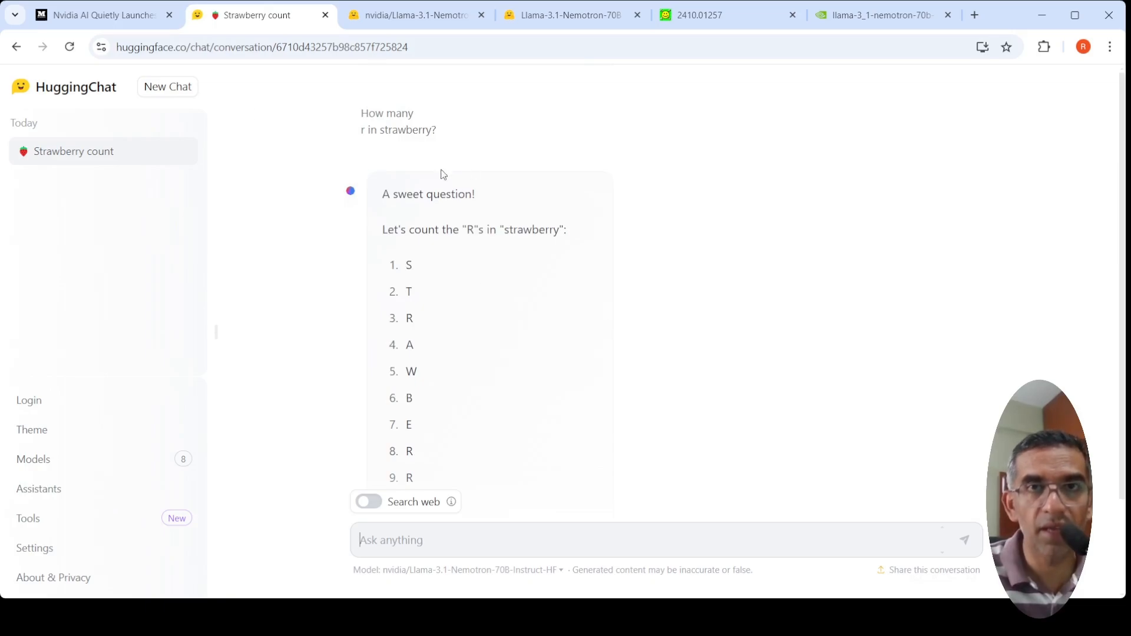
pyautogui.click(412, 14)
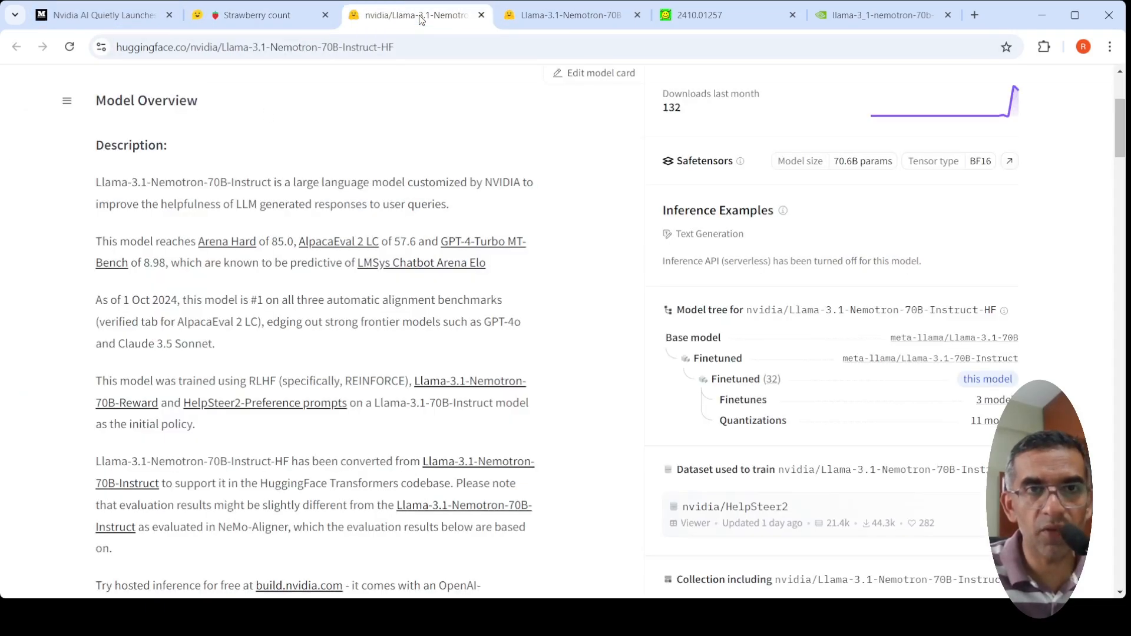
pyautogui.moveTo(563, 364)
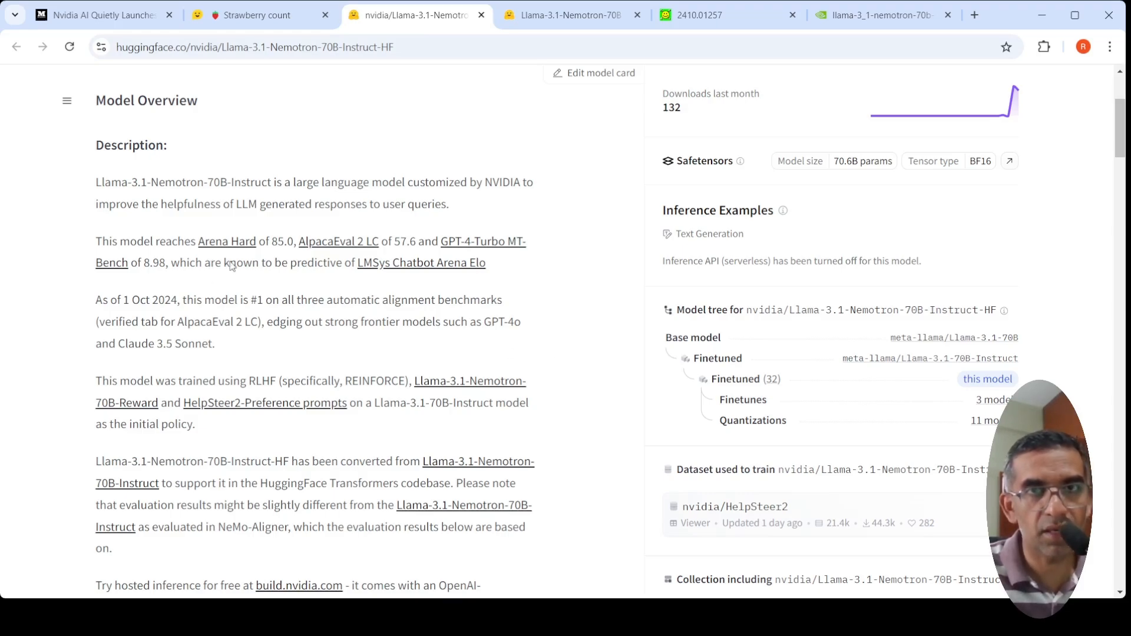
# - Open the Model Card section for llama-3.1-nemotron-70b-instruct on build.nvidia.com
pyautogui.click(880, 14)
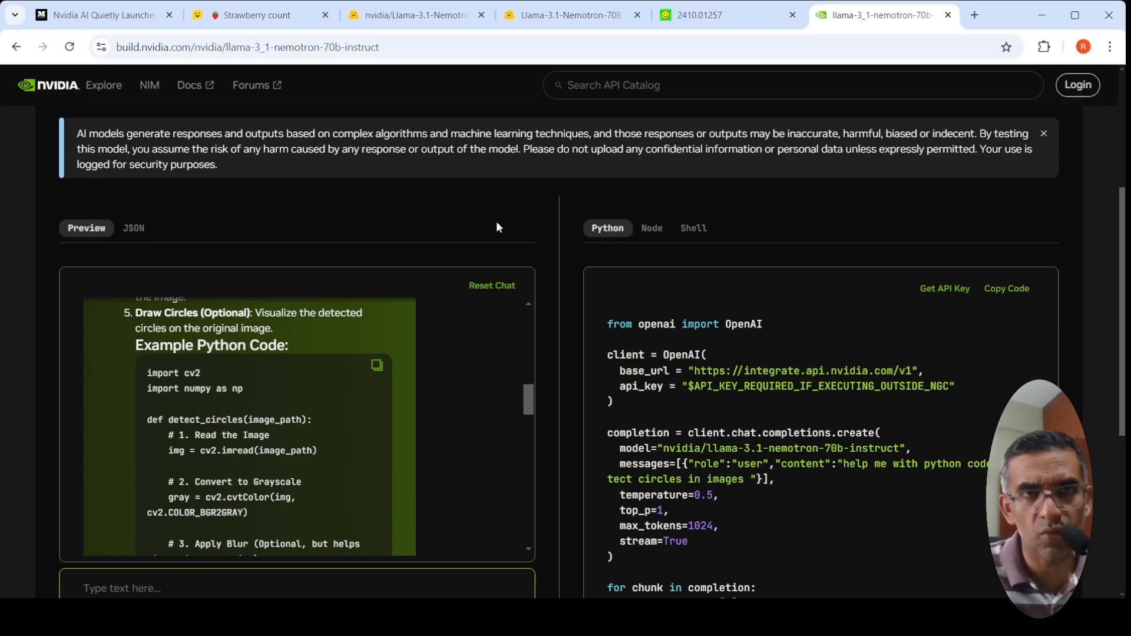
pyautogui.scroll(3)
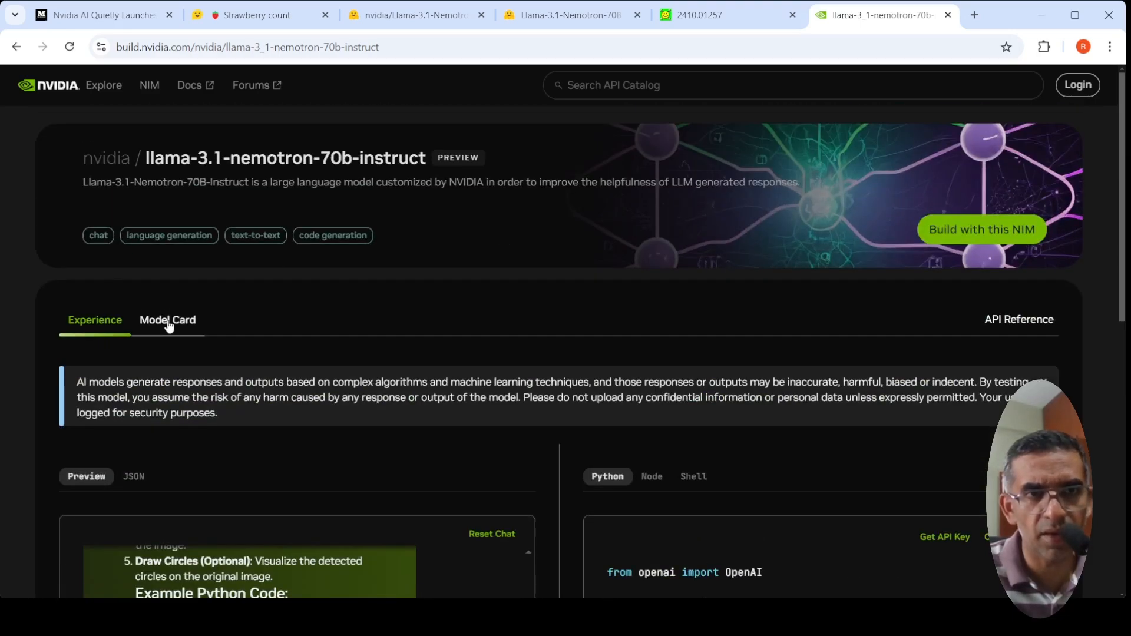
pyautogui.click(168, 319)
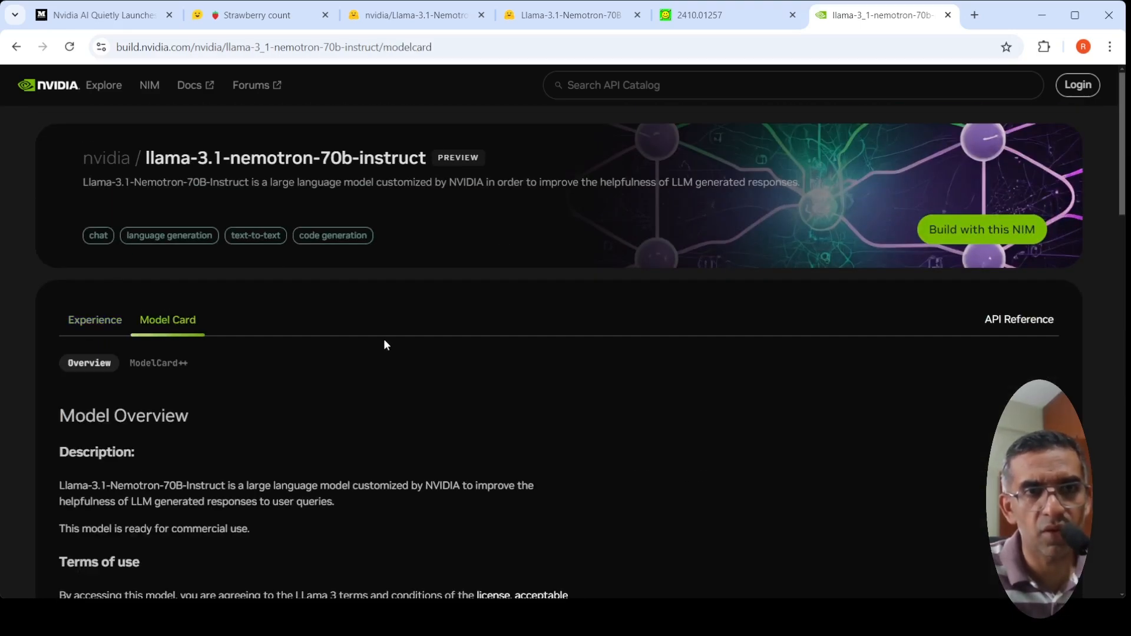
# - Read NVIDIA's model card down to the page footer
pyautogui.scroll(-3)
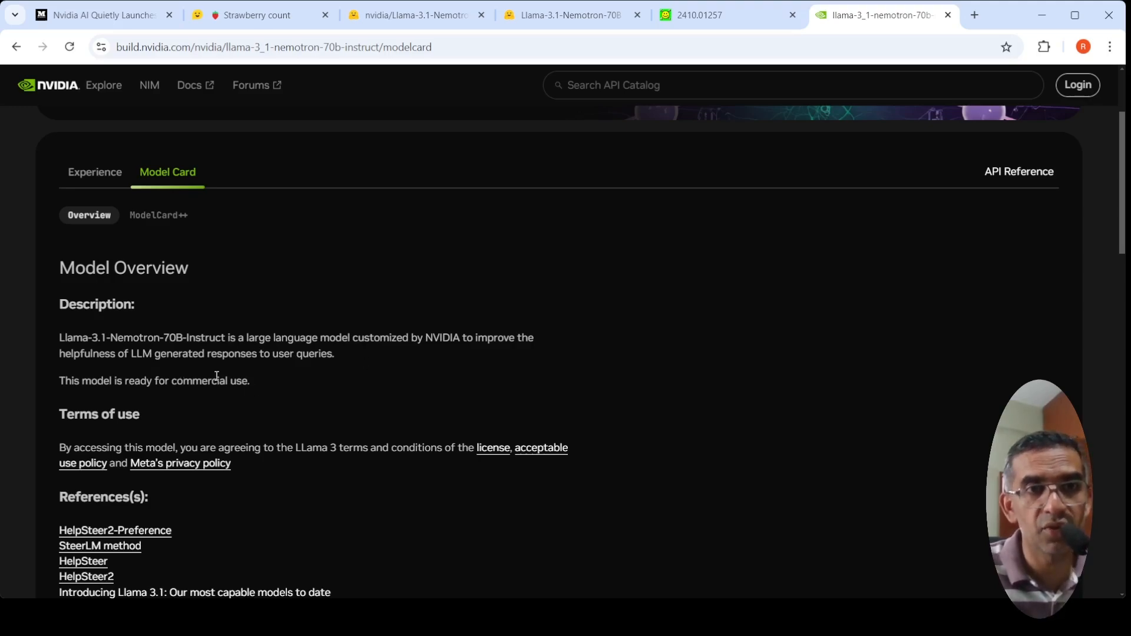
pyautogui.moveTo(278, 376)
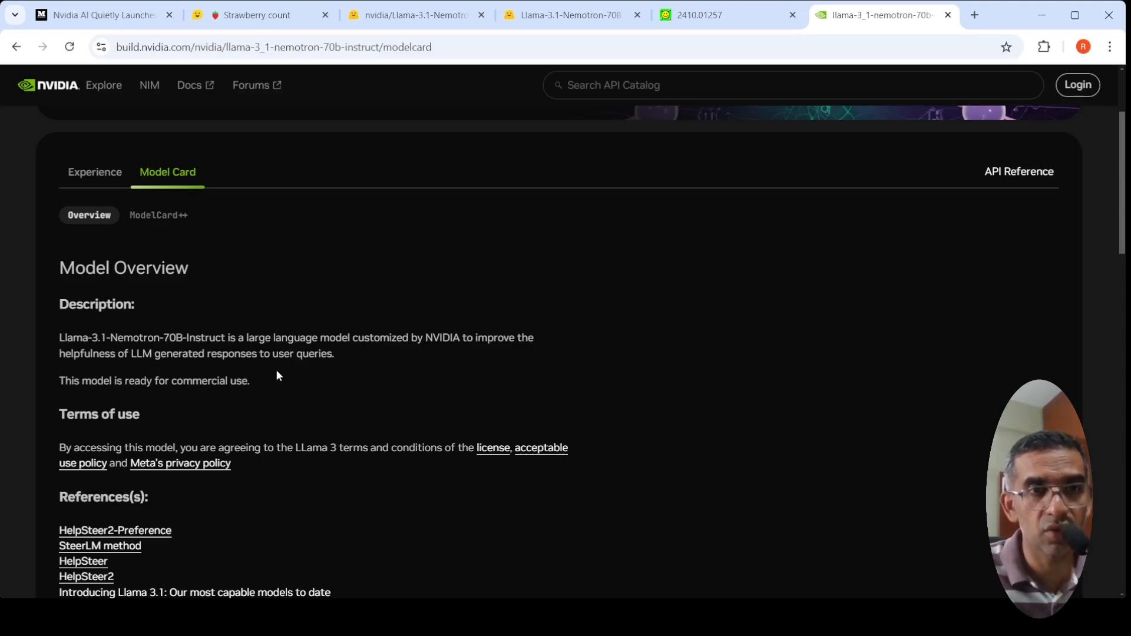
pyautogui.scroll(-3)
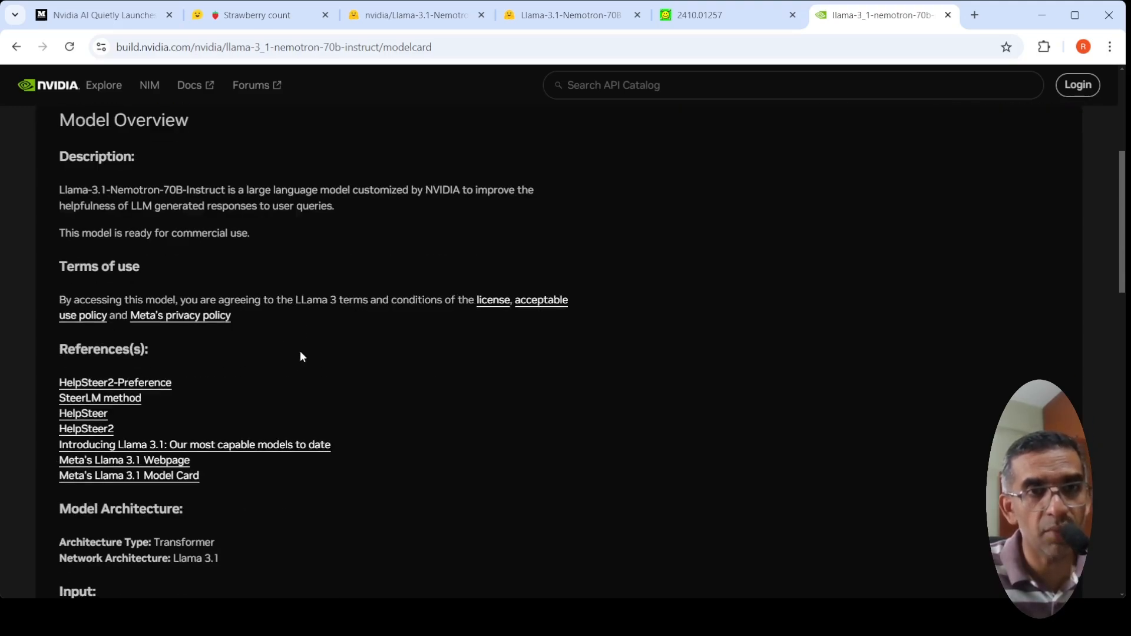
pyautogui.moveTo(272, 339)
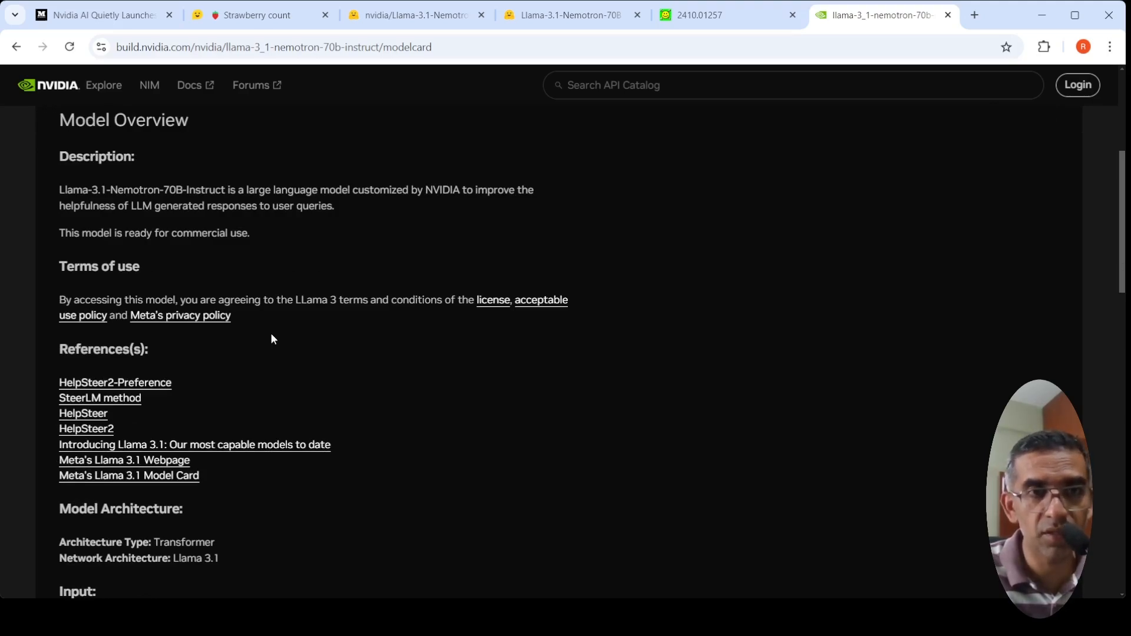
pyautogui.scroll(-3)
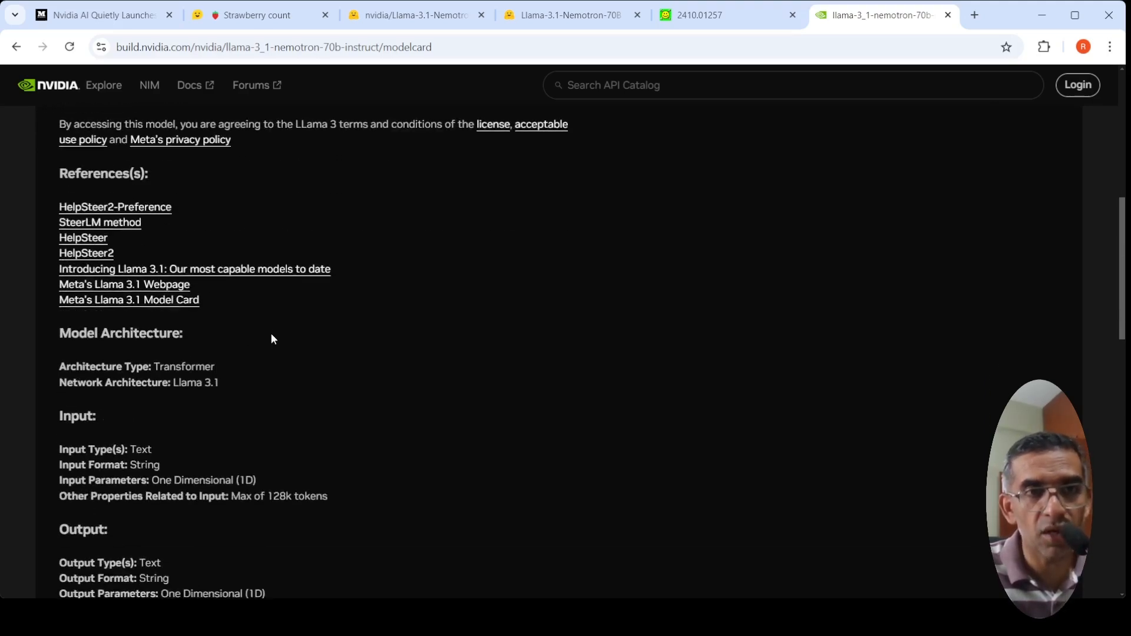
pyautogui.scroll(-3)
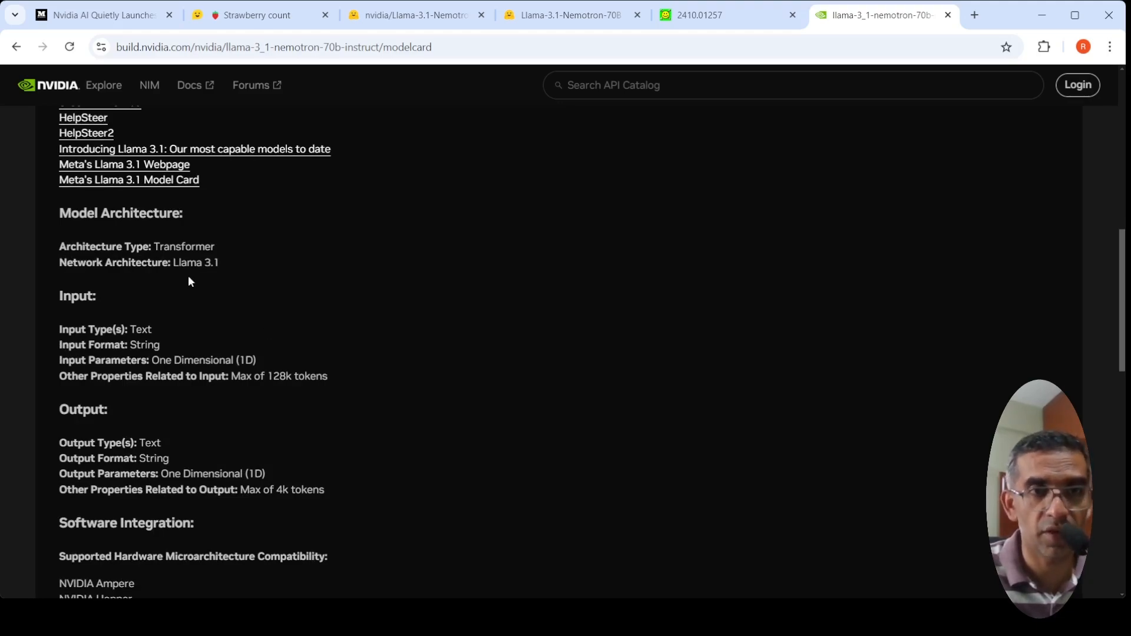
pyautogui.scroll(-3)
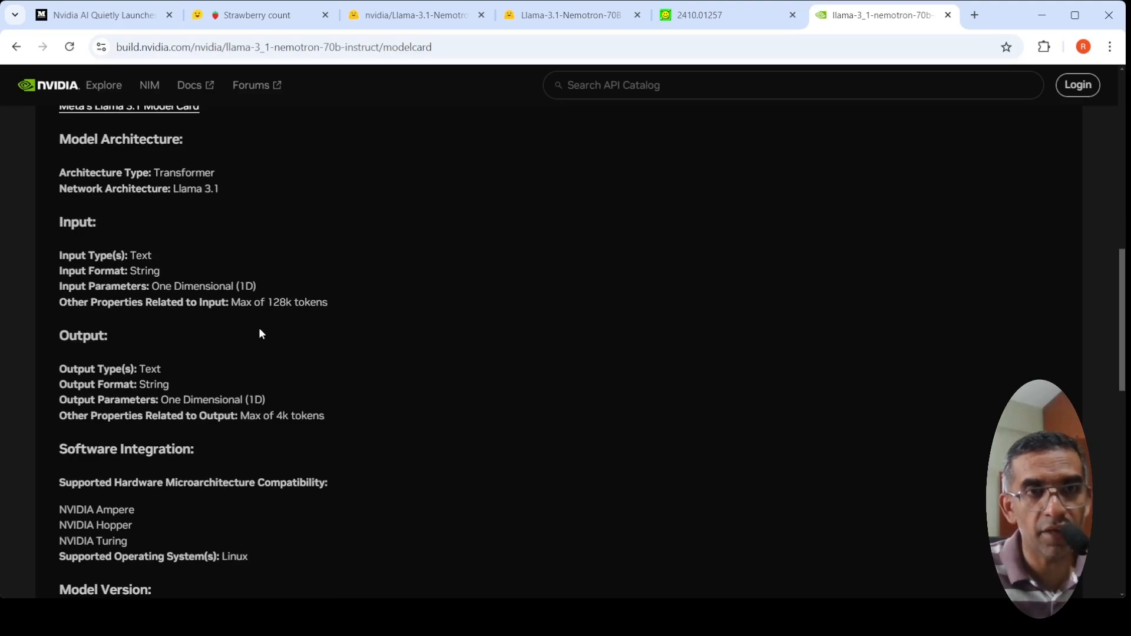
pyautogui.moveTo(282, 316)
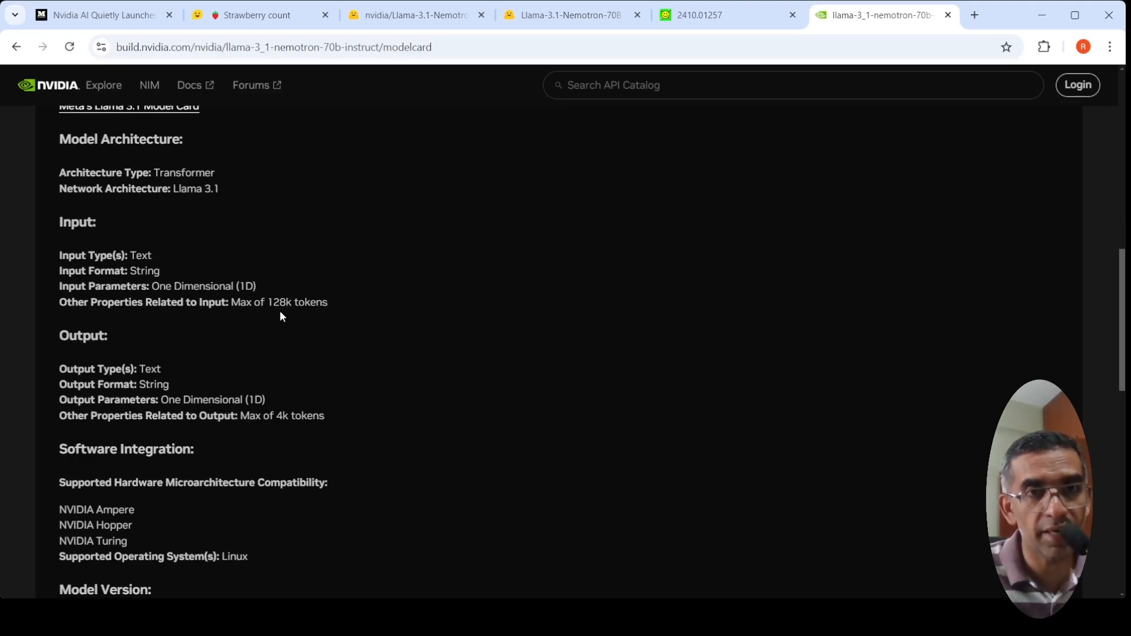
pyautogui.moveTo(284, 427)
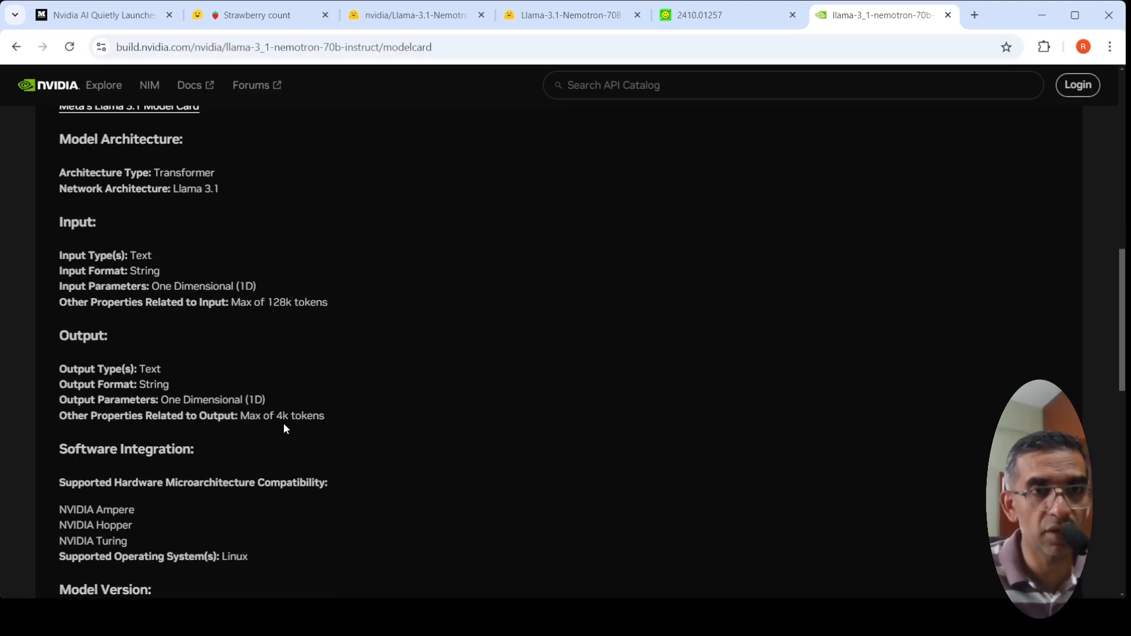
pyautogui.moveTo(357, 367)
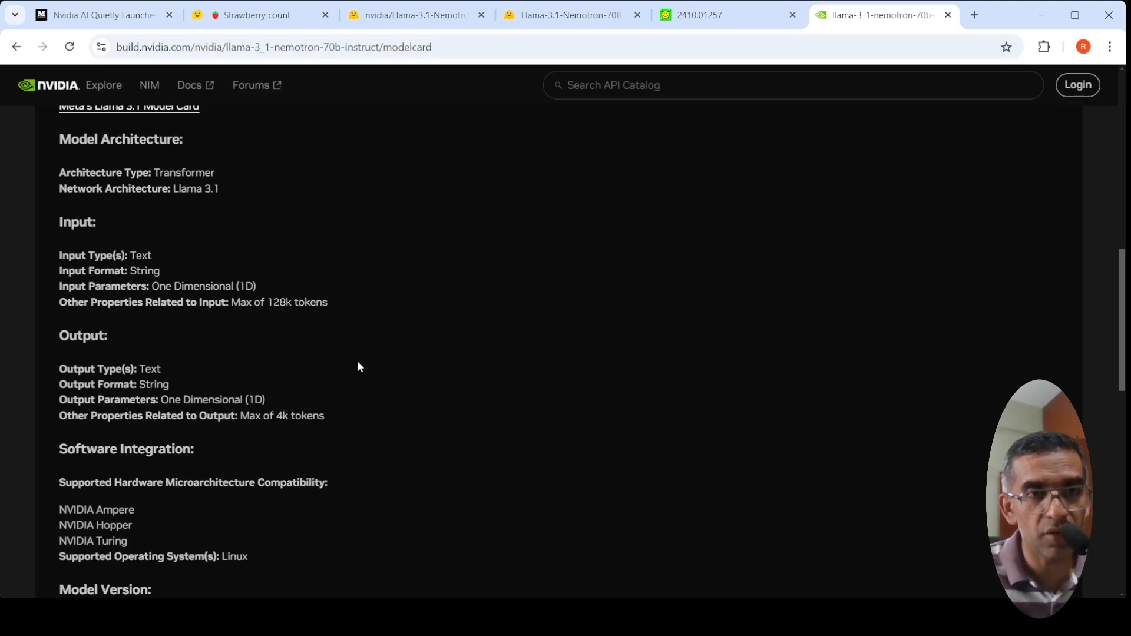
pyautogui.scroll(-3)
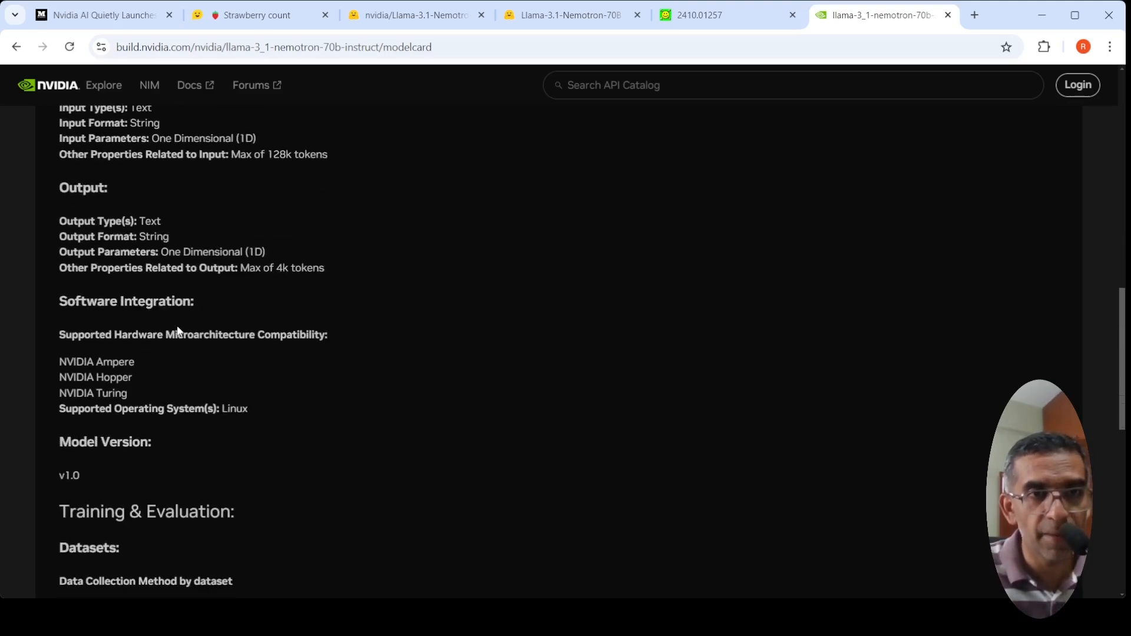
pyautogui.scroll(-3)
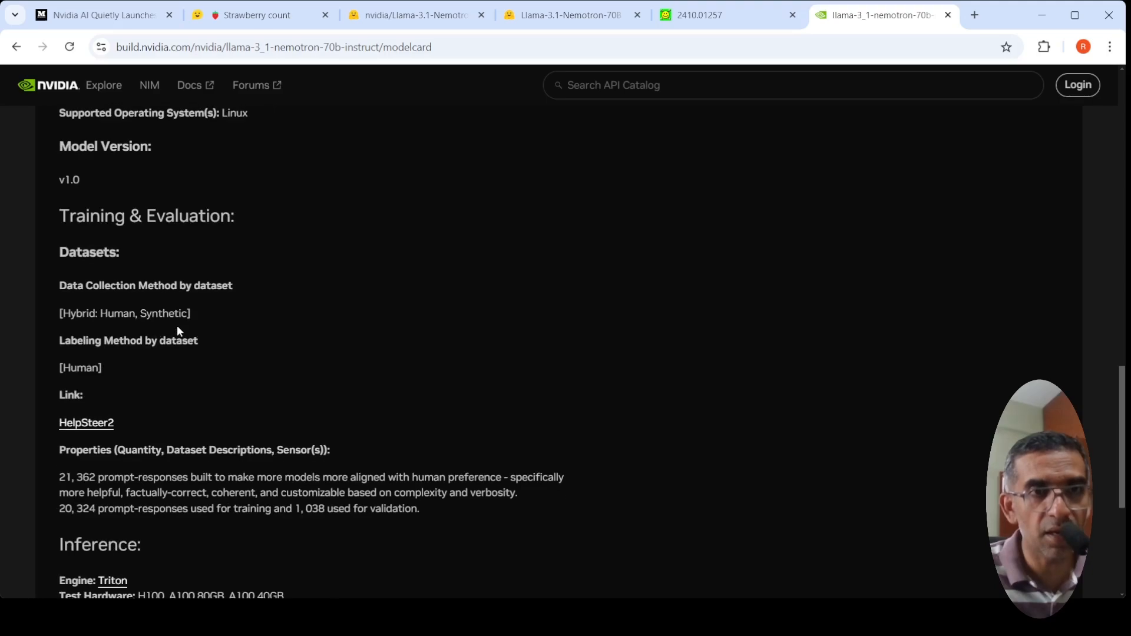
pyautogui.moveTo(197, 304)
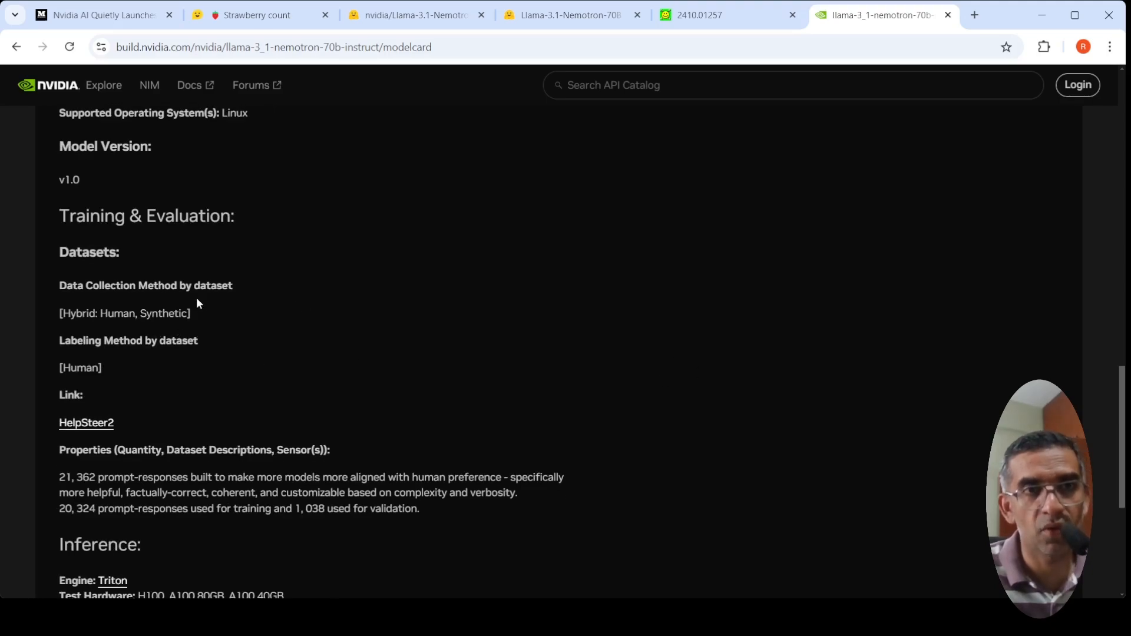
pyautogui.scroll(-3)
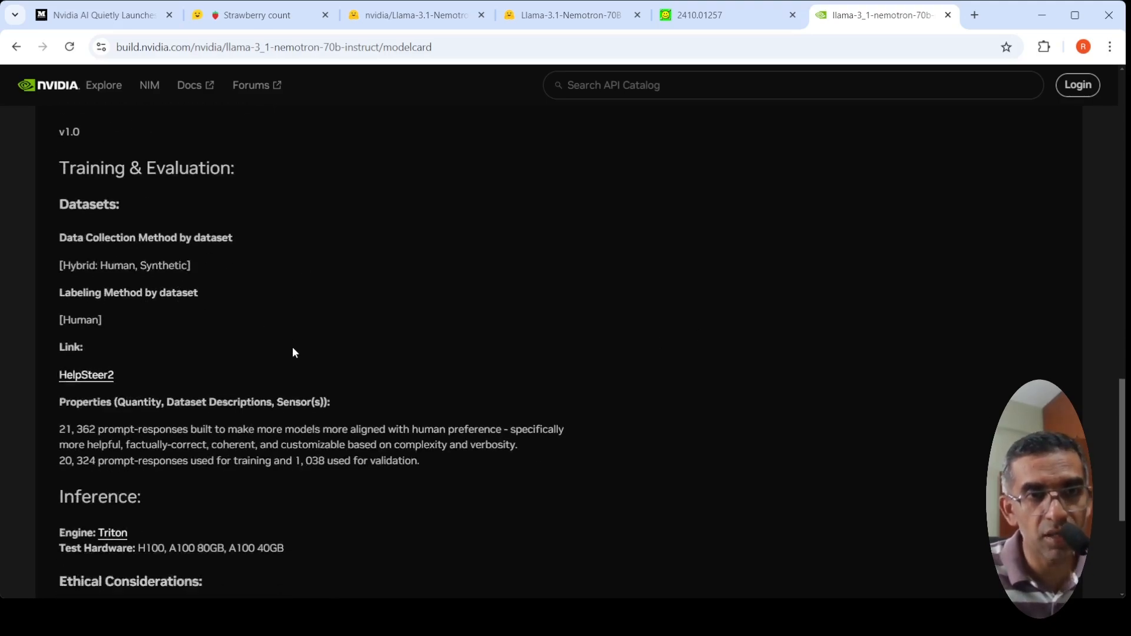
pyautogui.scroll(-3)
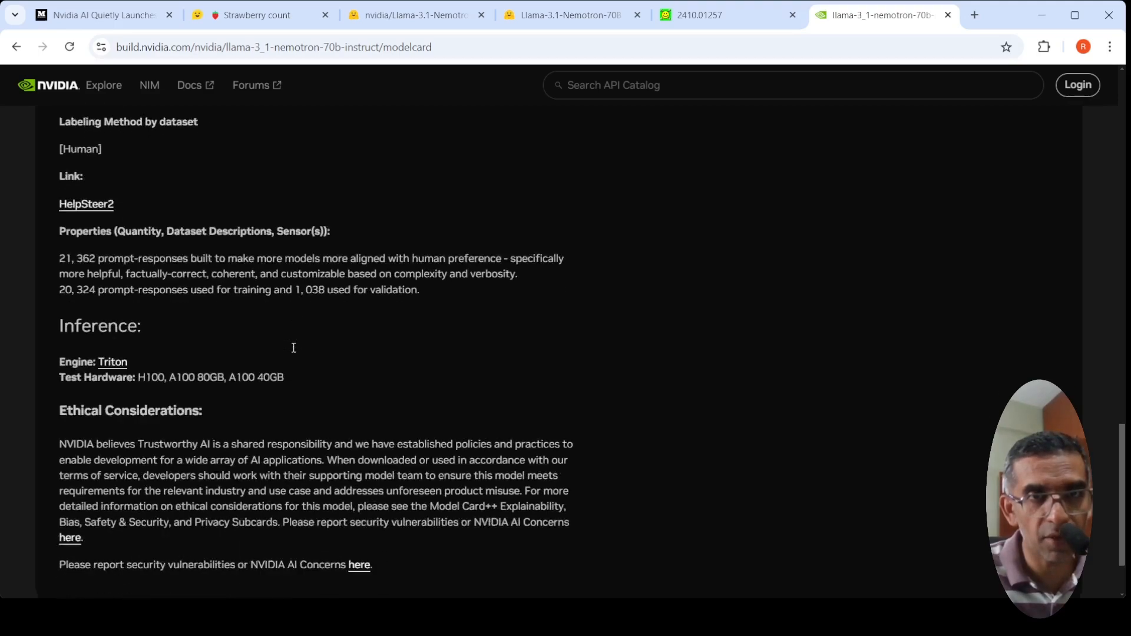
pyautogui.scroll(-3)
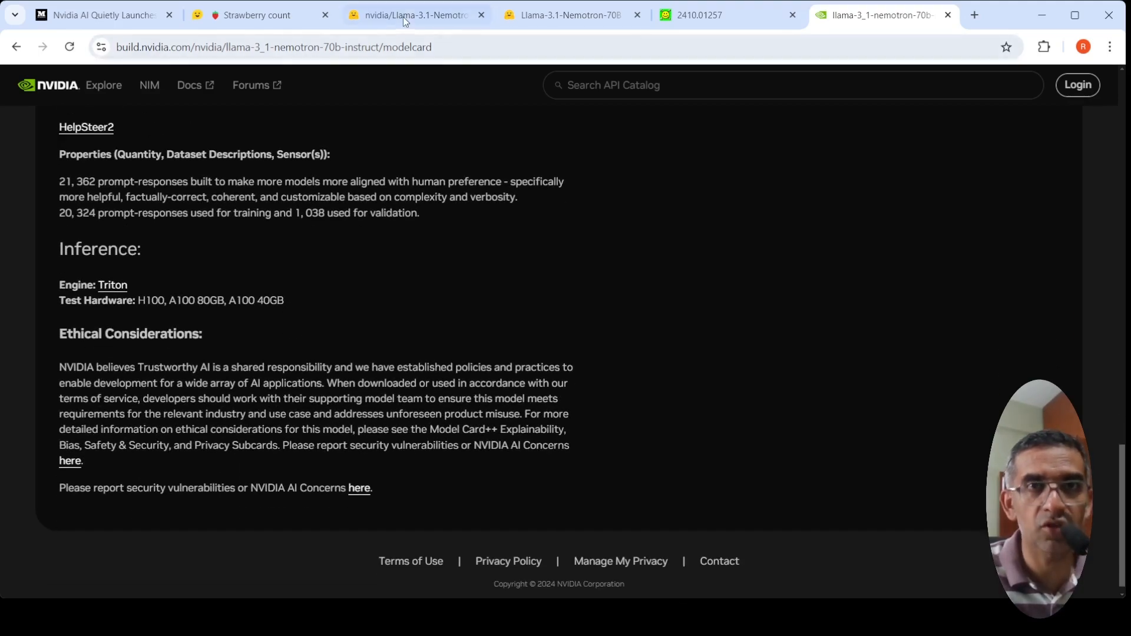
# - Return to the Hugging Face Llama-3.1-Nemotron-70B-Instruct-HF model card
pyautogui.click(411, 14)
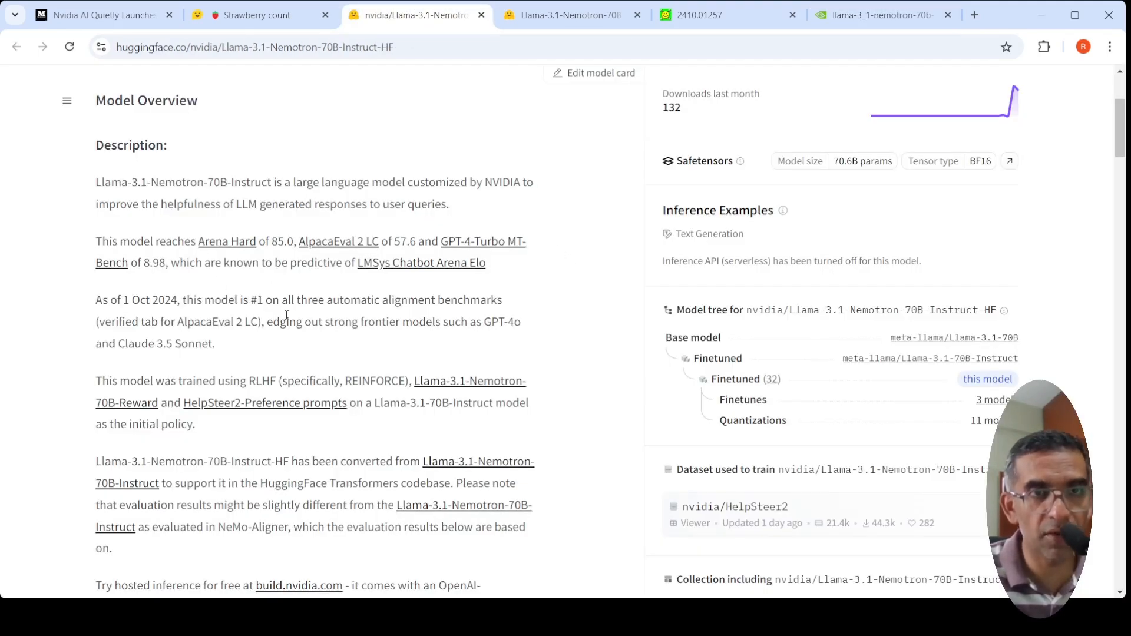
pyautogui.scroll(-3)
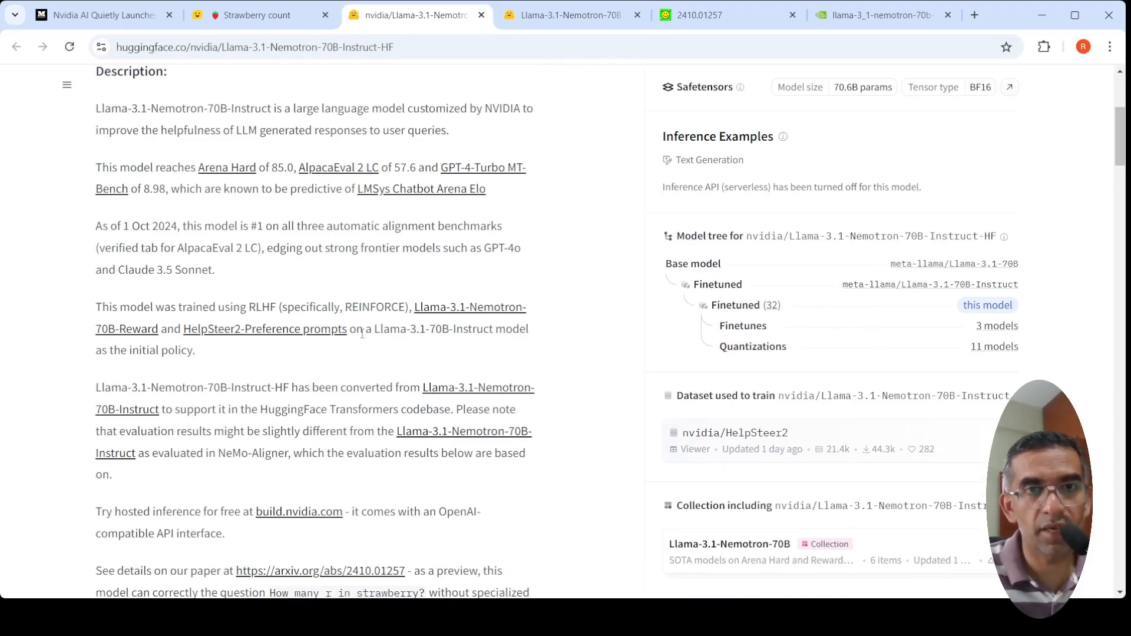
pyautogui.moveTo(933, 275)
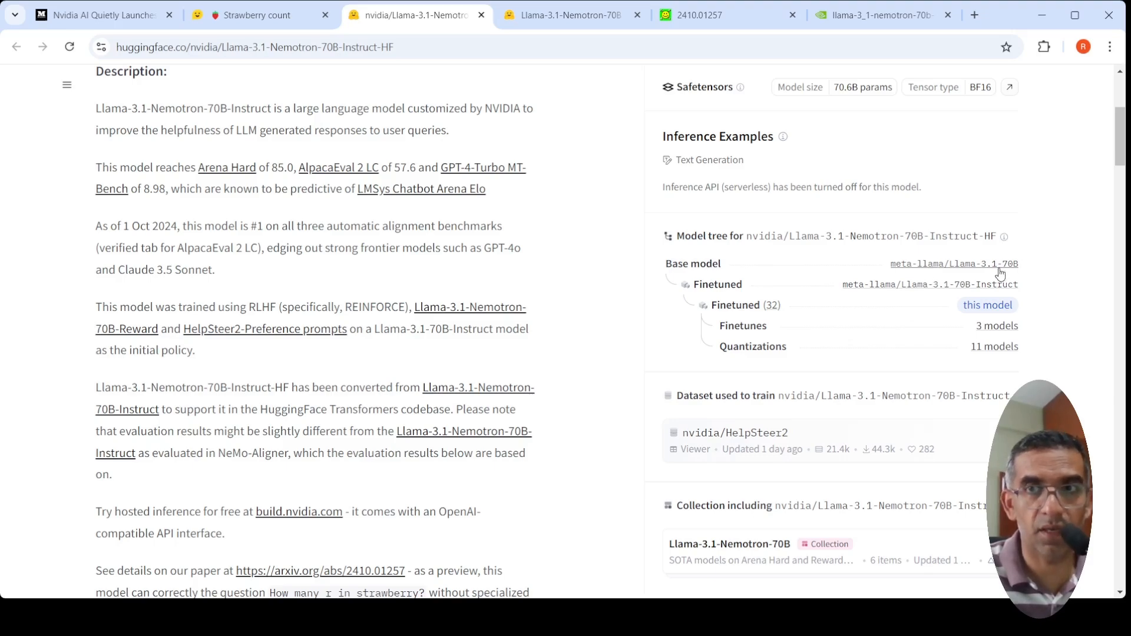
pyautogui.moveTo(982, 295)
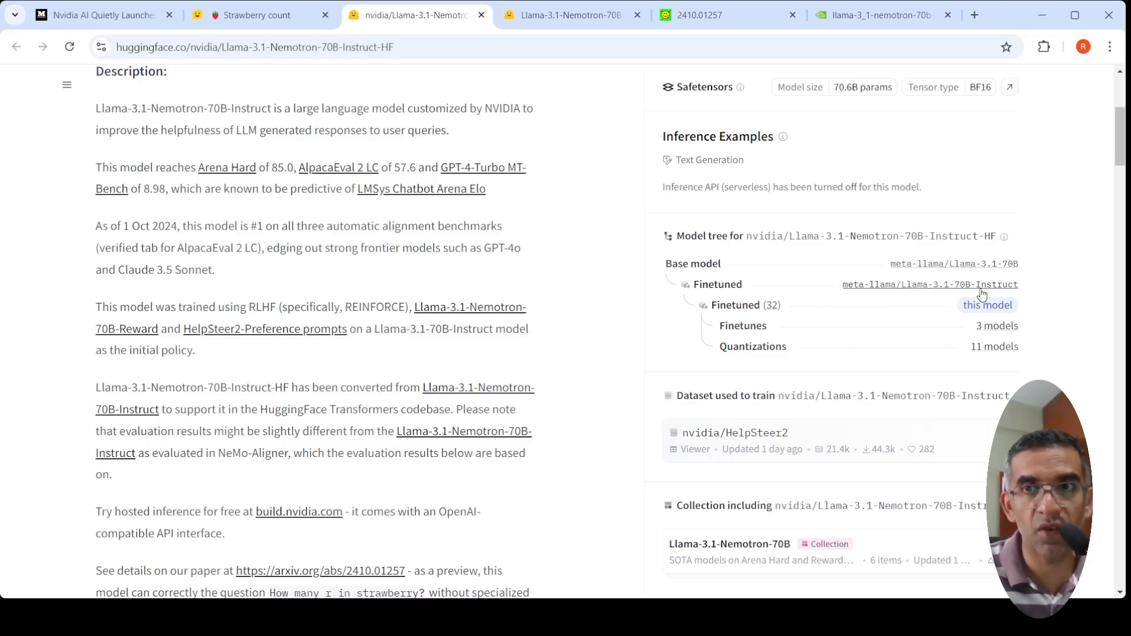
pyautogui.moveTo(912, 290)
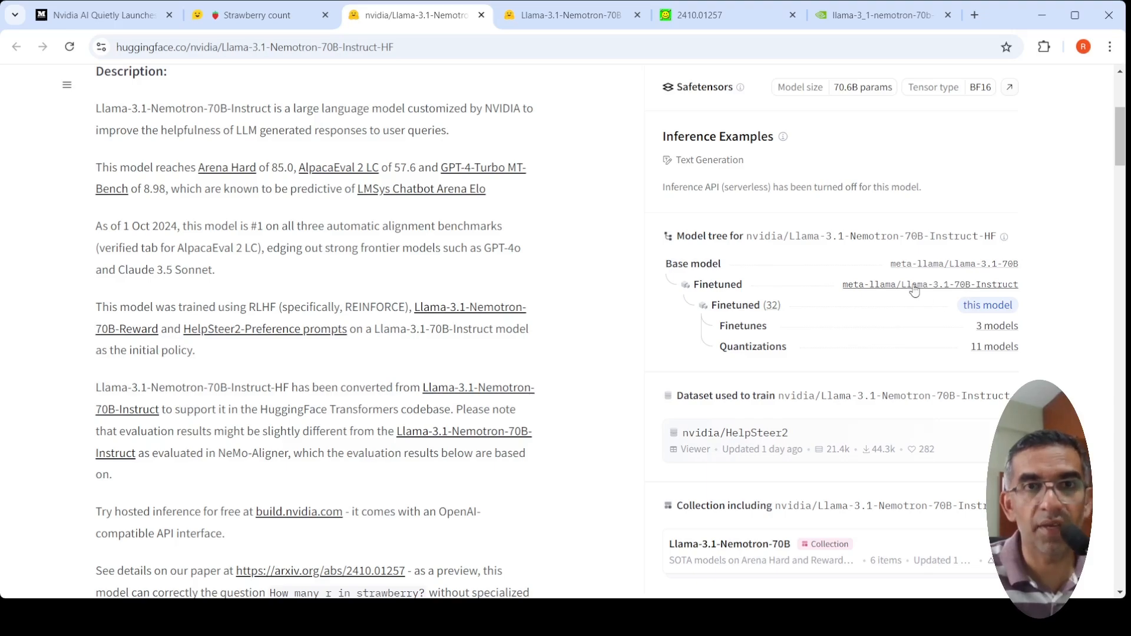
pyautogui.moveTo(316, 366)
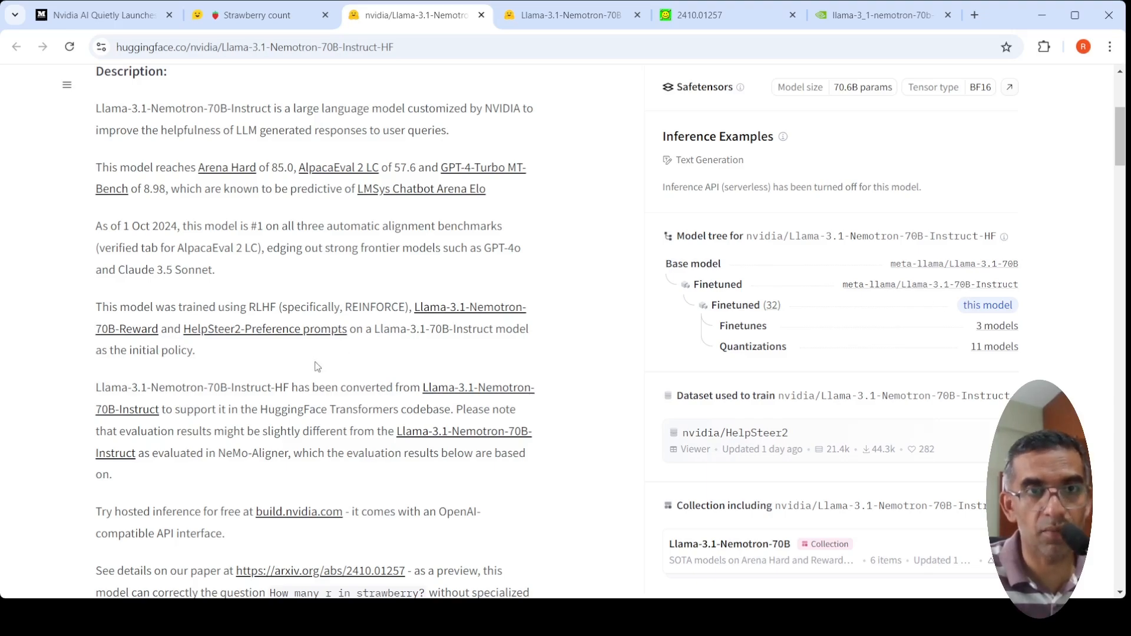
pyautogui.moveTo(314, 367)
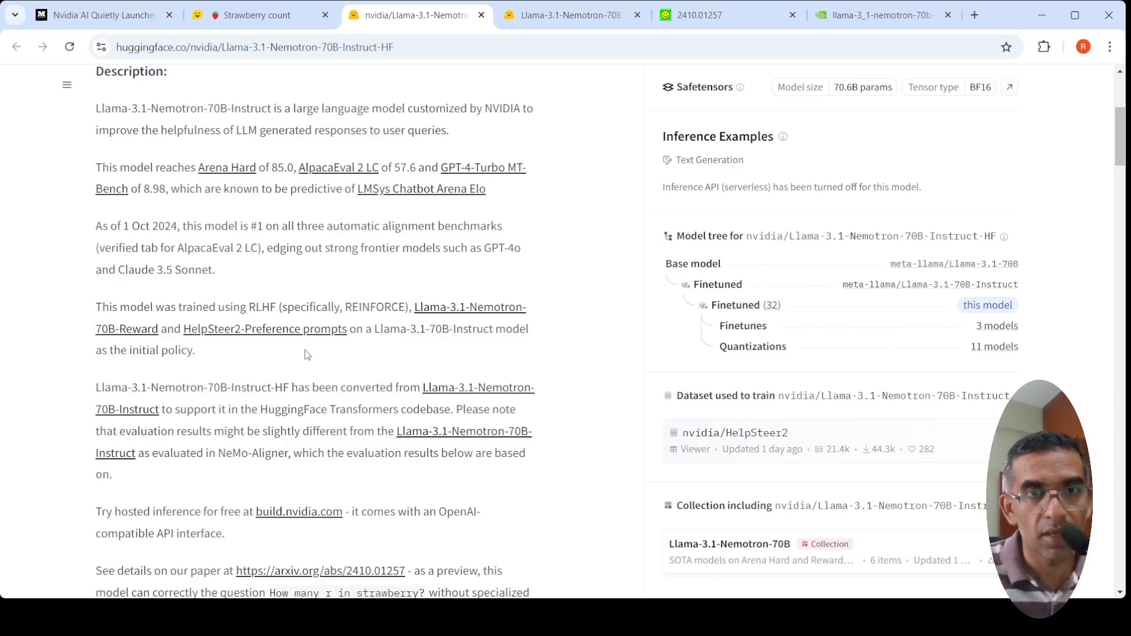
pyautogui.moveTo(364, 366)
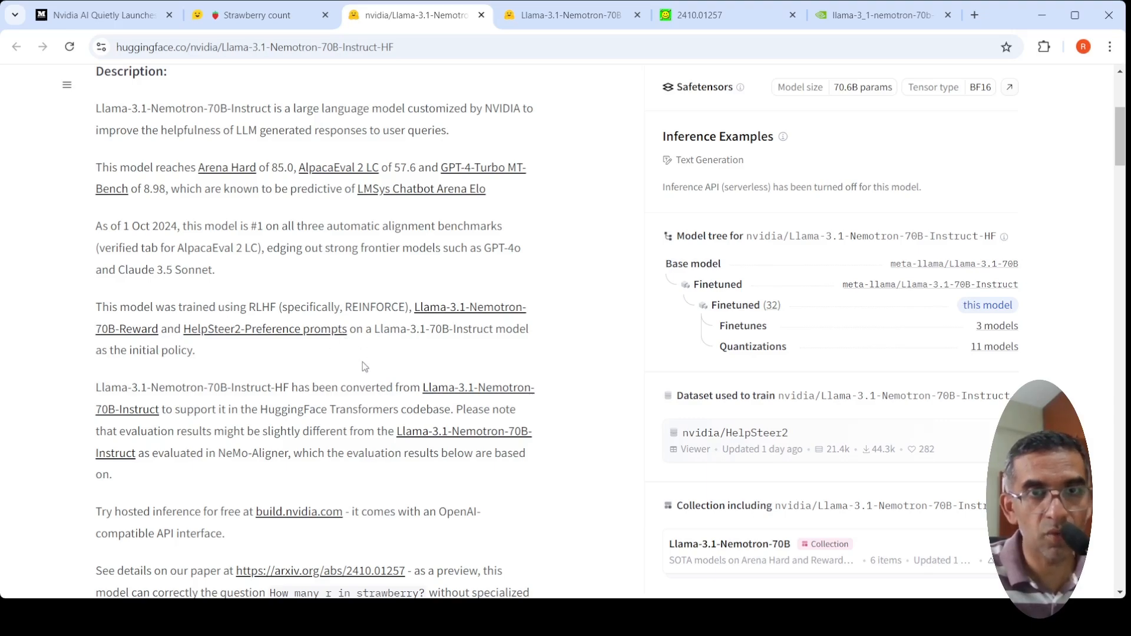
pyautogui.moveTo(194, 343)
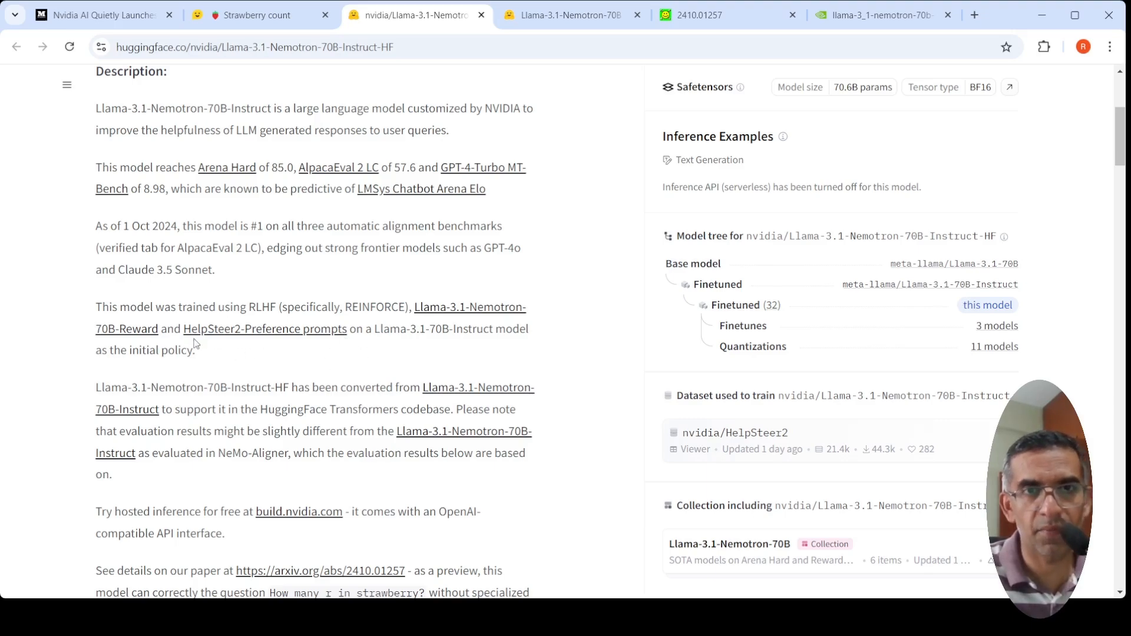
pyautogui.moveTo(360, 311)
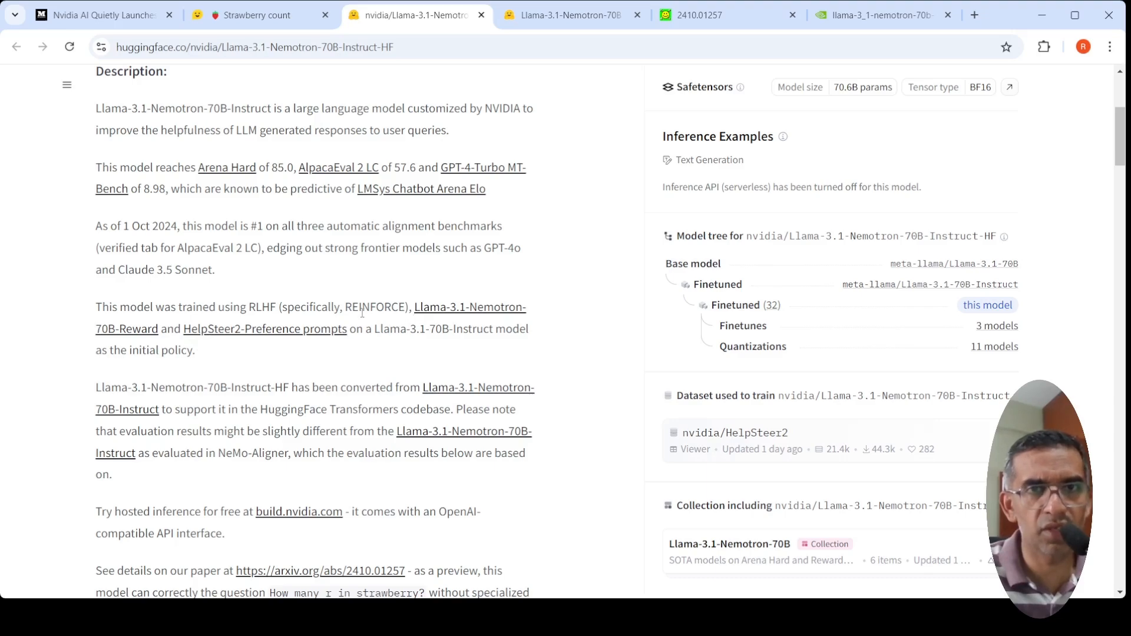
pyautogui.moveTo(449, 322)
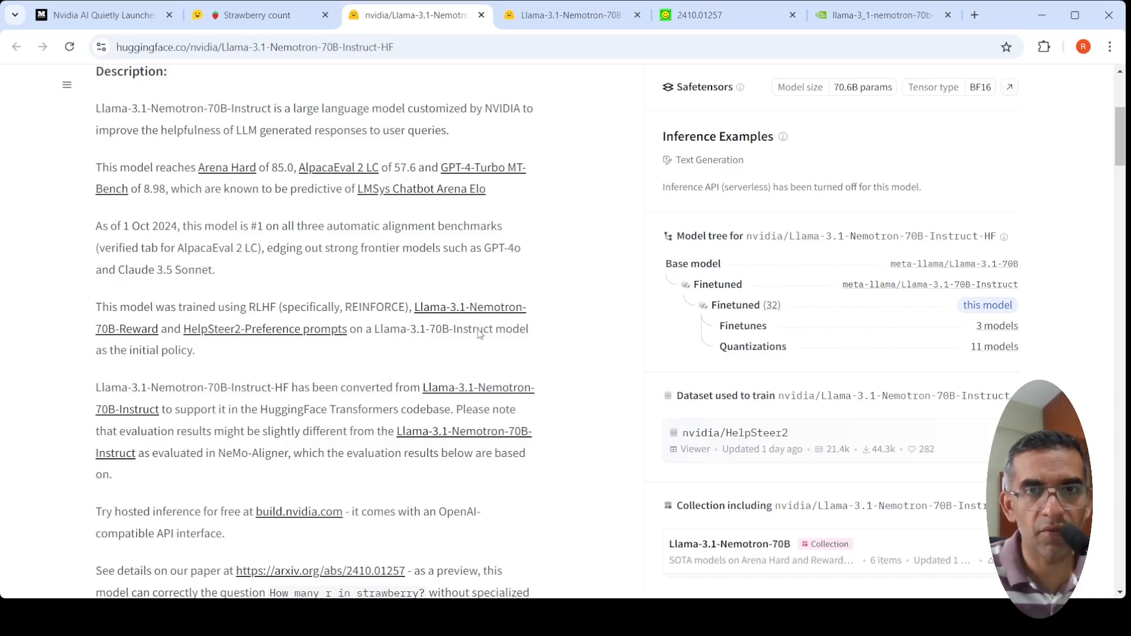
pyautogui.click(469, 307)
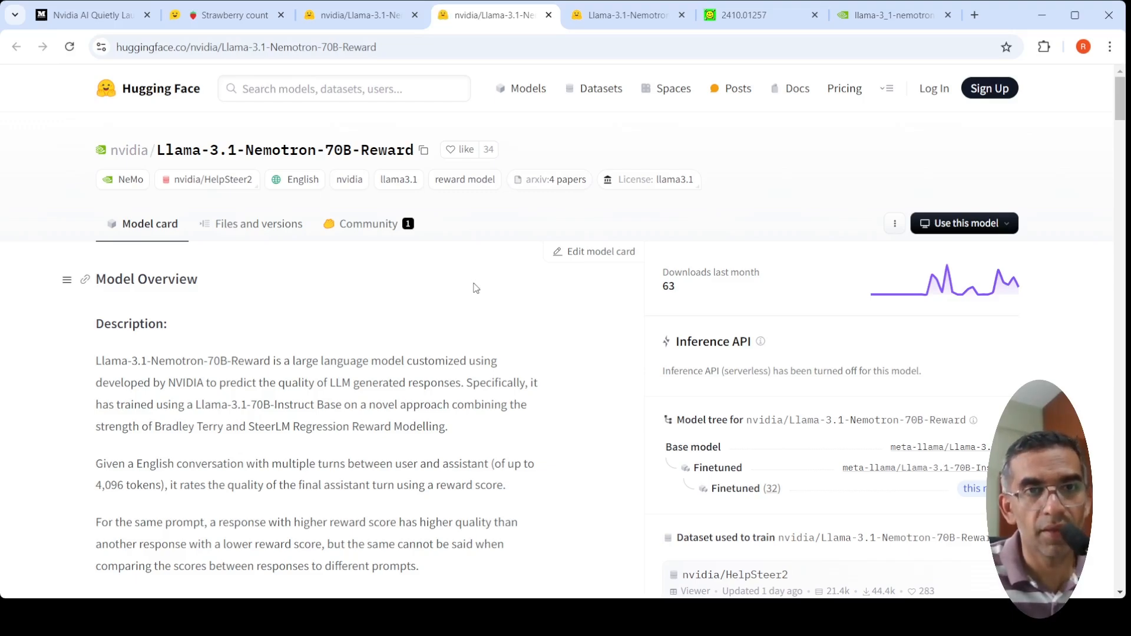
# - Scroll the Llama-3.1-Nemotron-70B-Reward card to its Model Overview description
pyautogui.scroll(-3)
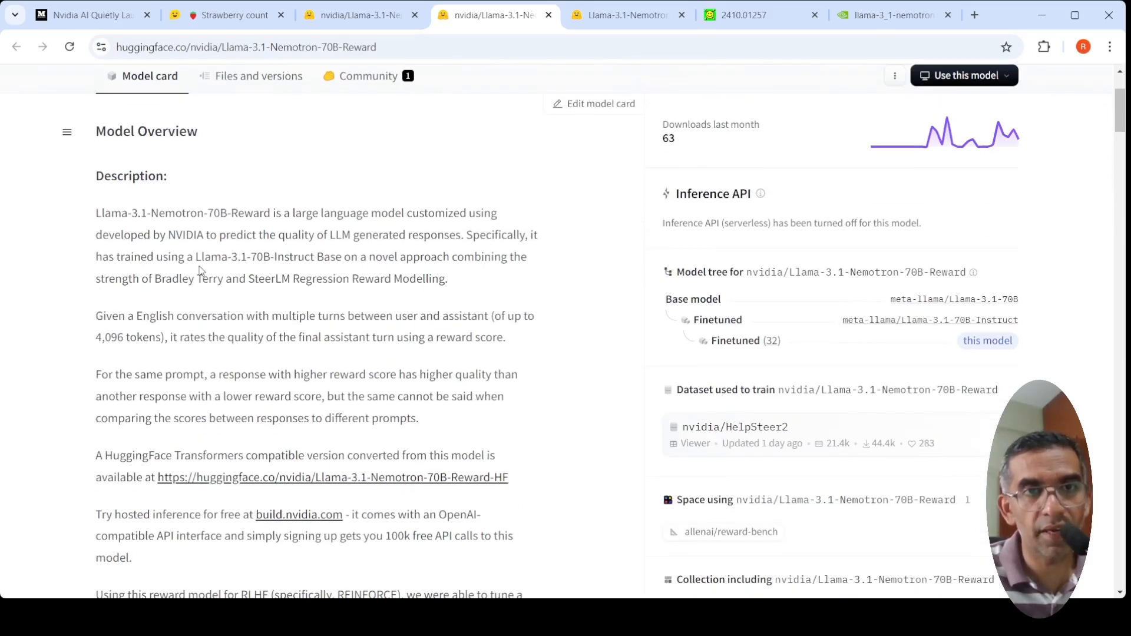
pyautogui.moveTo(311, 262)
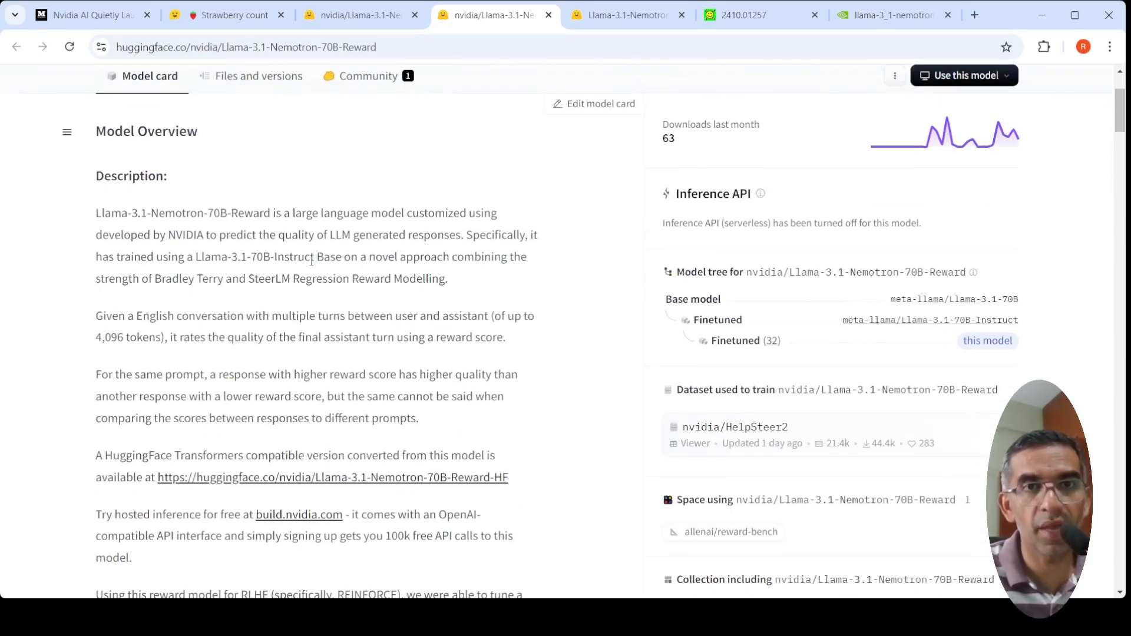
pyautogui.moveTo(180, 303)
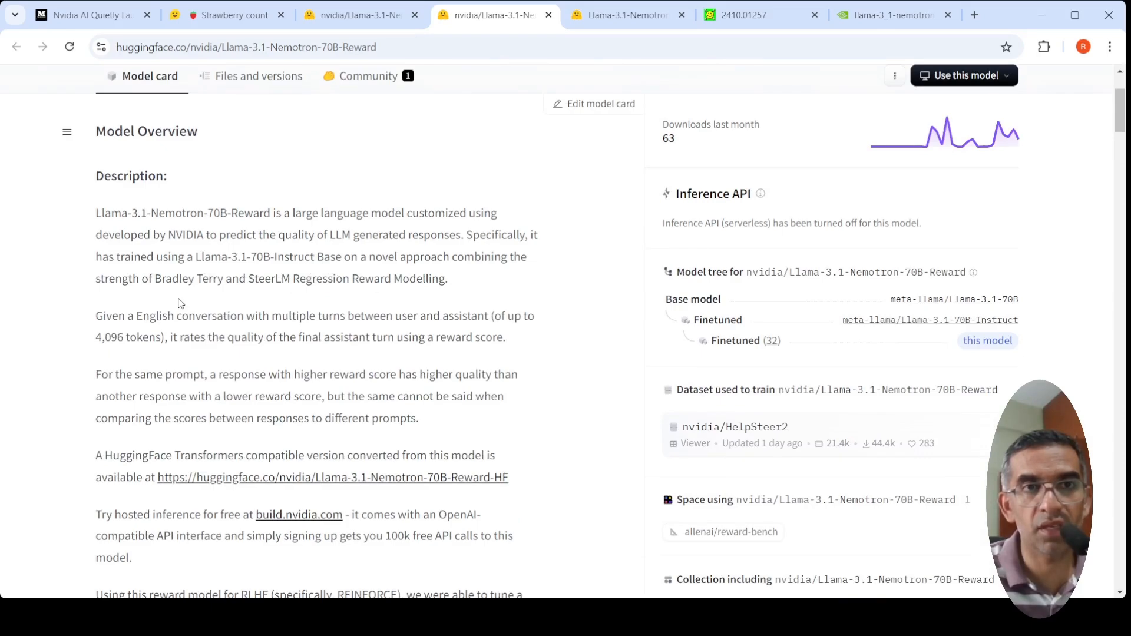
pyautogui.moveTo(217, 298)
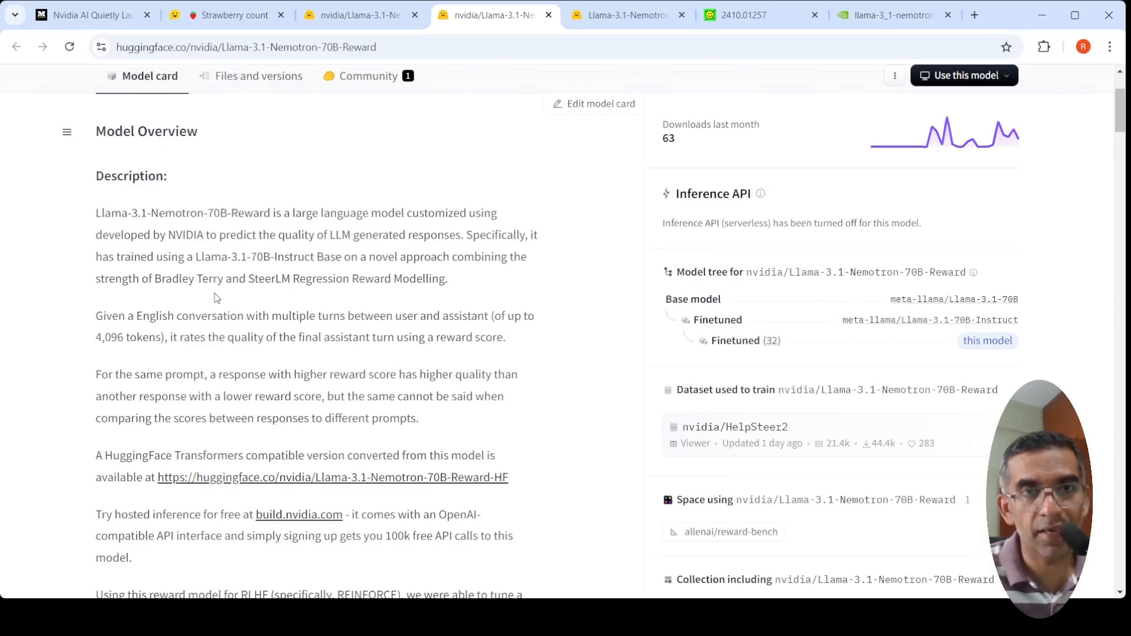
pyautogui.moveTo(320, 297)
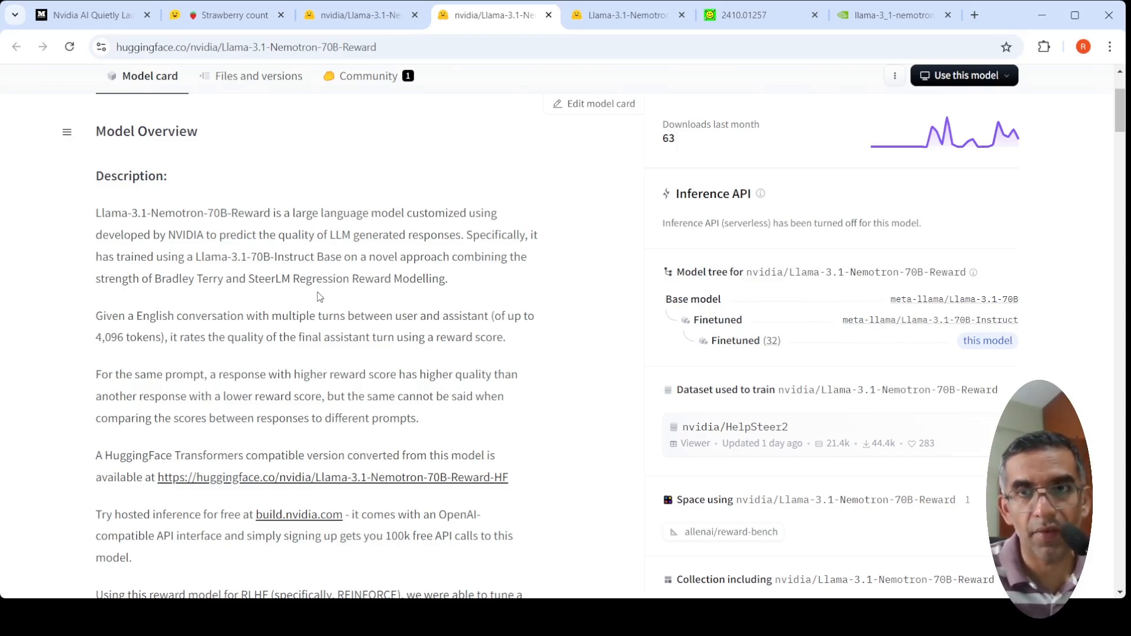
pyautogui.moveTo(860, 334)
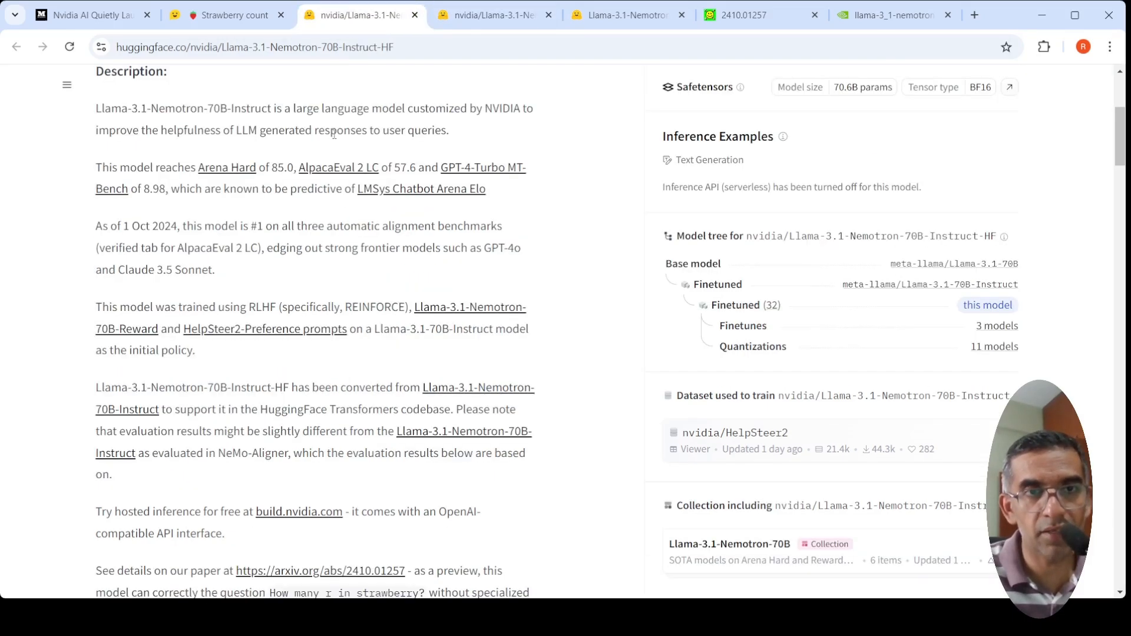
pyautogui.moveTo(229, 344)
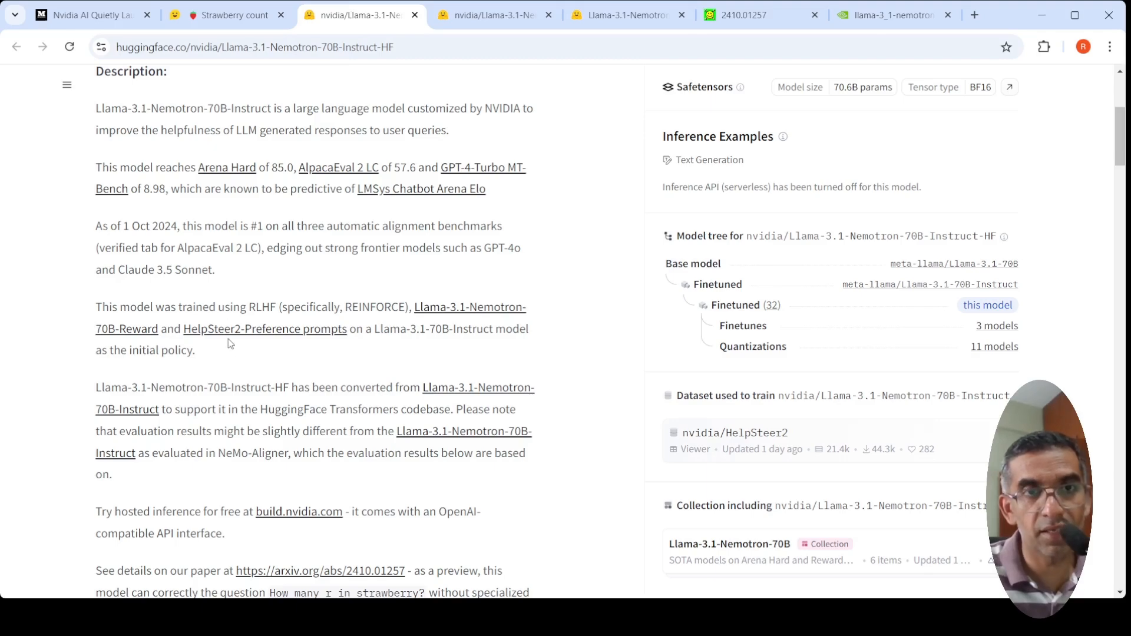
pyautogui.moveTo(367, 354)
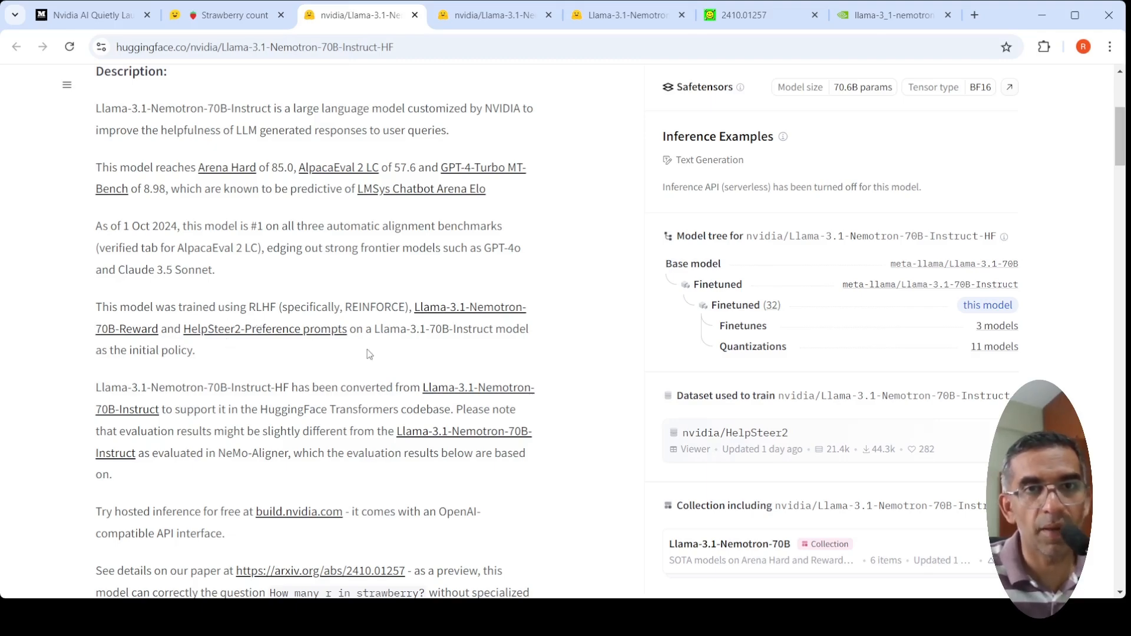
pyautogui.moveTo(271, 208)
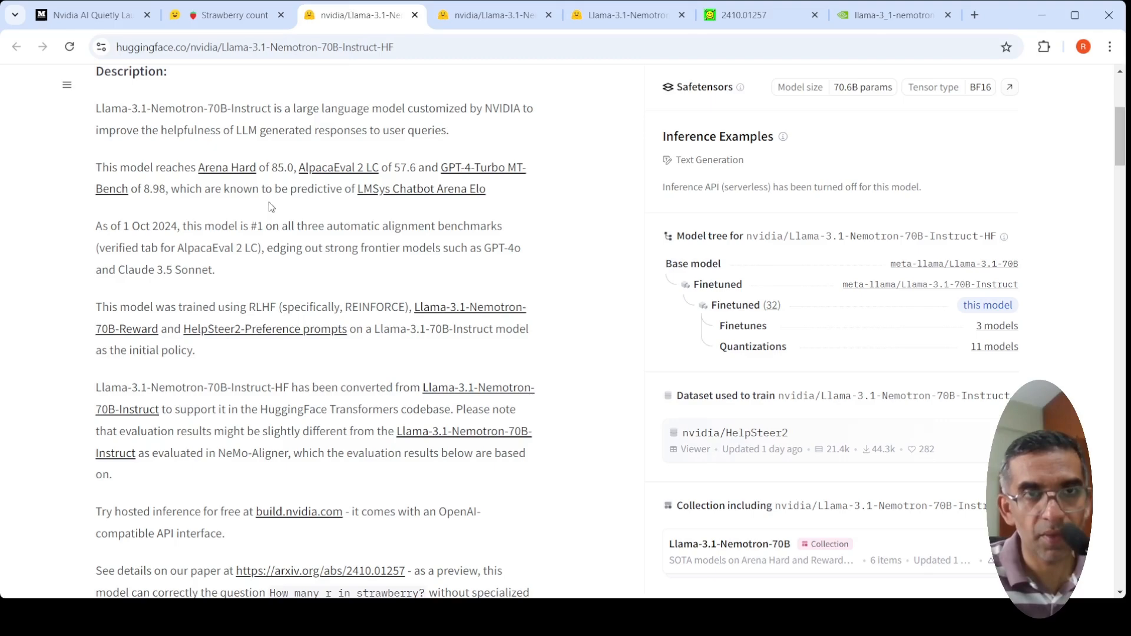
pyautogui.moveTo(393, 377)
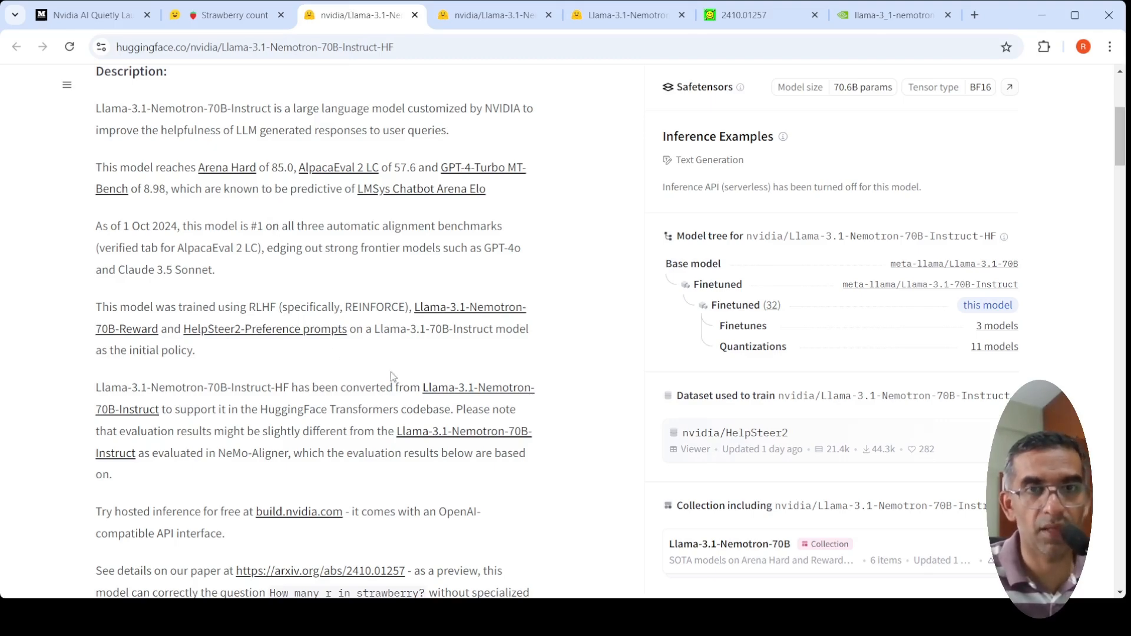
pyautogui.moveTo(148, 411)
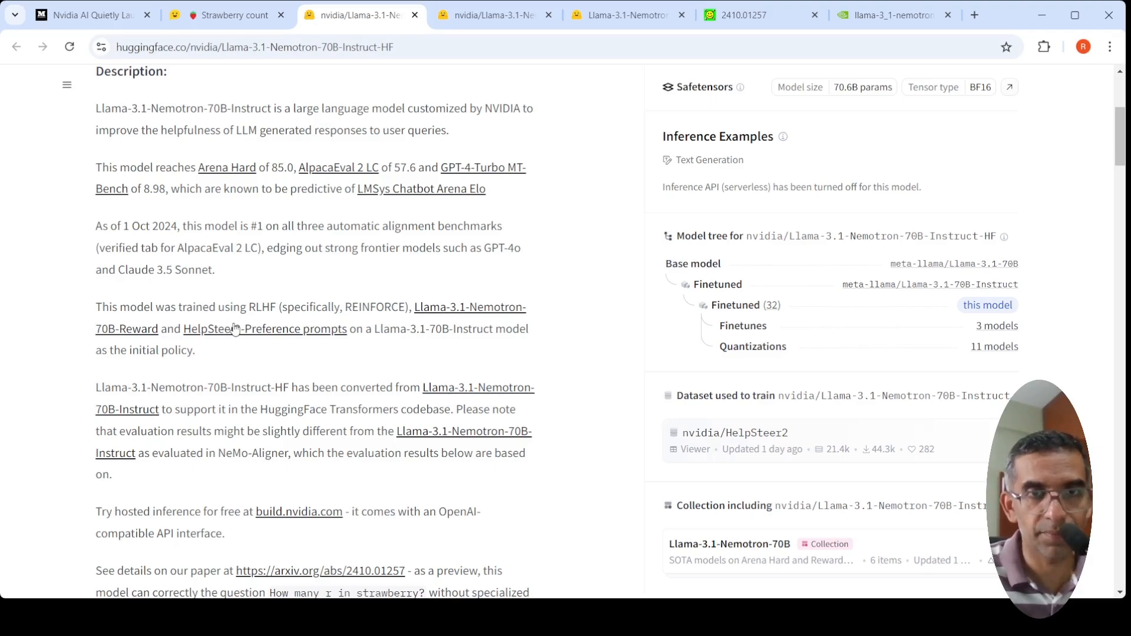
pyautogui.moveTo(393, 417)
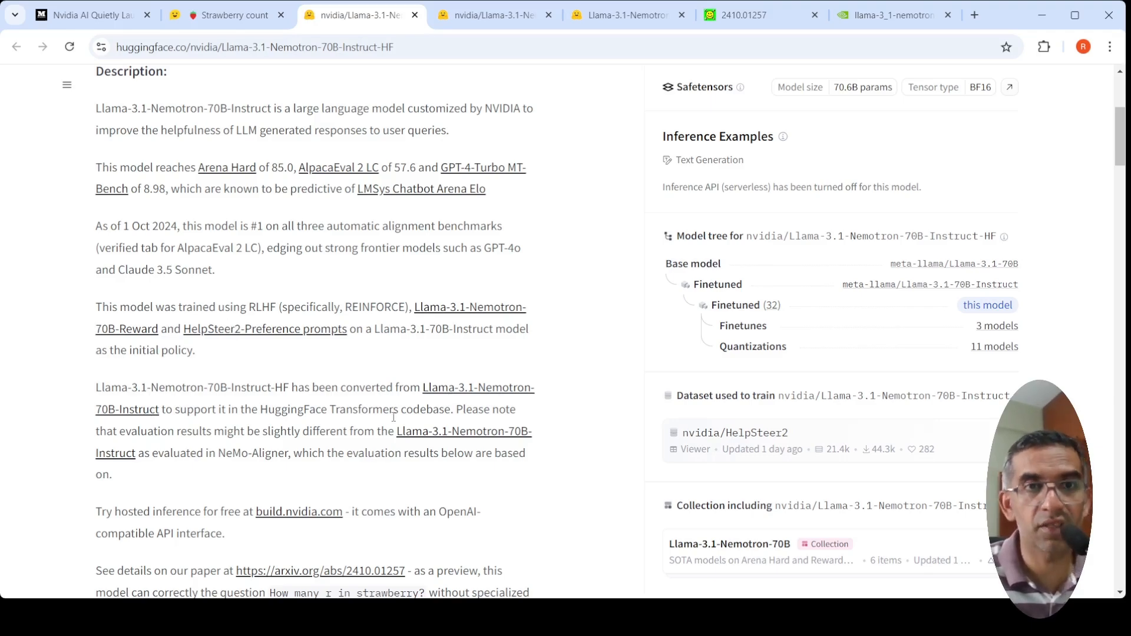
# - Scroll the Instruct-HF card past the Evaluation Metrics table to the Usage section and Transformers code
pyautogui.scroll(-3)
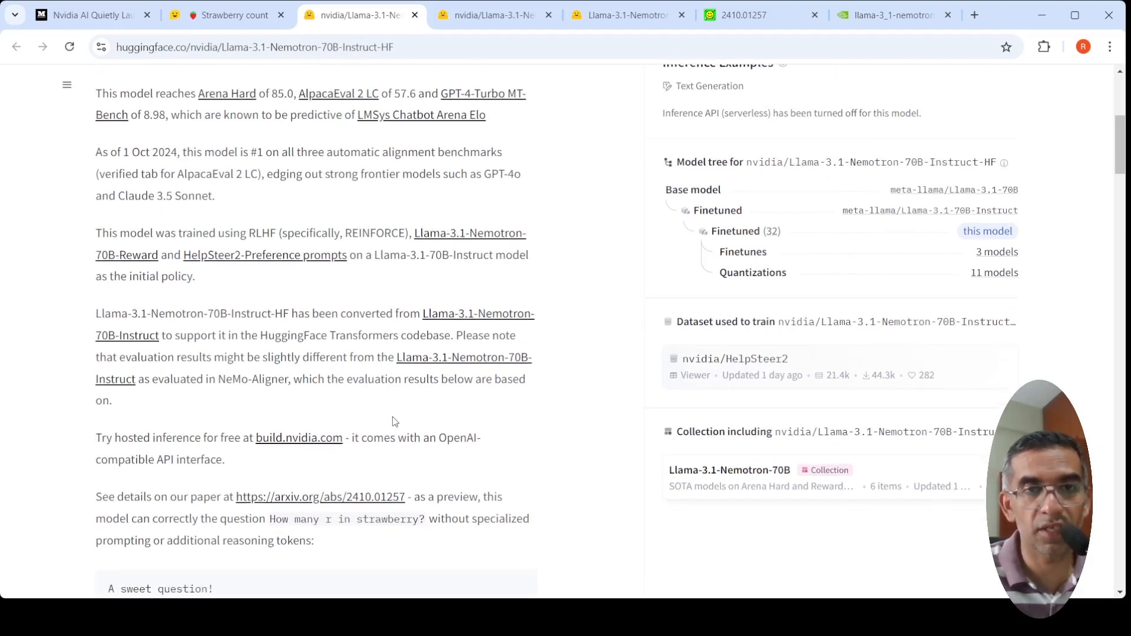
pyautogui.scroll(-3)
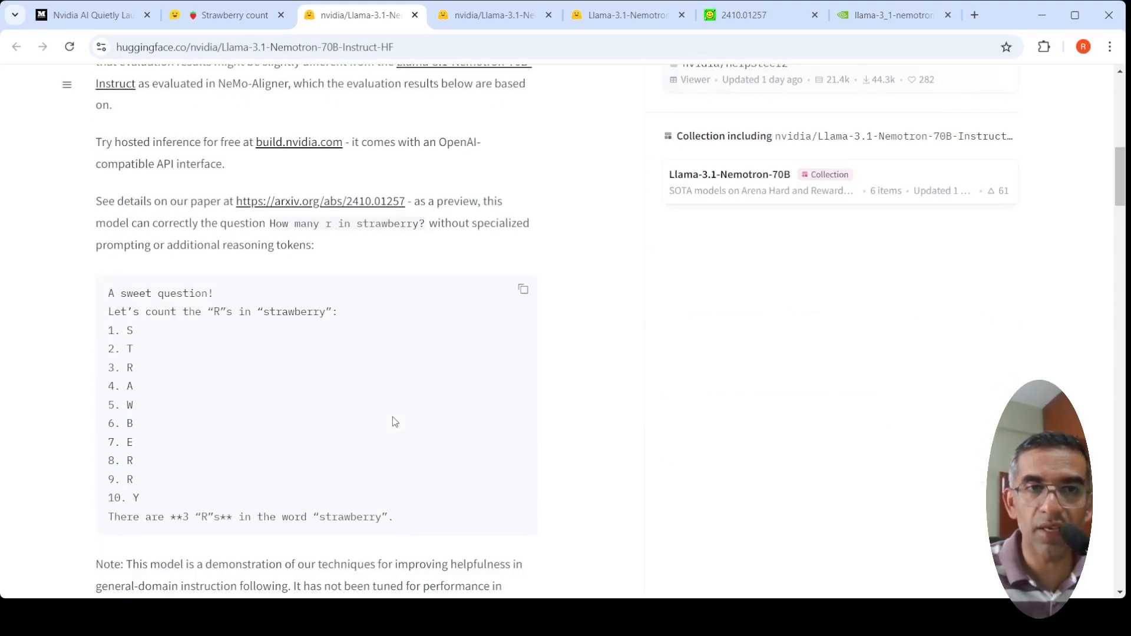
pyautogui.scroll(-3)
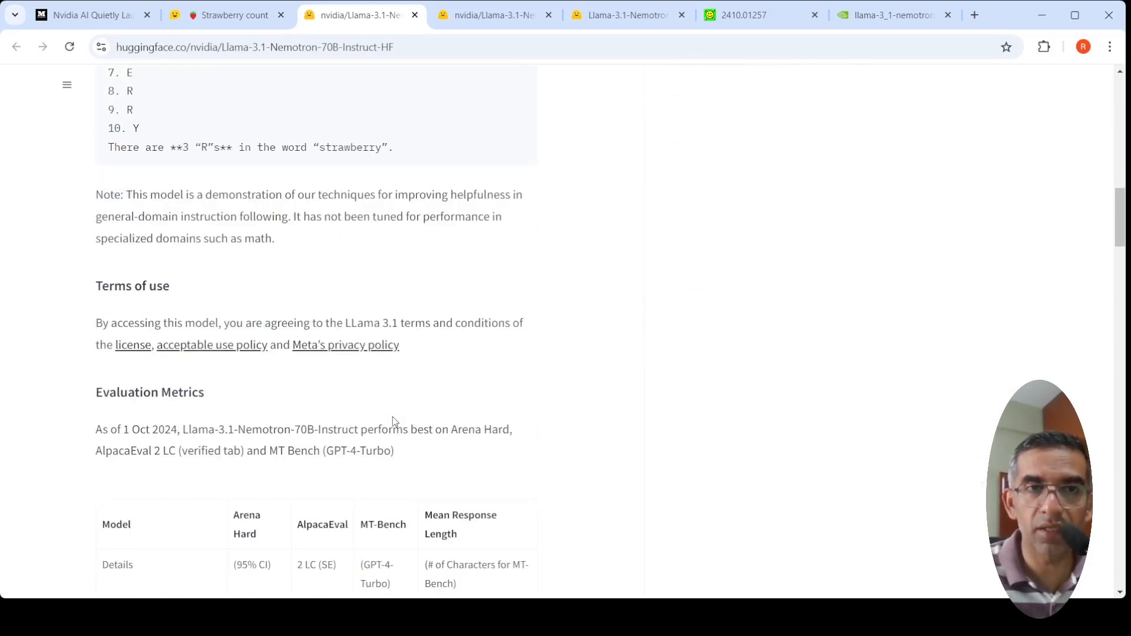
pyautogui.scroll(-3)
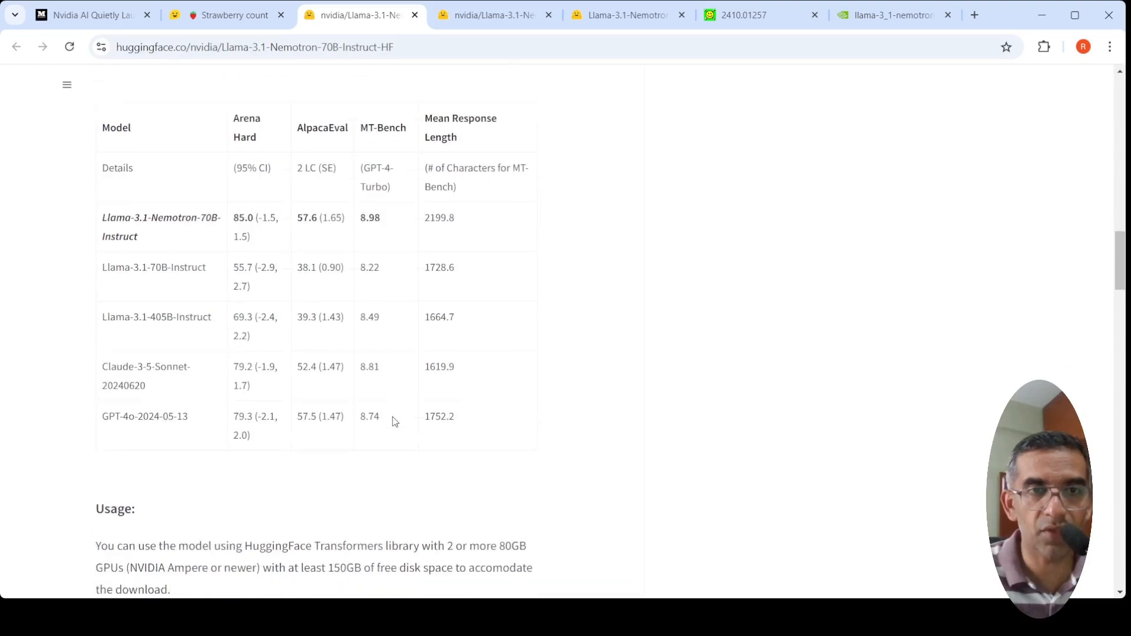
pyautogui.scroll(-3)
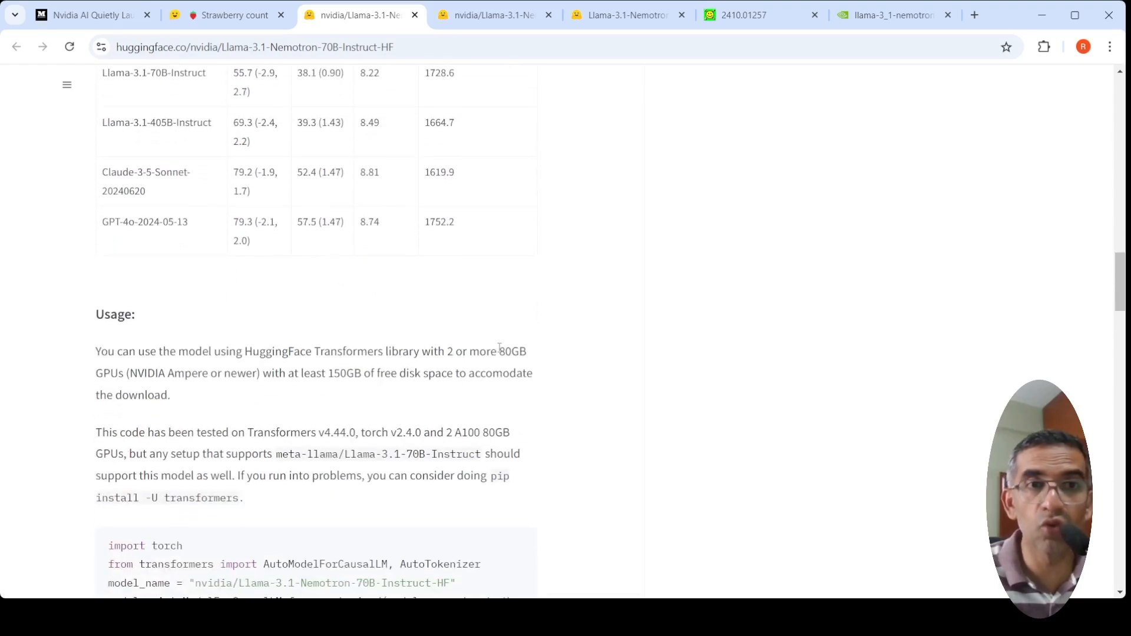
pyautogui.moveTo(199, 390)
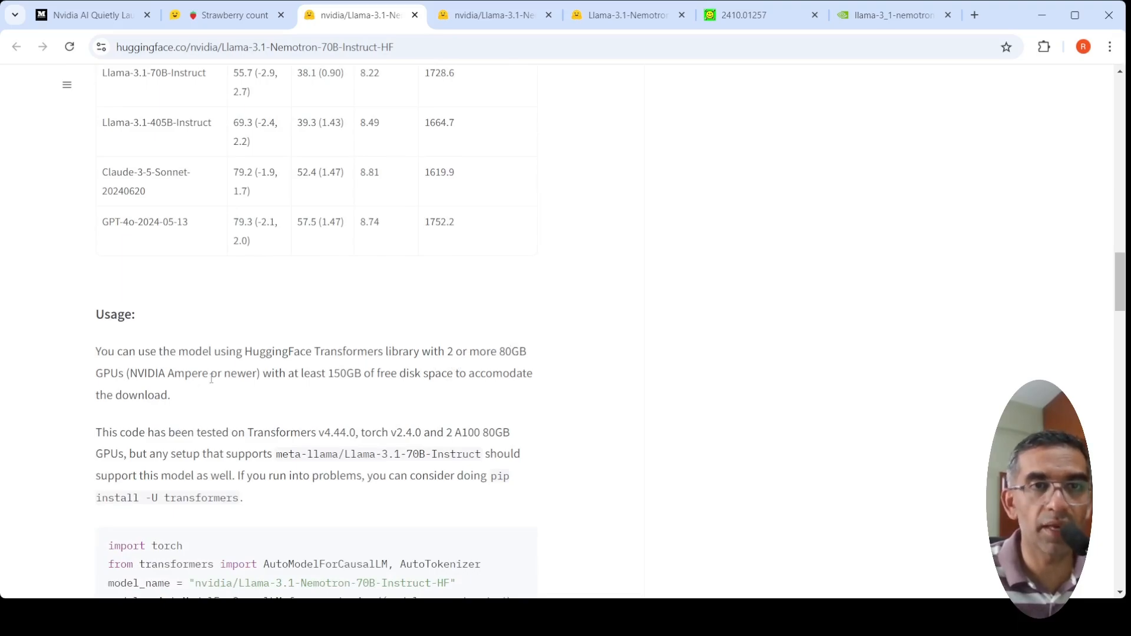
pyautogui.moveTo(360, 387)
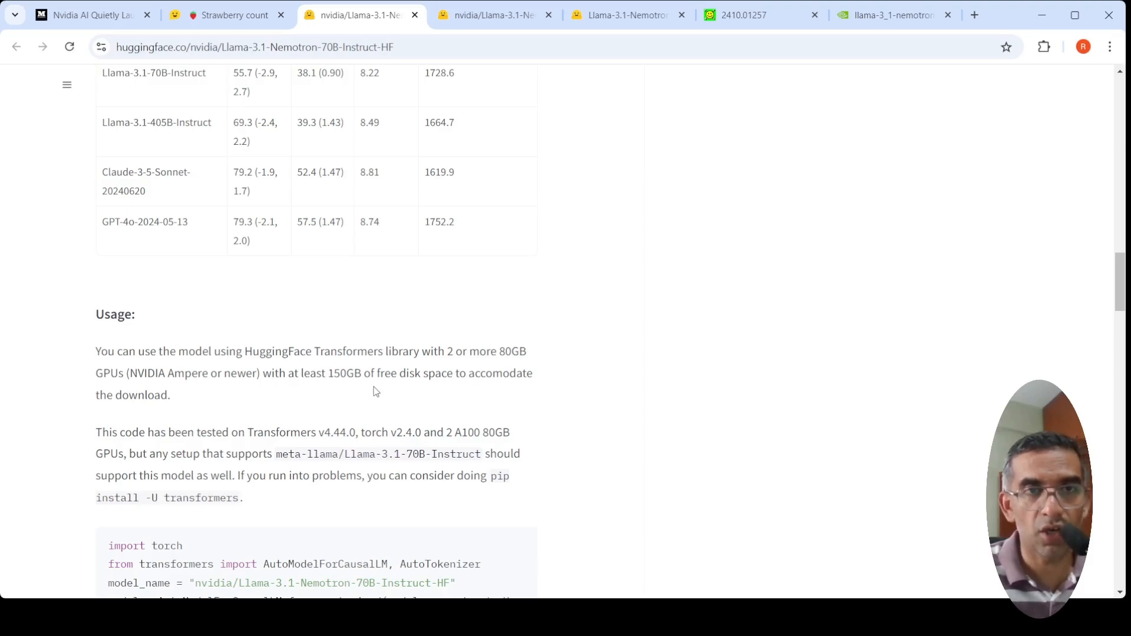
pyautogui.scroll(3)
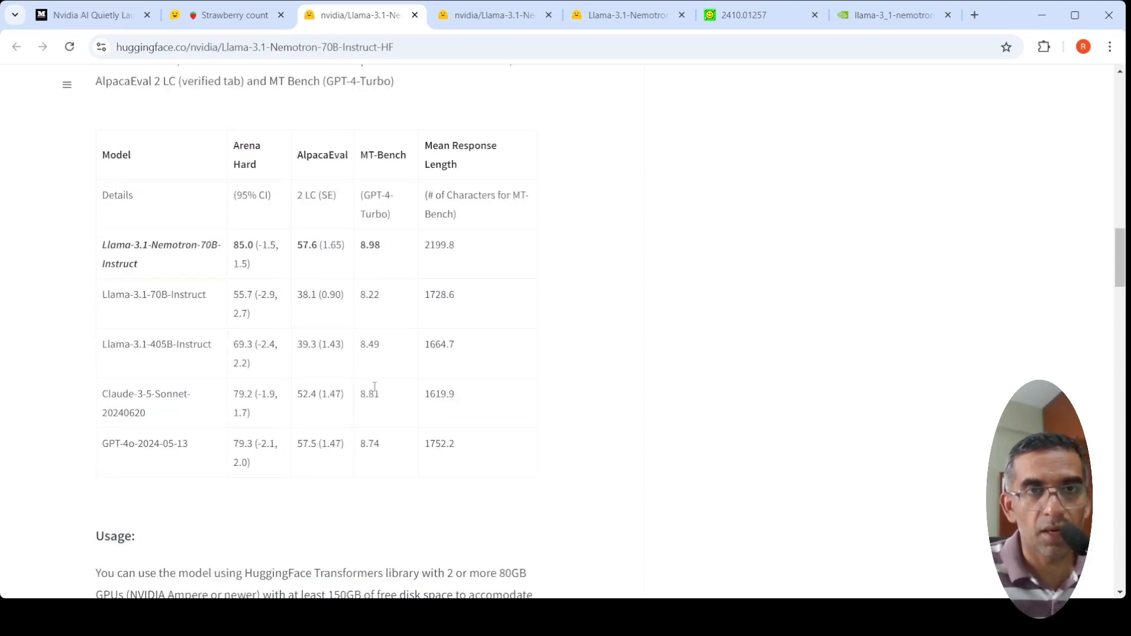
pyautogui.moveTo(293, 261)
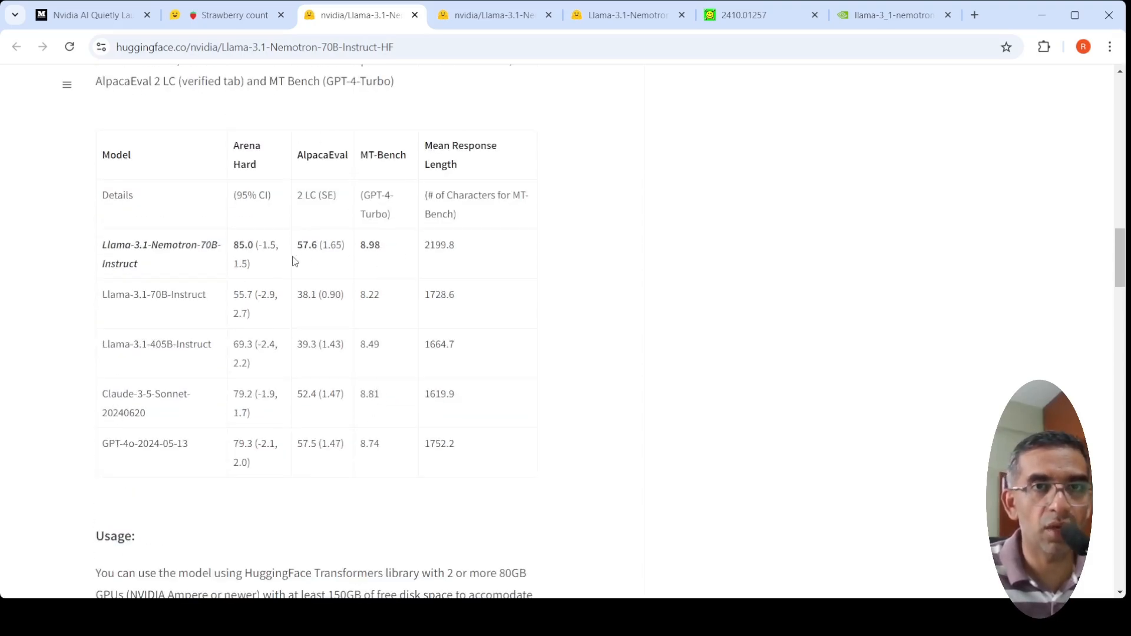
pyautogui.moveTo(252, 265)
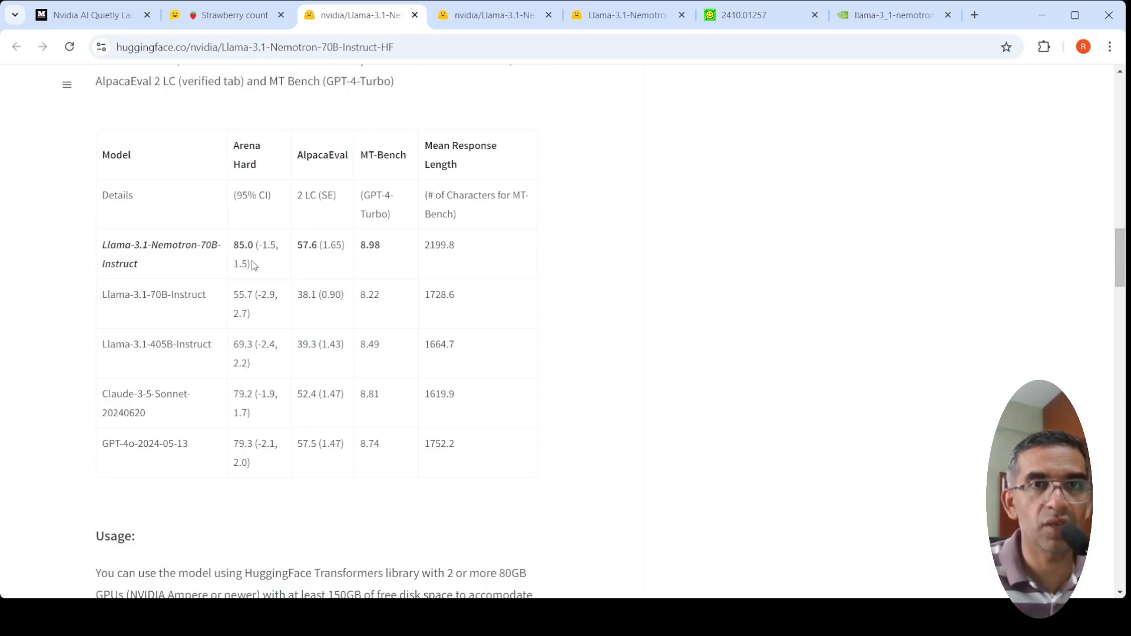
pyautogui.moveTo(354, 226)
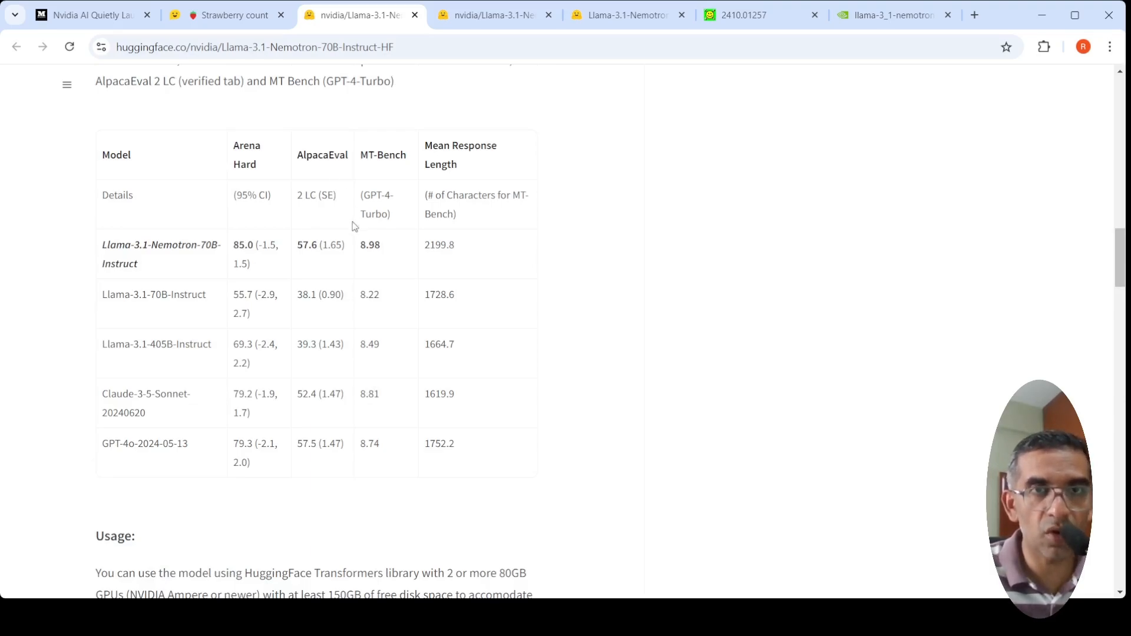
pyautogui.moveTo(380, 275)
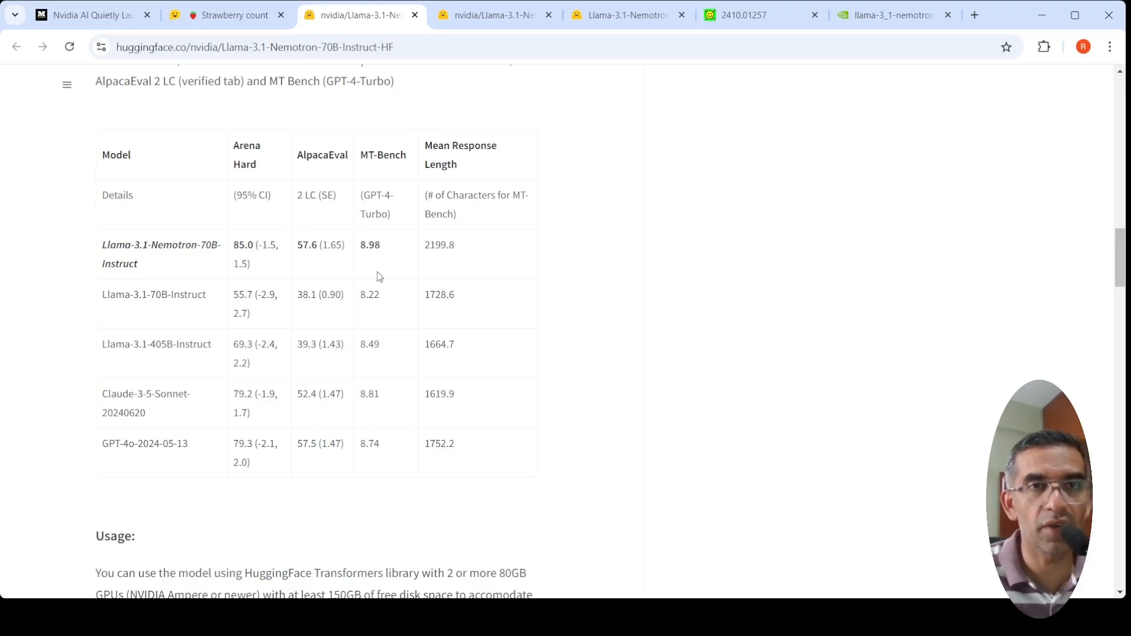
pyautogui.moveTo(268, 189)
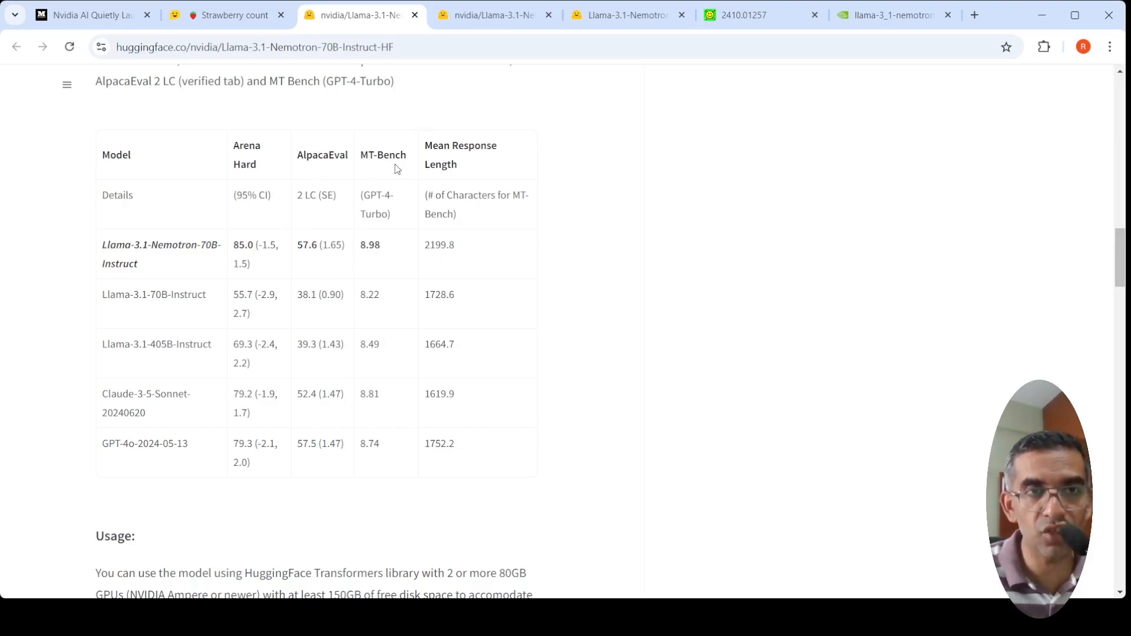
pyautogui.moveTo(259, 391)
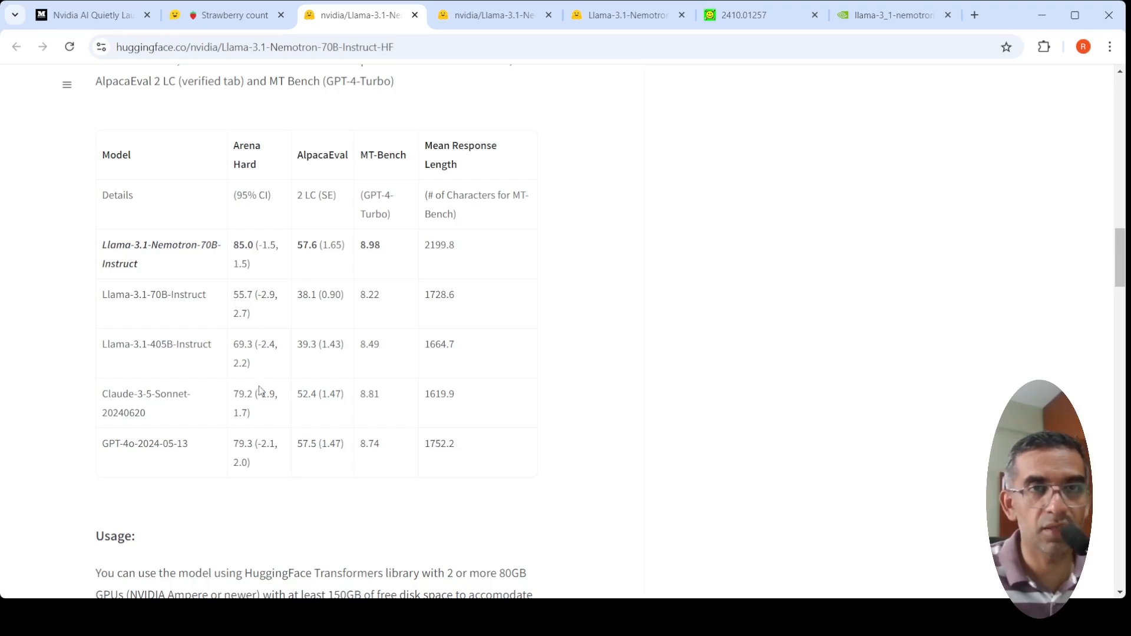
pyautogui.moveTo(246, 411)
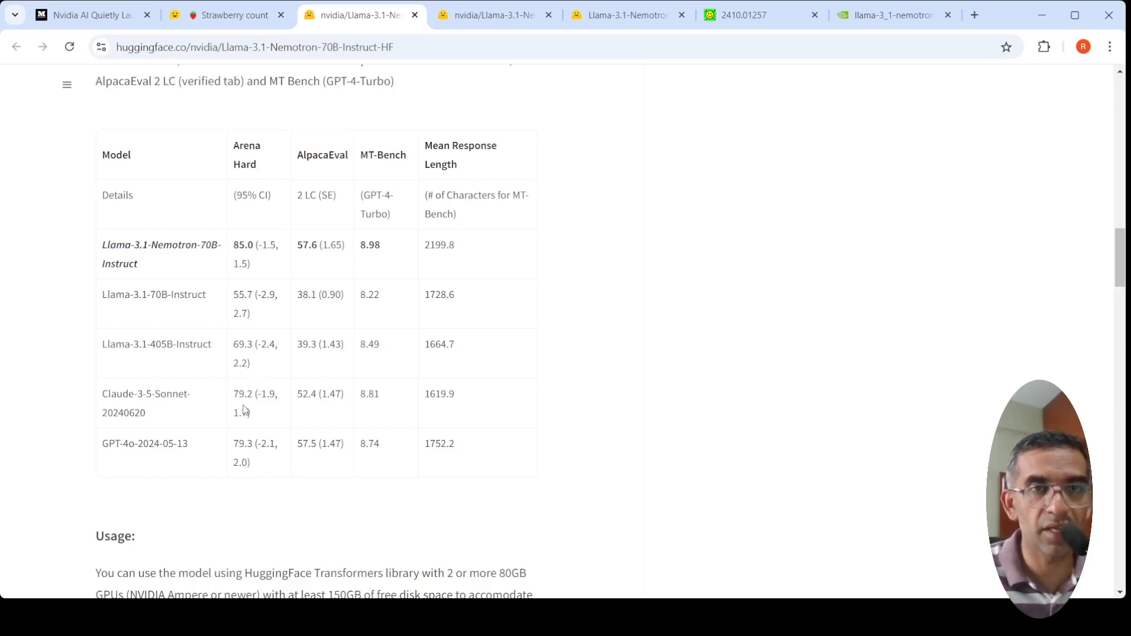
pyautogui.moveTo(205, 424)
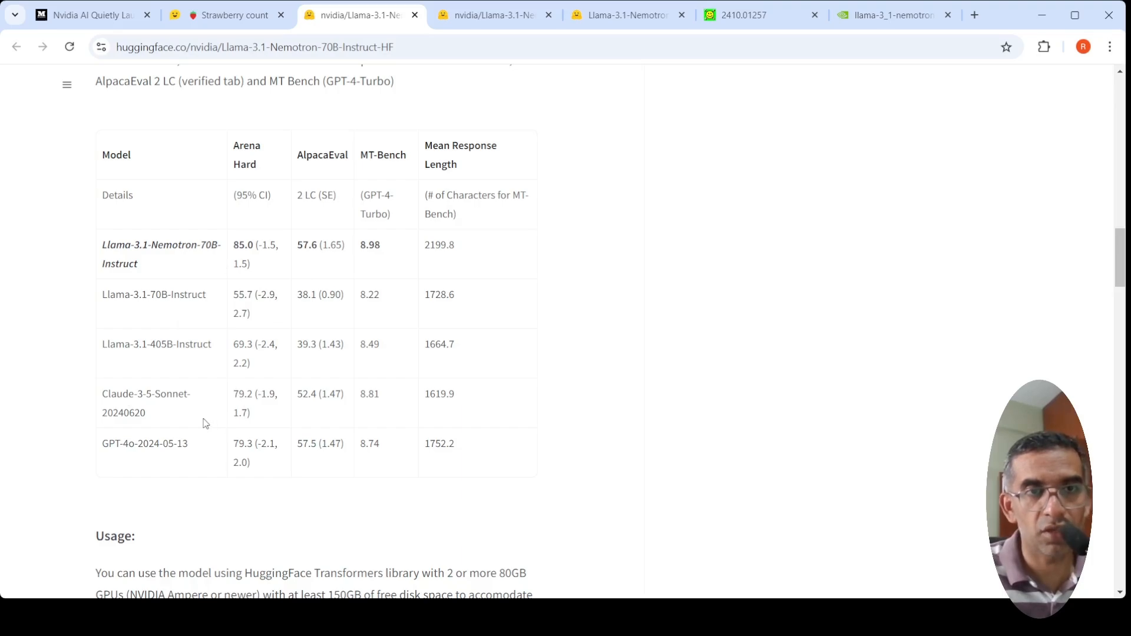
pyautogui.moveTo(239, 459)
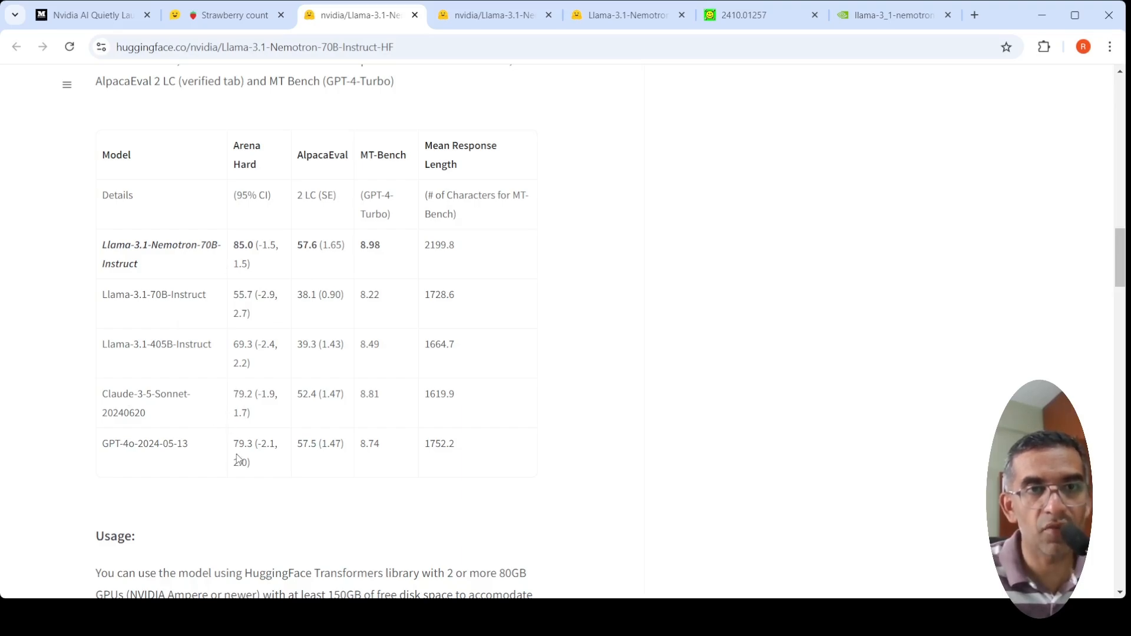
pyautogui.moveTo(249, 258)
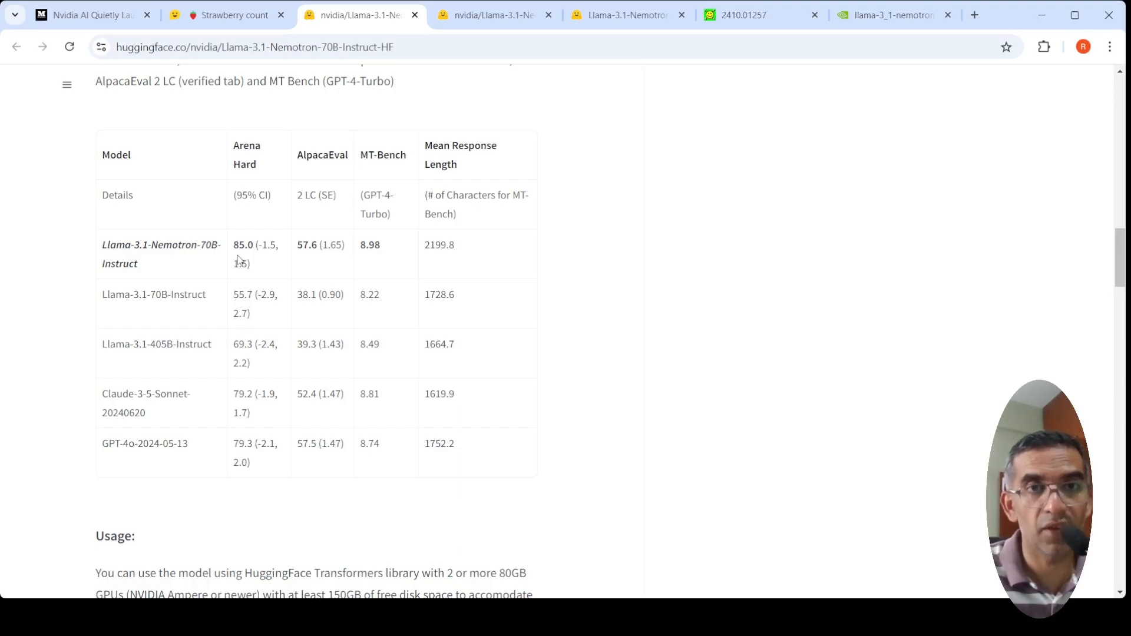
pyautogui.moveTo(282, 430)
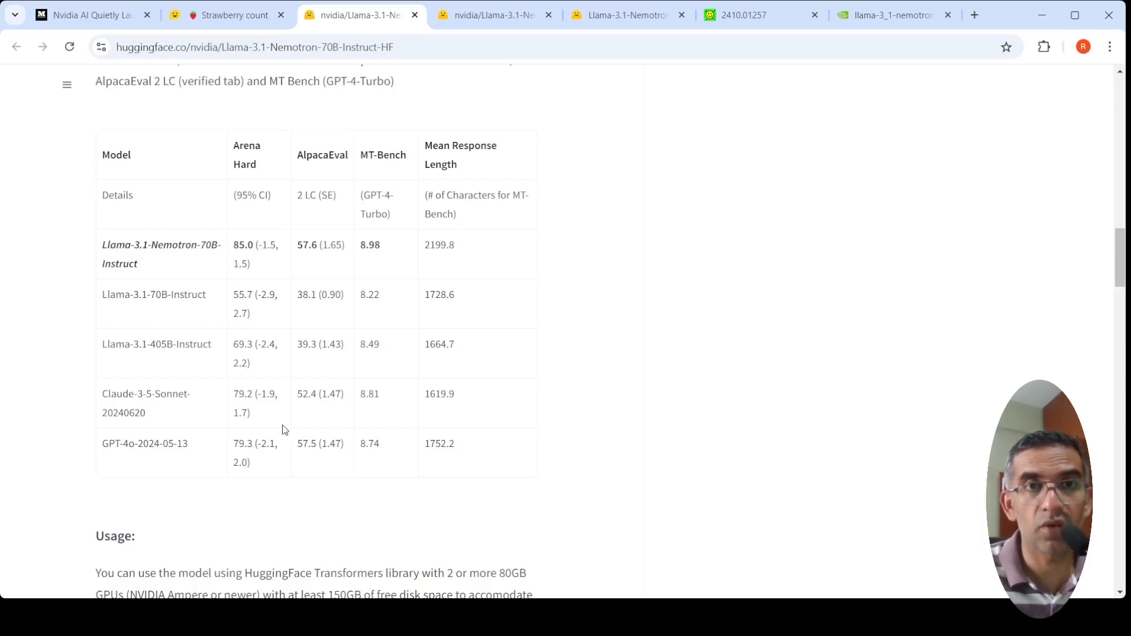
pyautogui.moveTo(350, 260)
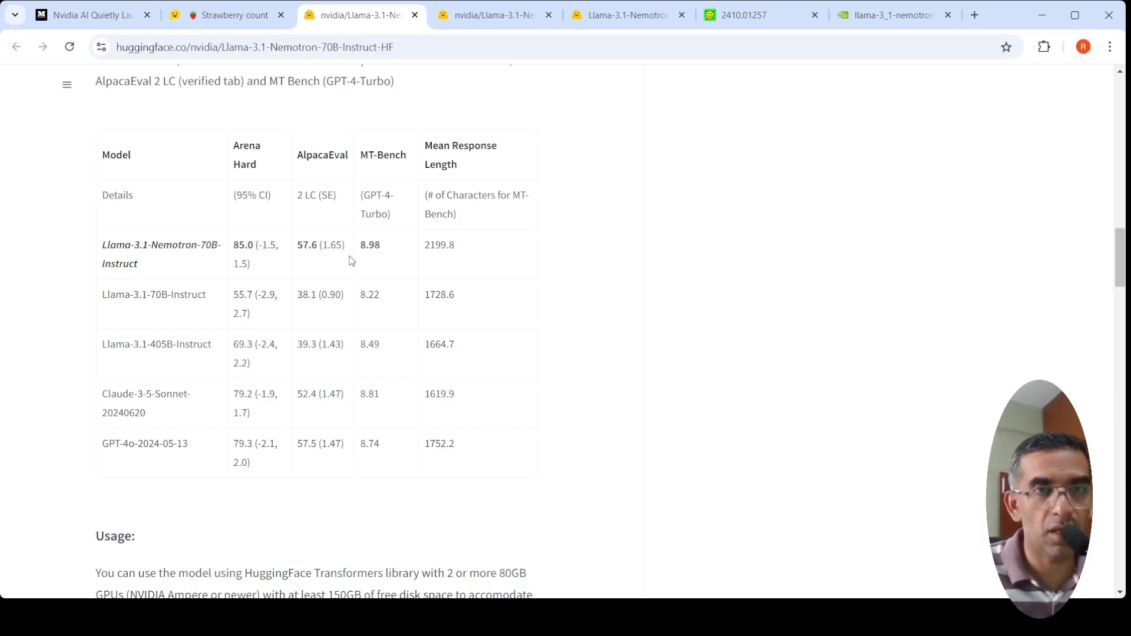
pyautogui.moveTo(299, 325)
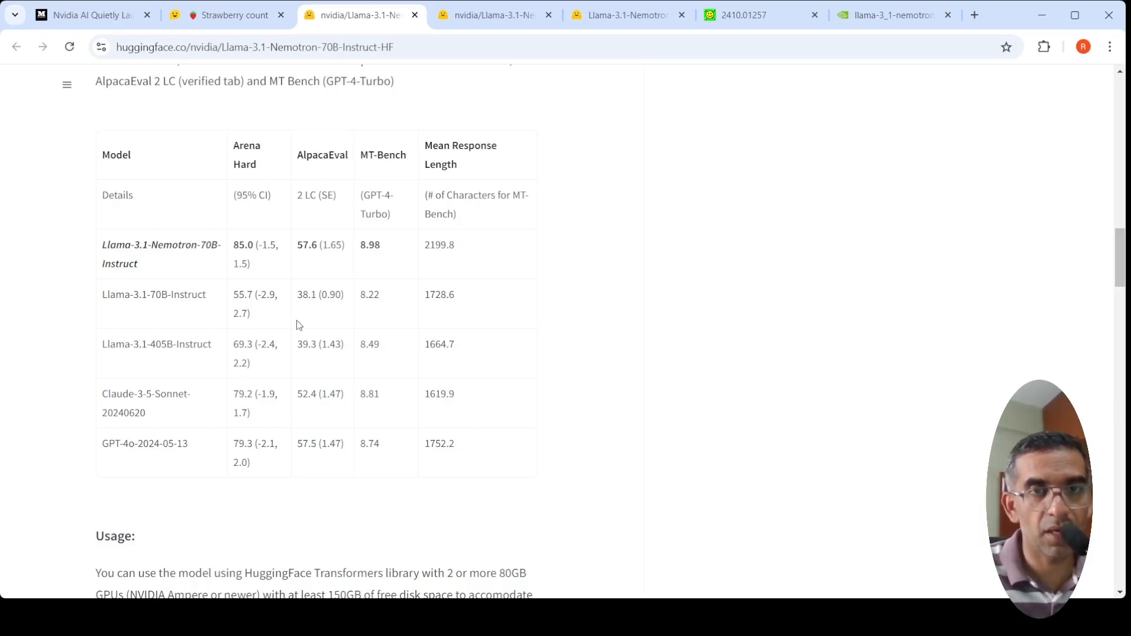
pyautogui.moveTo(300, 459)
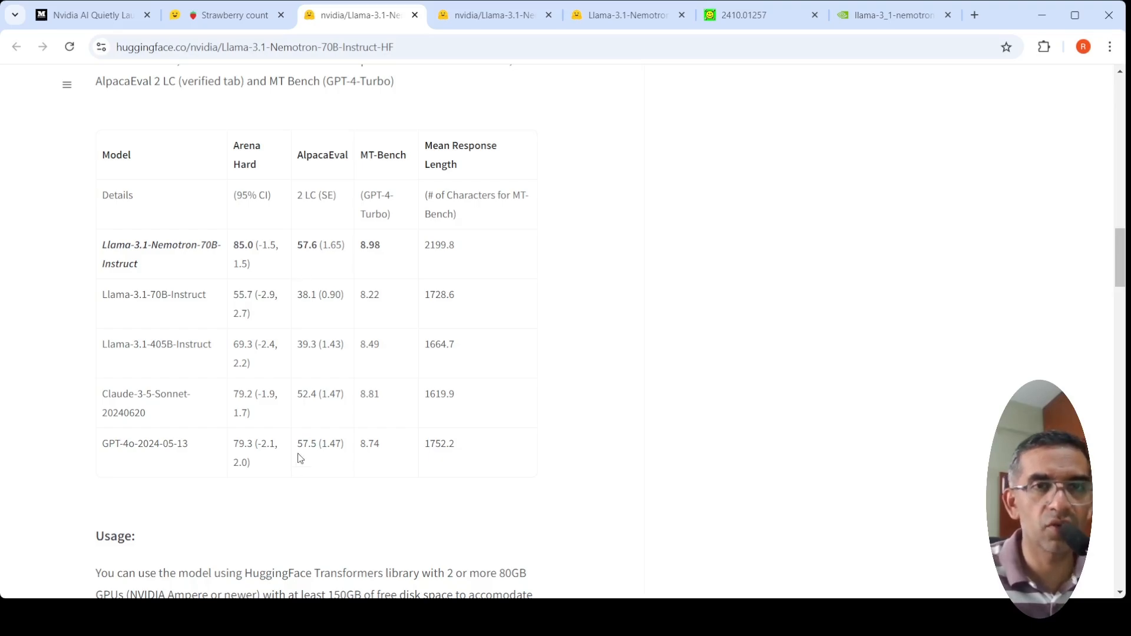
pyautogui.moveTo(319, 408)
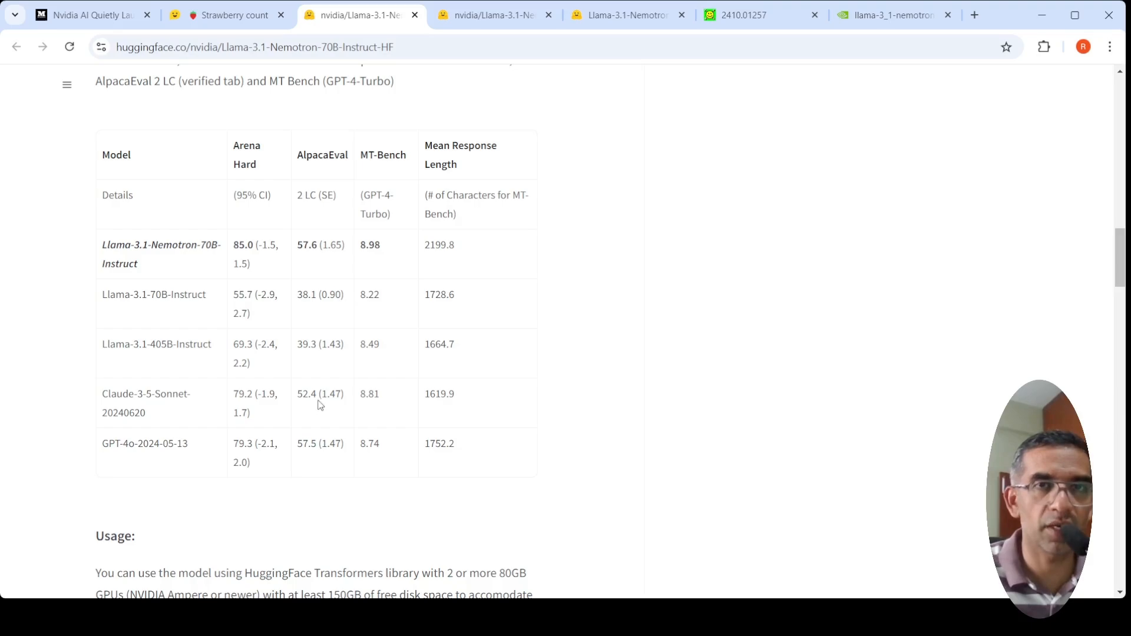
pyautogui.scroll(-3)
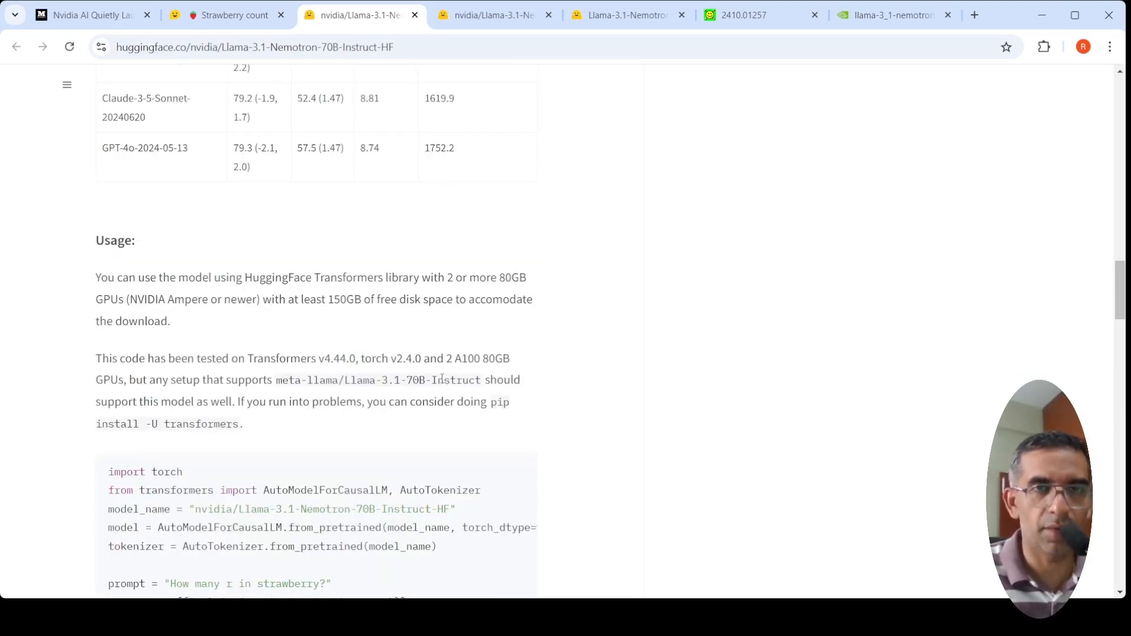
pyautogui.scroll(-3)
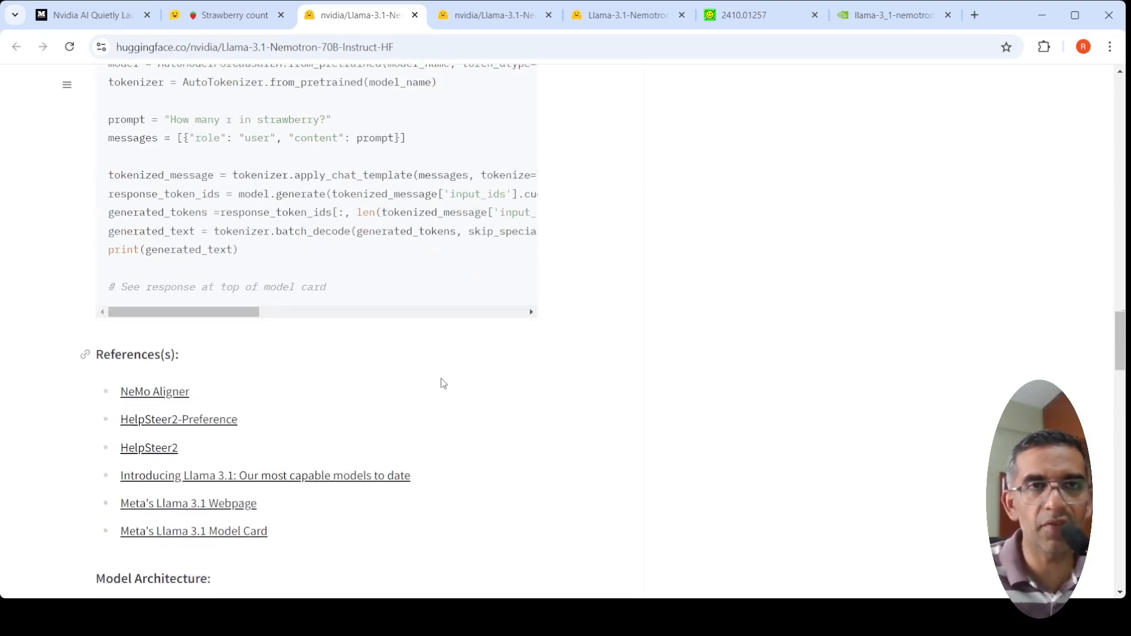
pyautogui.scroll(-3)
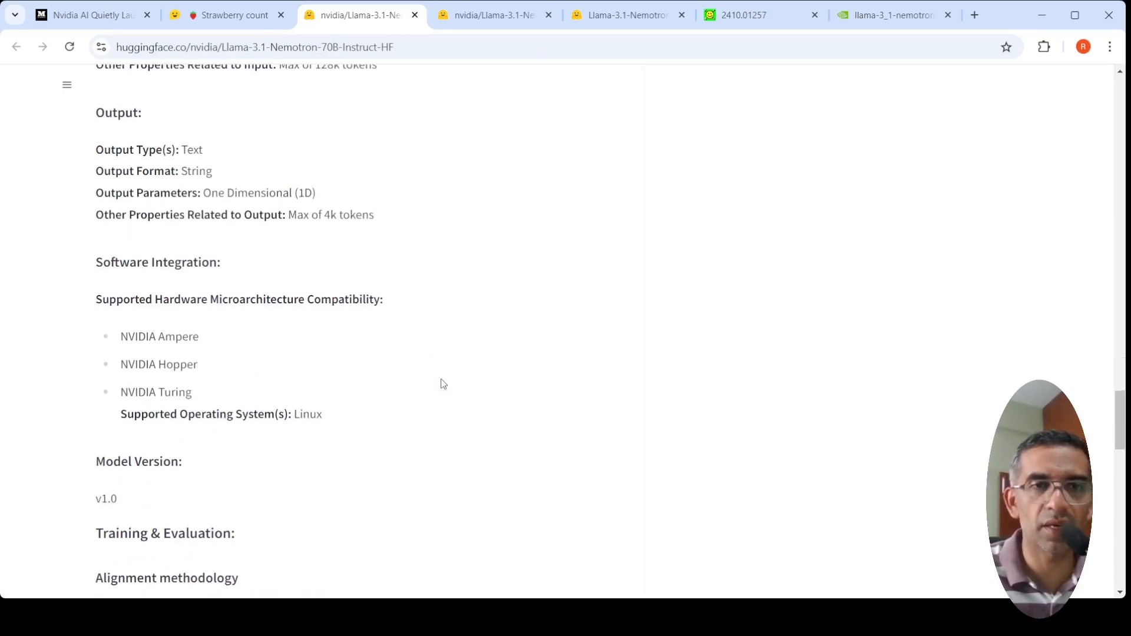
pyautogui.scroll(-3)
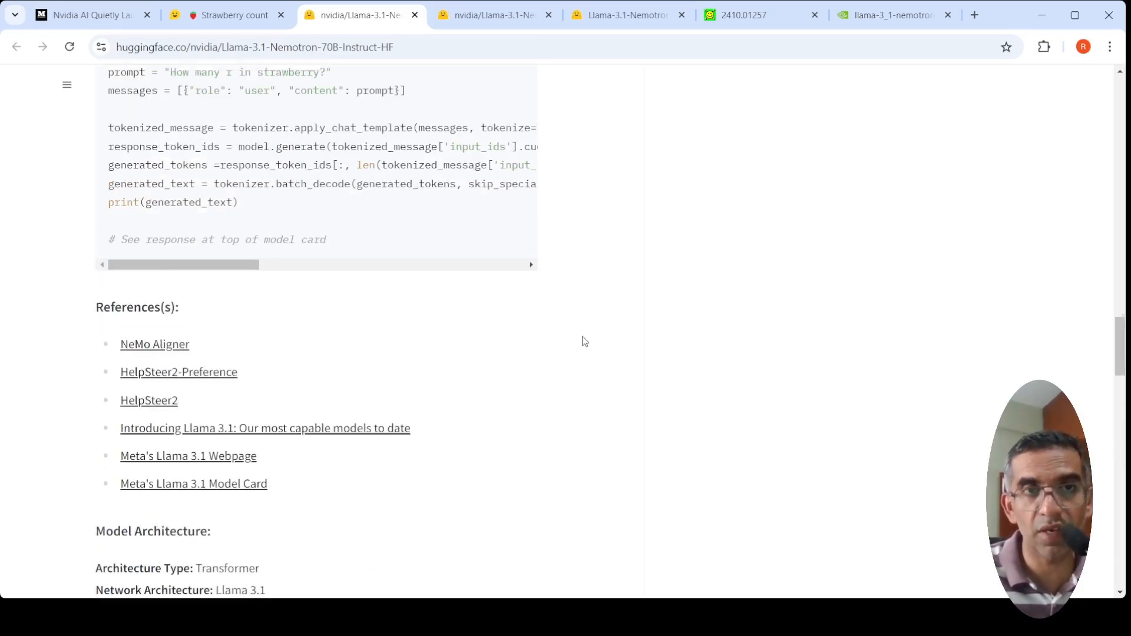
pyautogui.scroll(3)
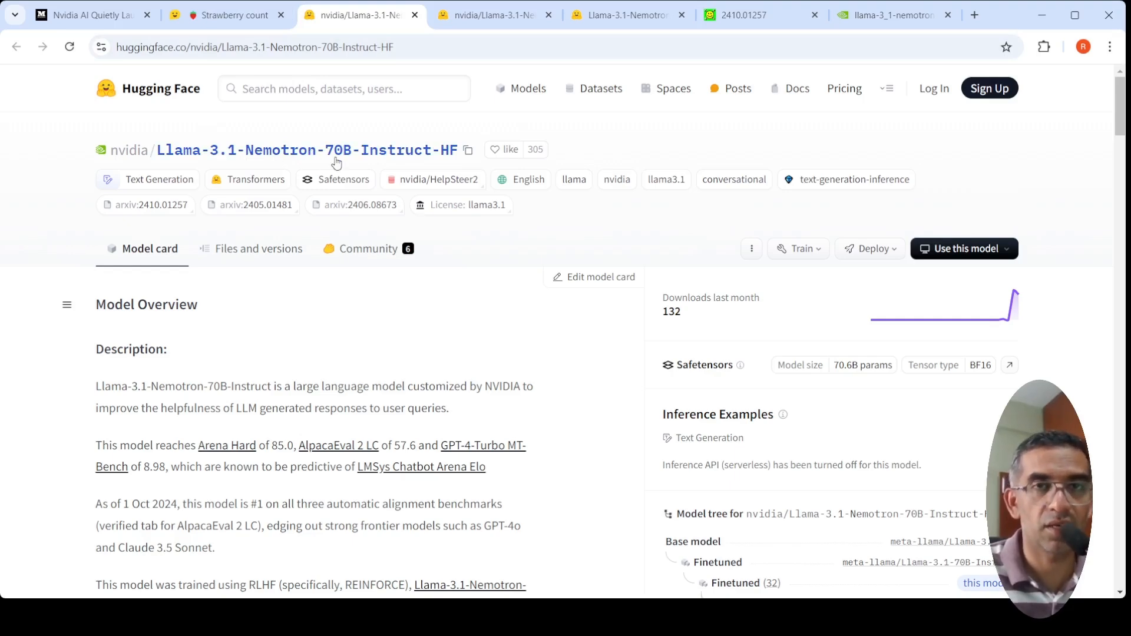
pyautogui.moveTo(227, 14)
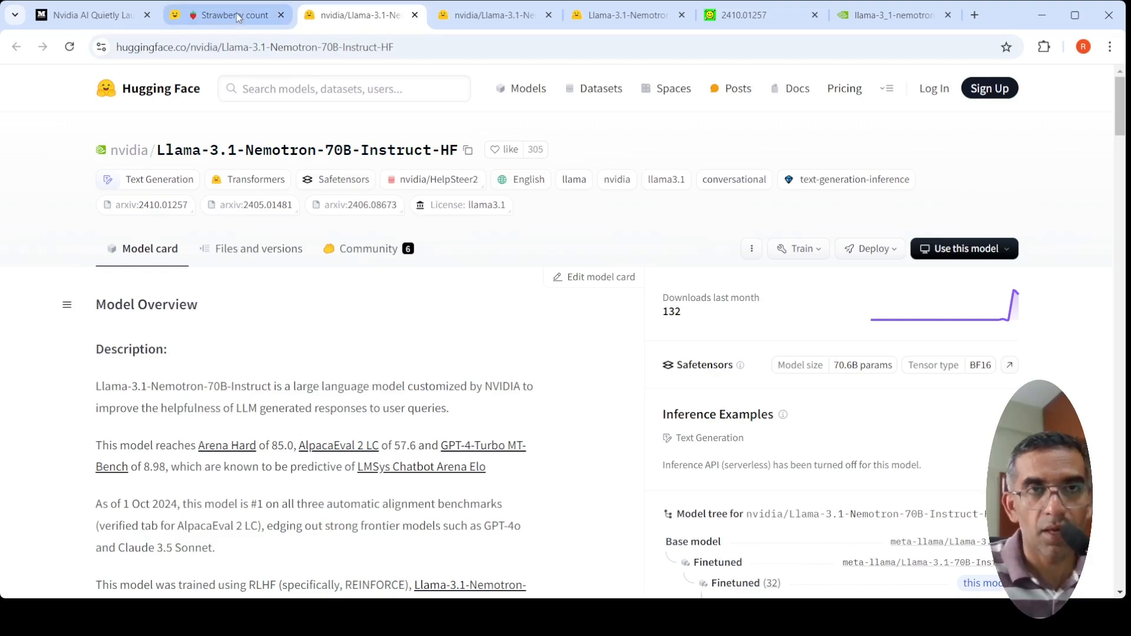
# - Flip through the HuggingChat and build.nvidia.com tabs, landing on the MarkTechPost Nemotron 70B article's benchmark table
pyautogui.click(228, 14)
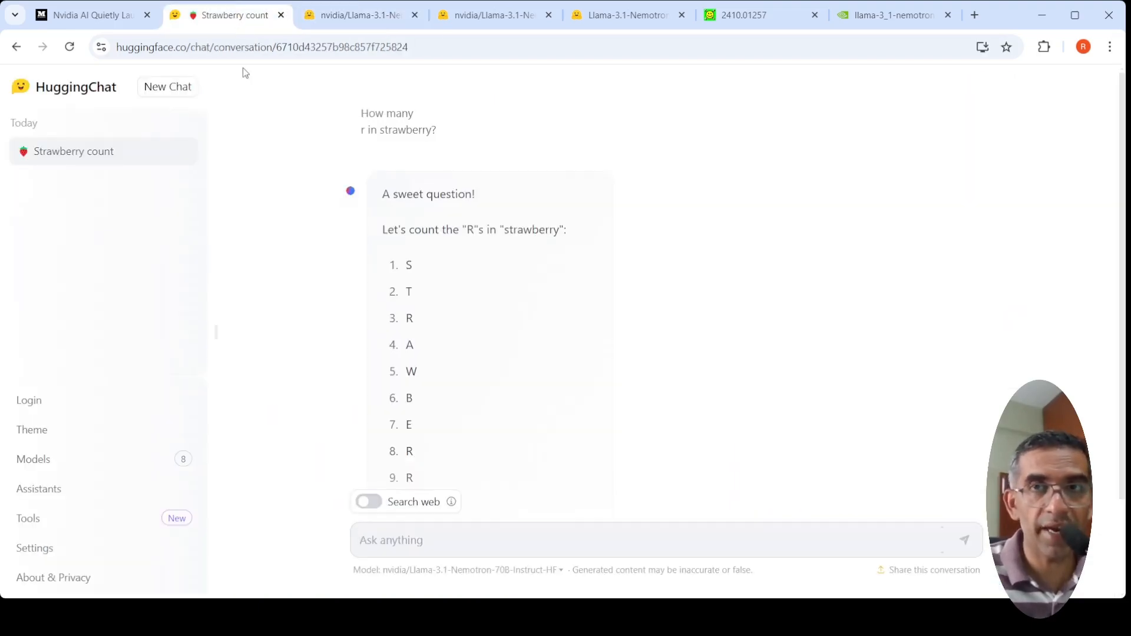
pyautogui.click(894, 14)
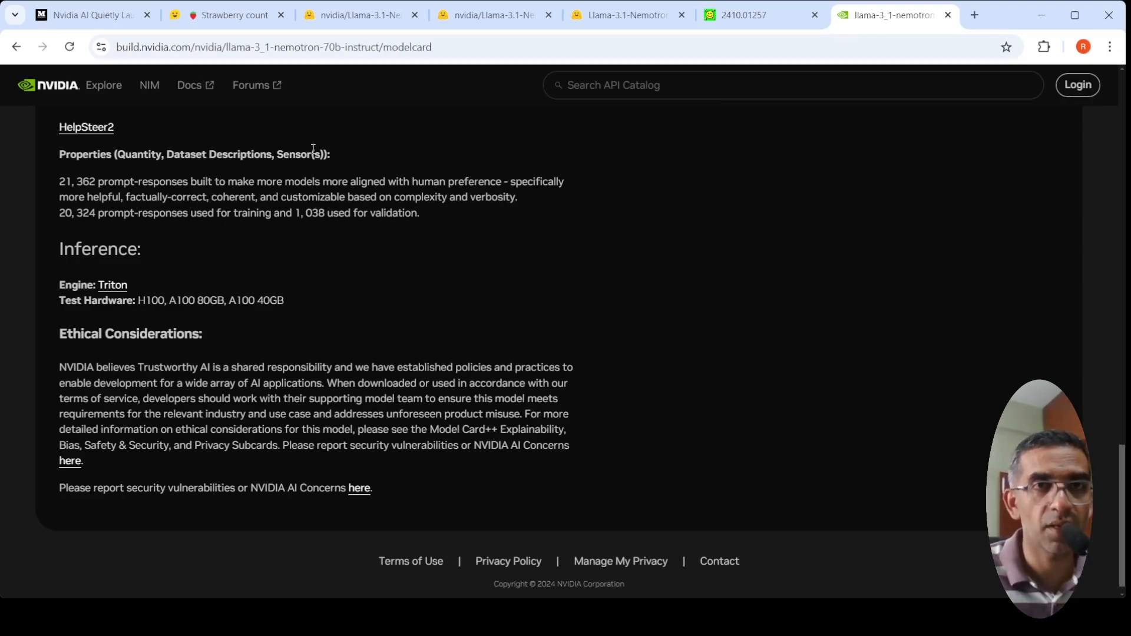
pyautogui.moveTo(365, 129)
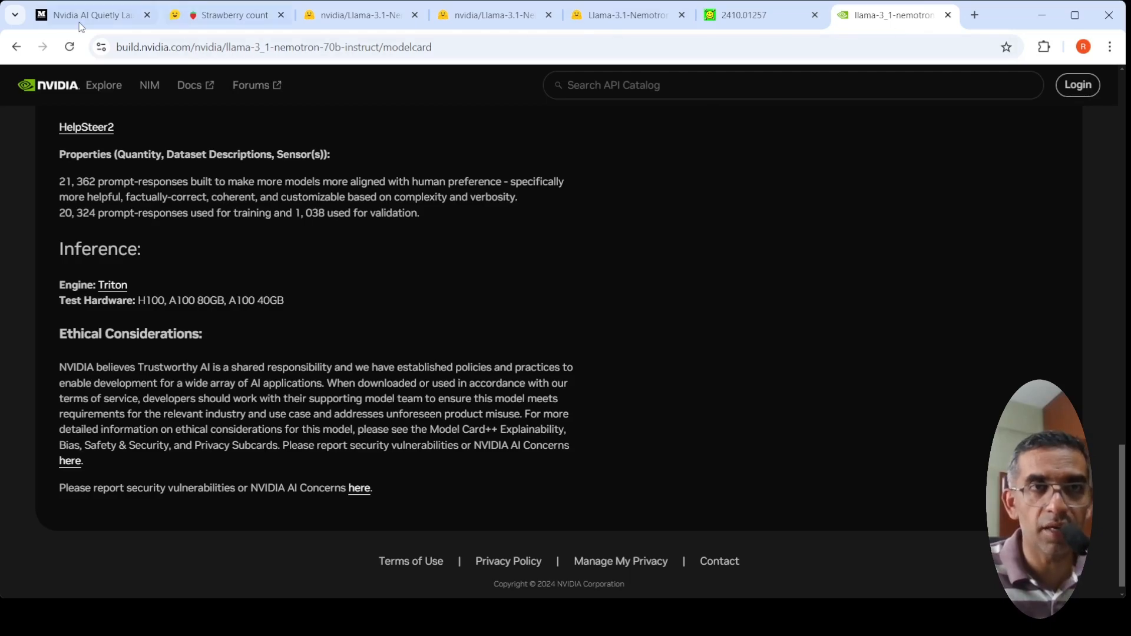
pyautogui.click(86, 14)
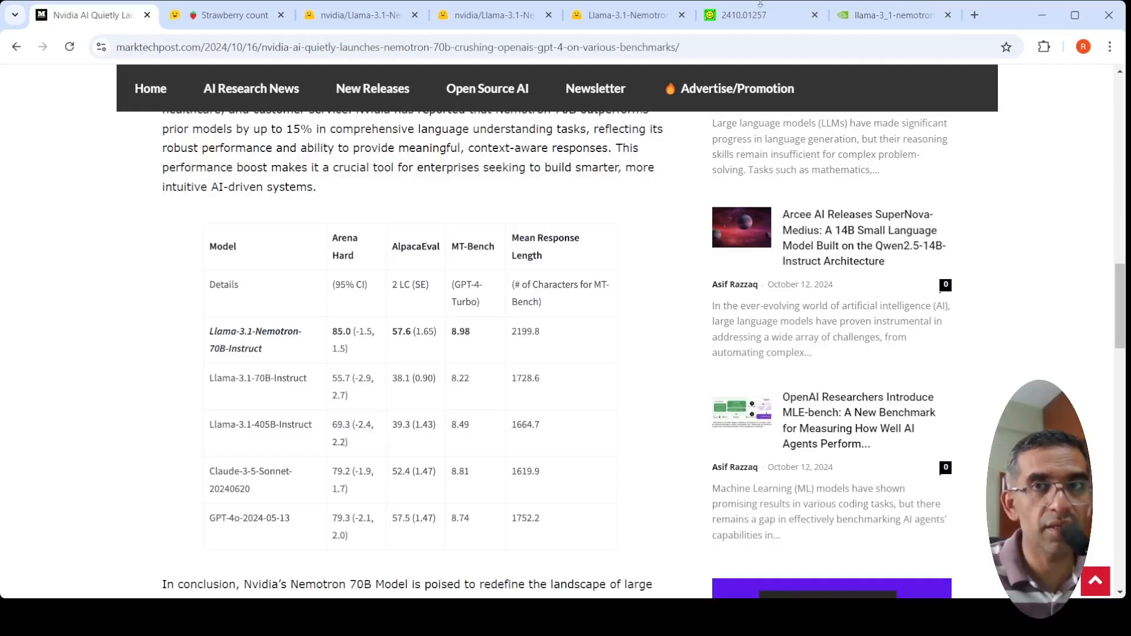
# - Return to the arXiv 2410.01257 paper and scroll back up to its first-page abstract
pyautogui.click(736, 14)
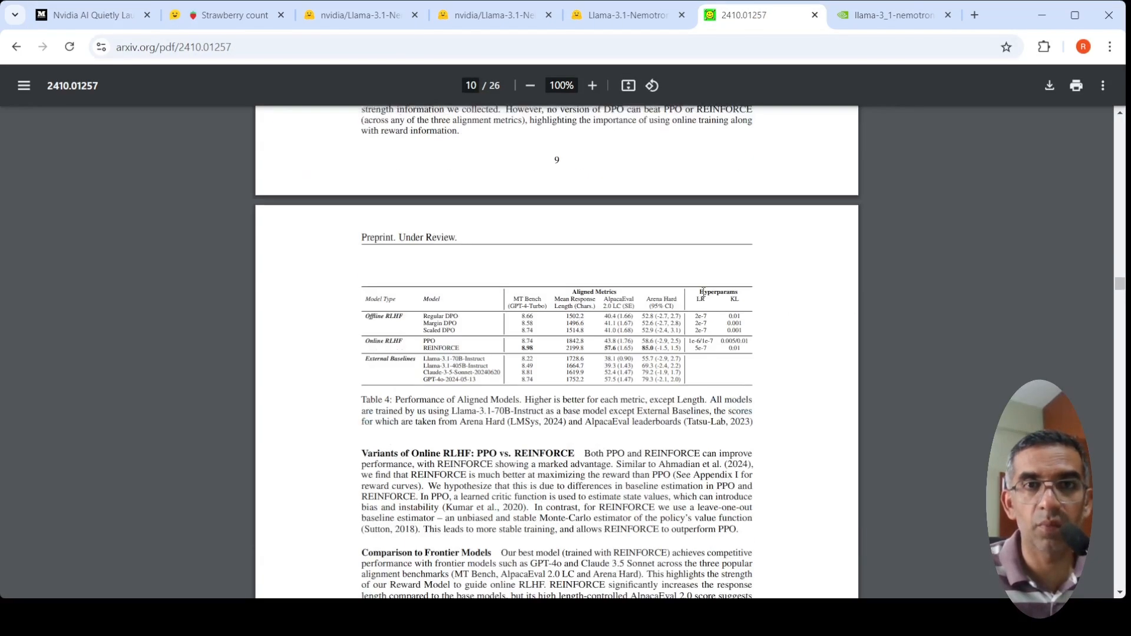
pyautogui.scroll(3)
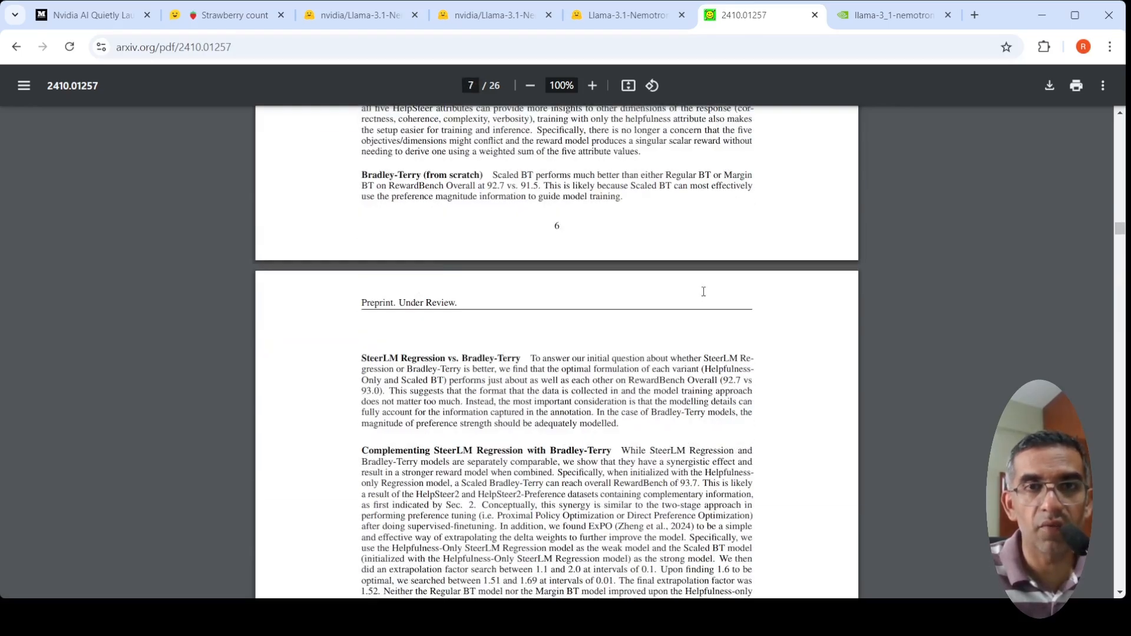
pyautogui.scroll(3)
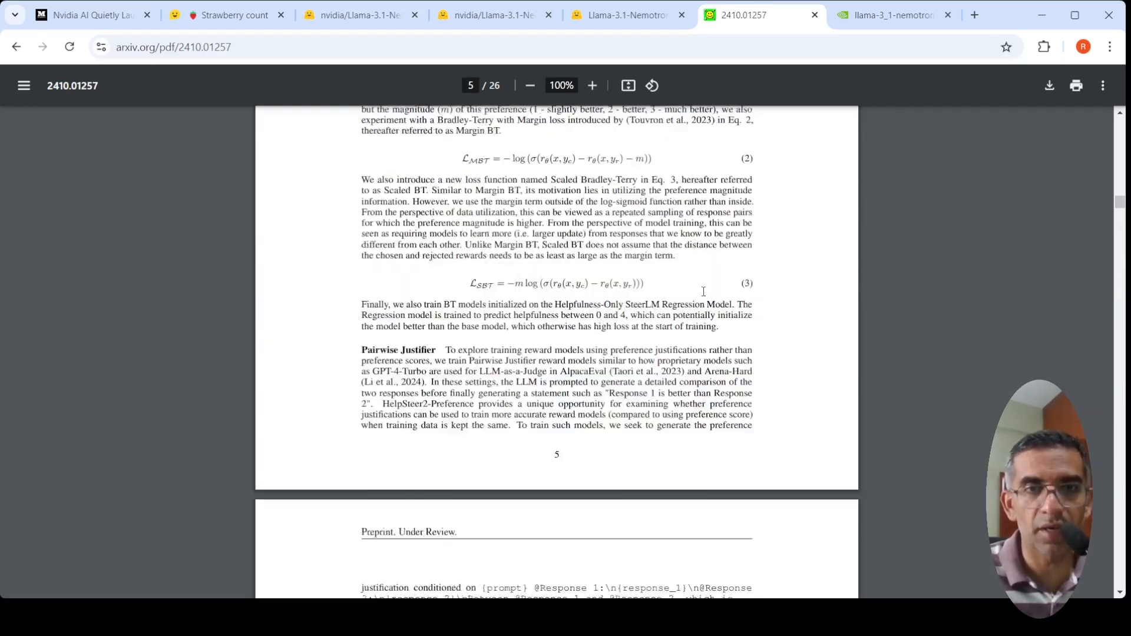
pyautogui.scroll(3)
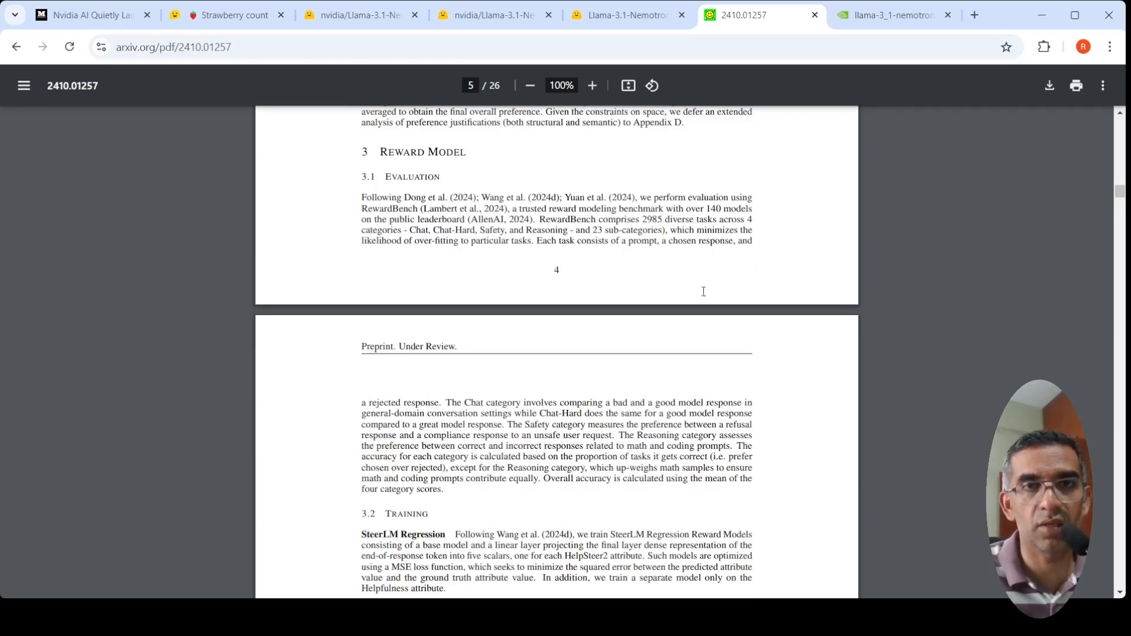
pyautogui.scroll(3)
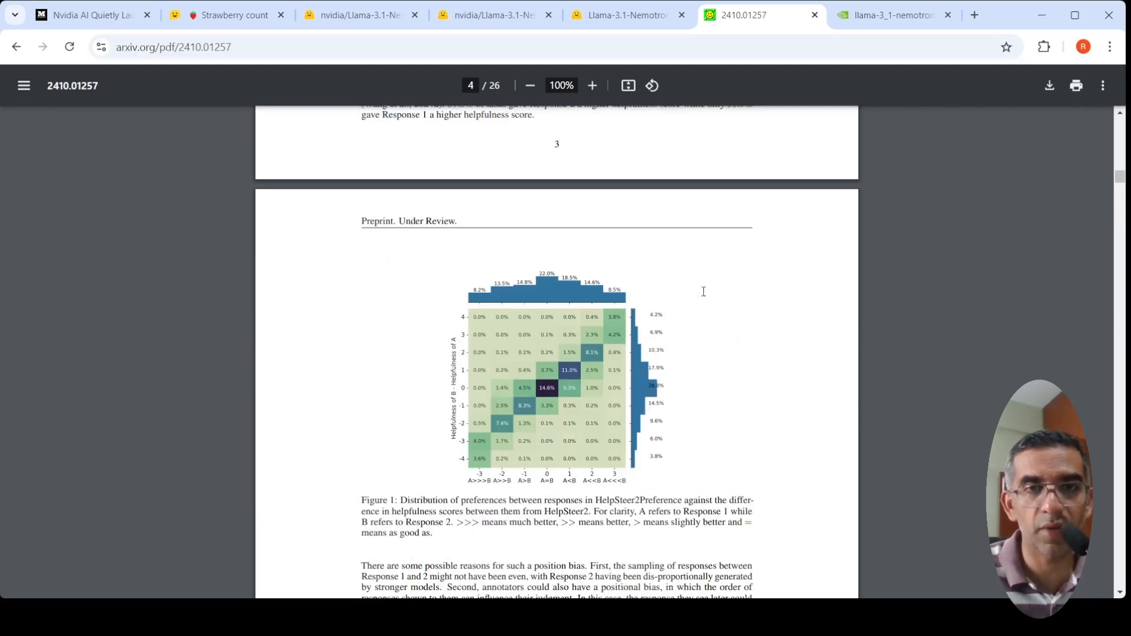
pyautogui.scroll(3)
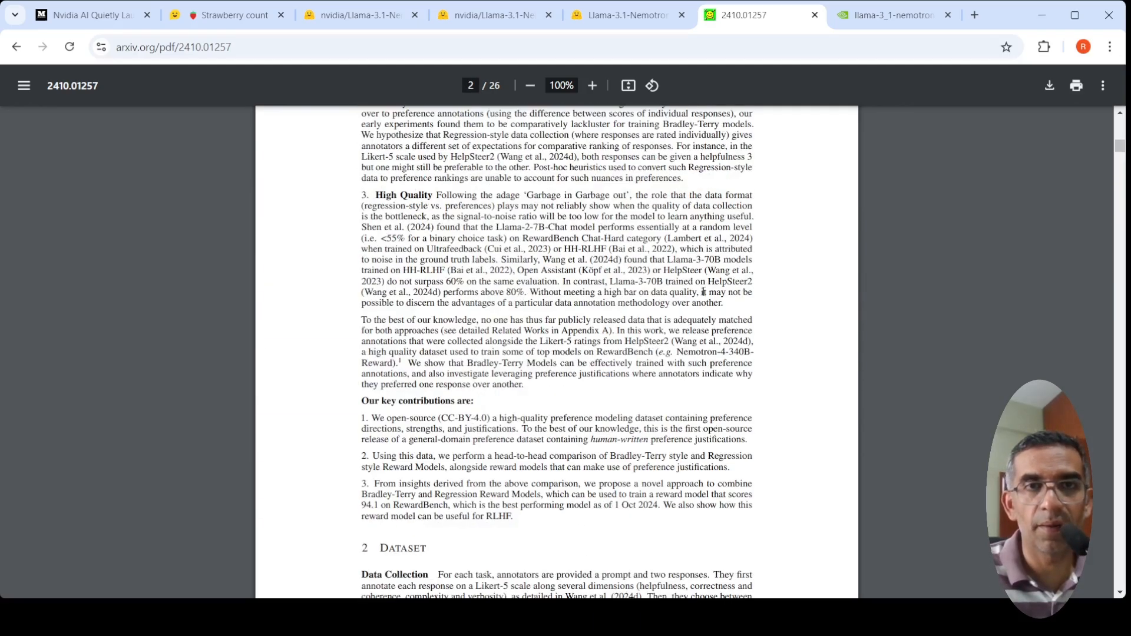
pyautogui.scroll(3)
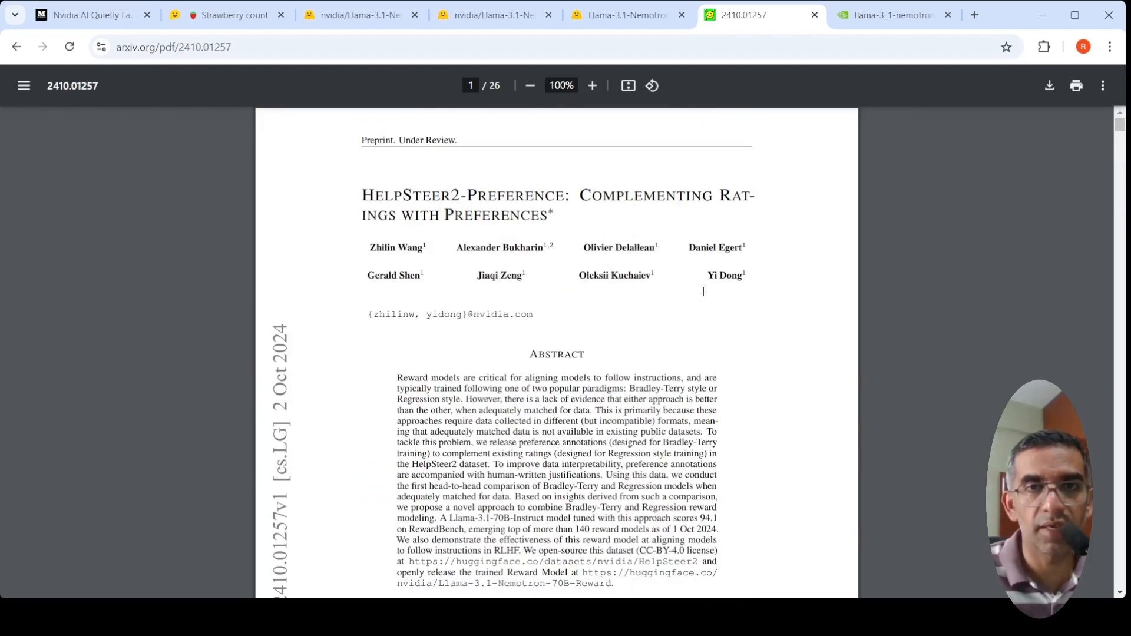
pyautogui.moveTo(744, 268)
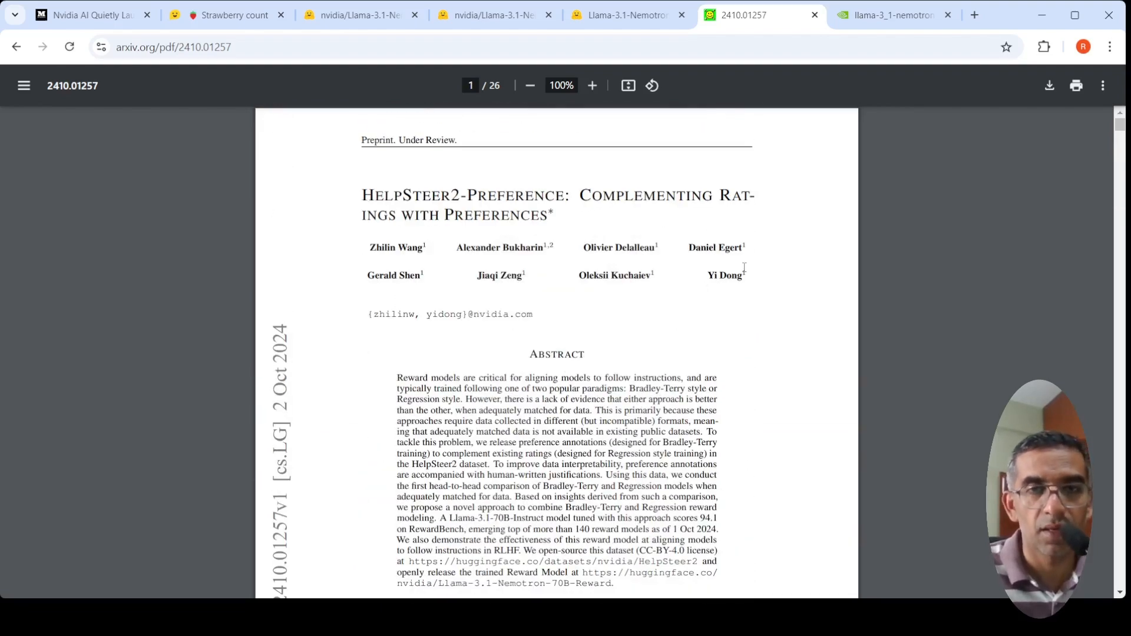
pyautogui.scroll(-3)
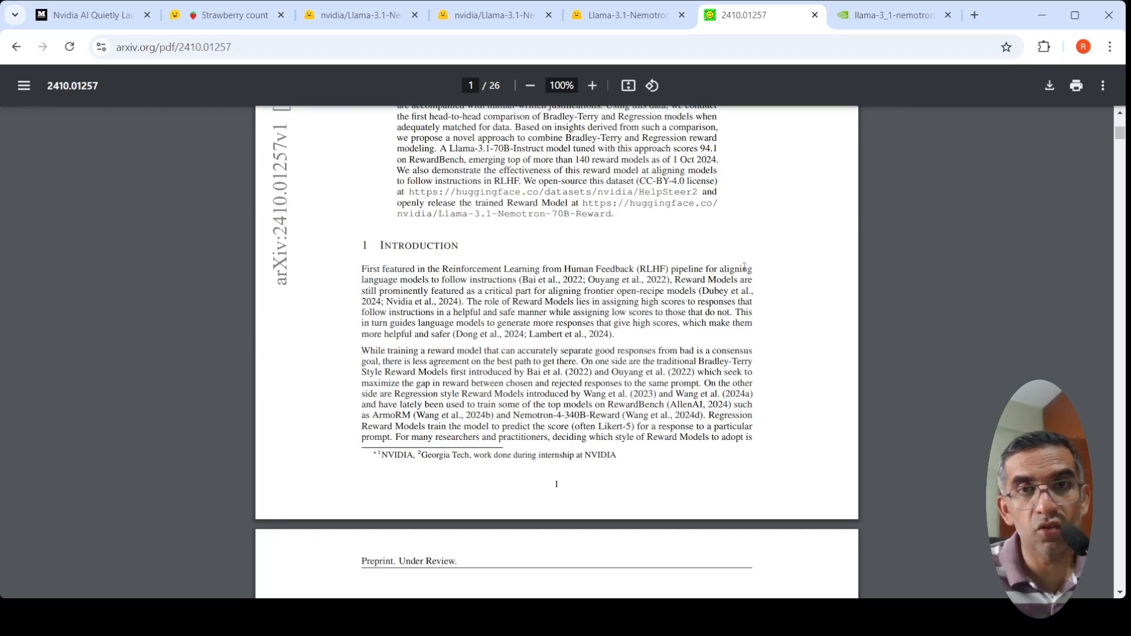
pyautogui.moveTo(663, 196)
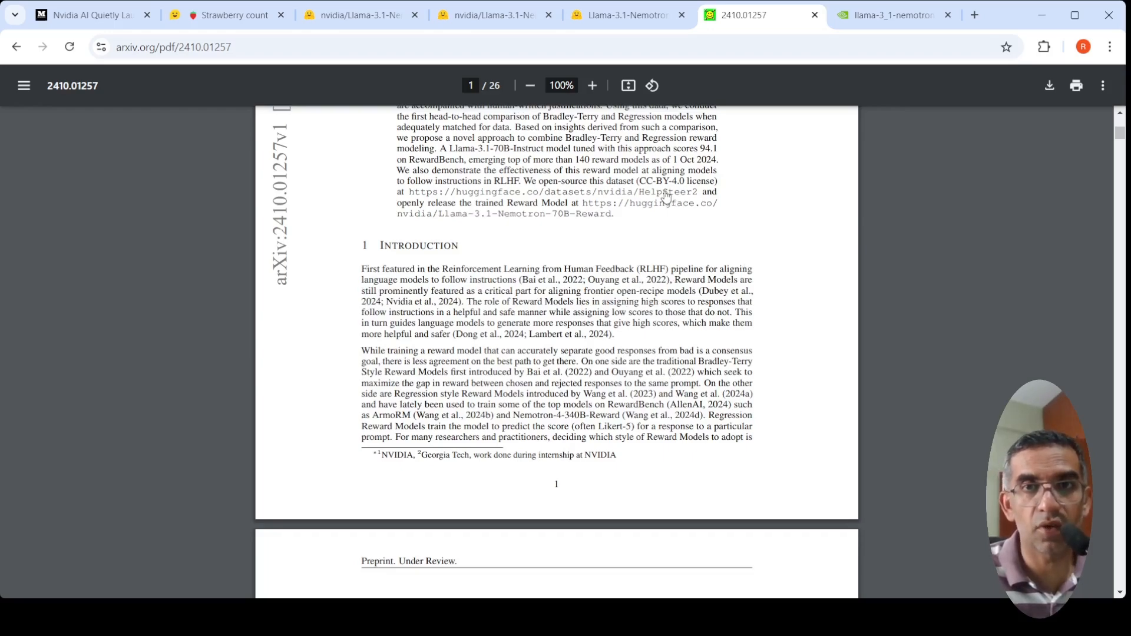
# - Follow the abstract's huggingface.co/datasets/nvidia/HelpSteer2 link to the dataset page
pyautogui.click(635, 192)
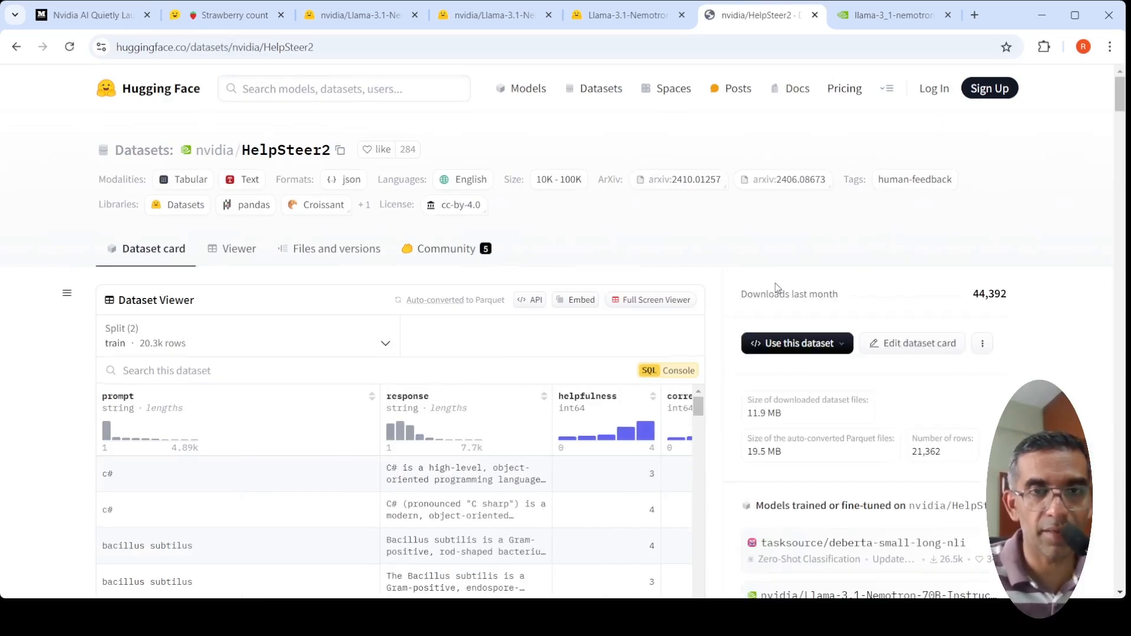
# - Scroll the HelpSteer2 card past the description and strawberry example to the RewardBench leaderboard table
pyautogui.scroll(-3)
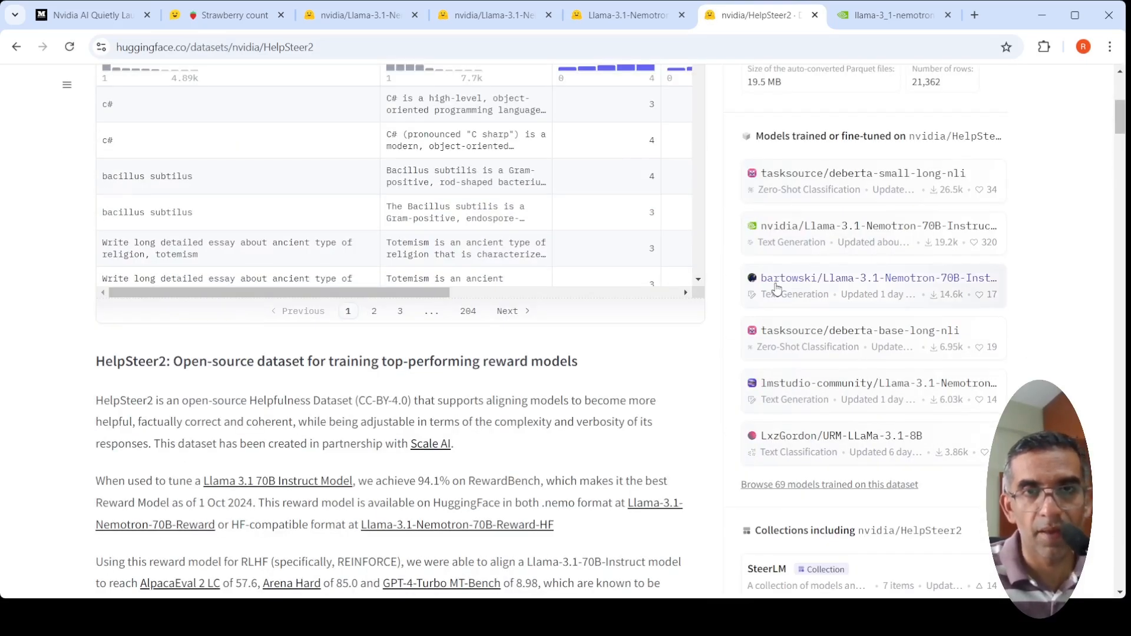
pyautogui.scroll(-3)
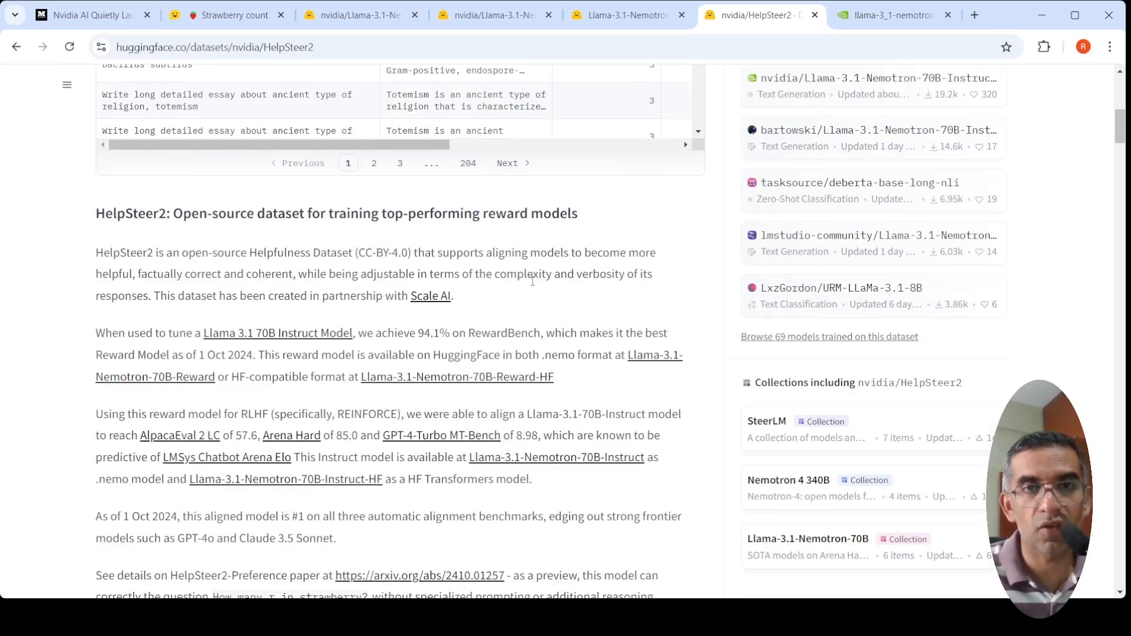
pyautogui.scroll(-3)
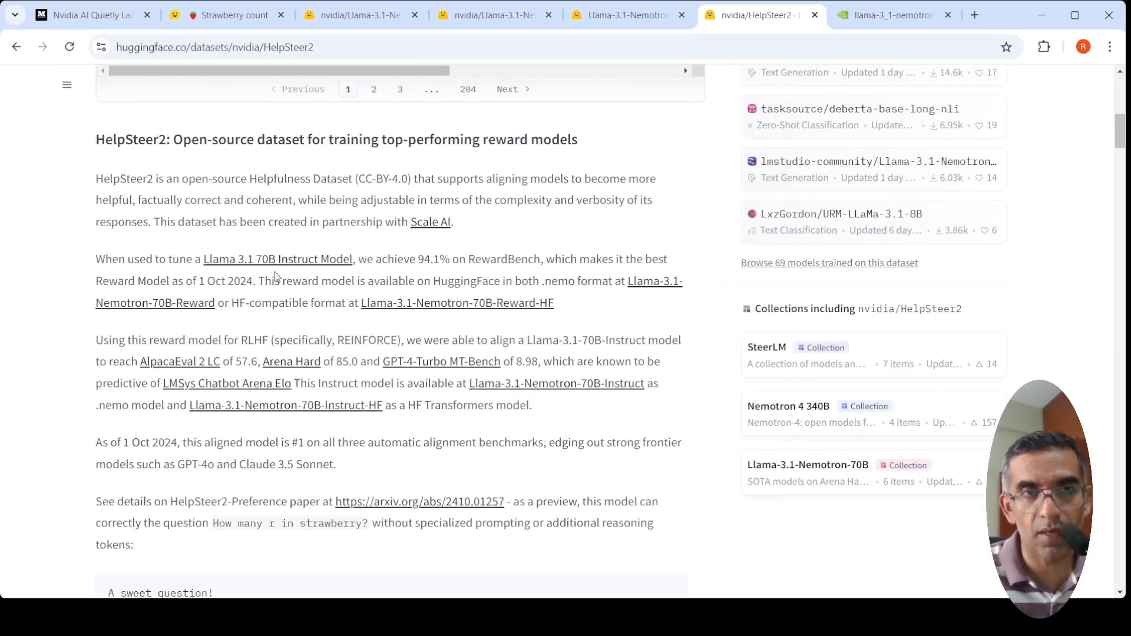
pyautogui.moveTo(350, 298)
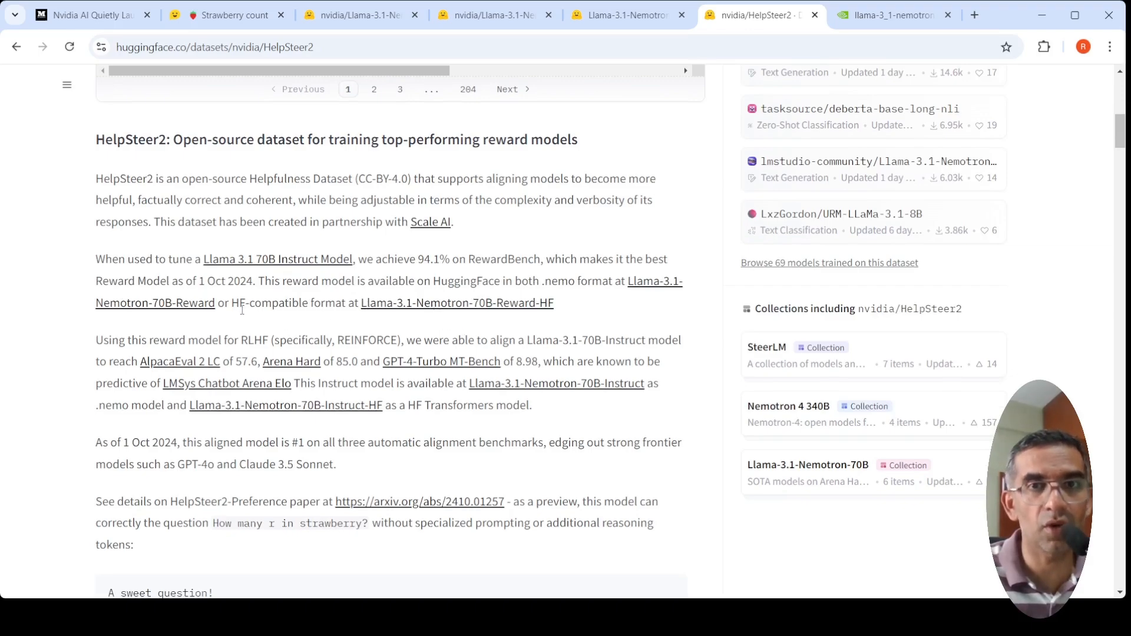
pyautogui.scroll(-3)
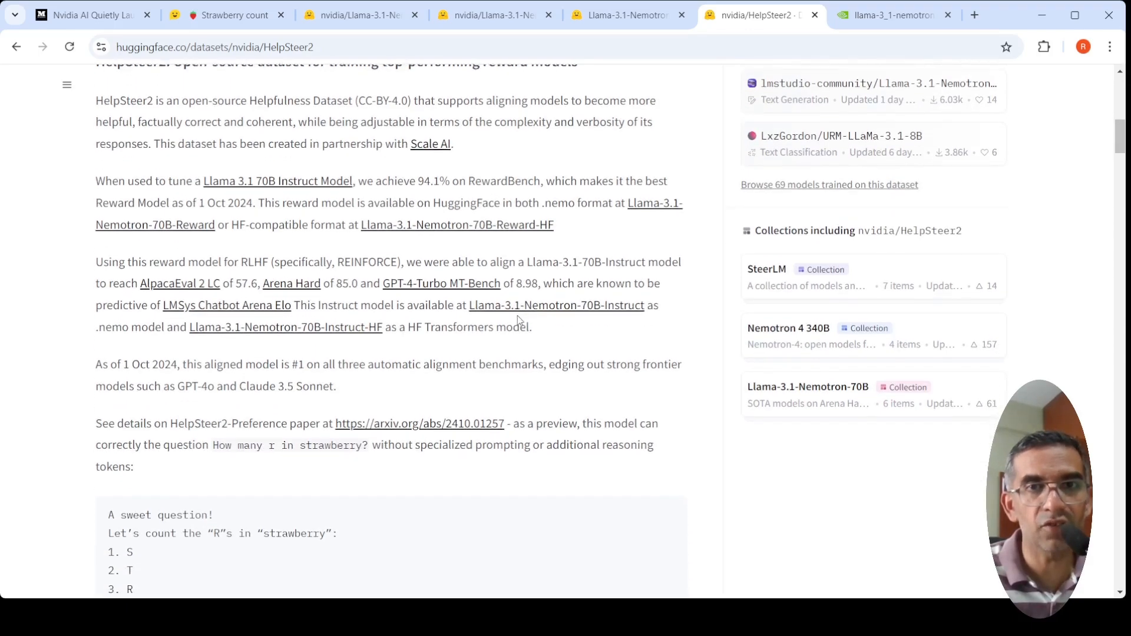
pyautogui.scroll(-3)
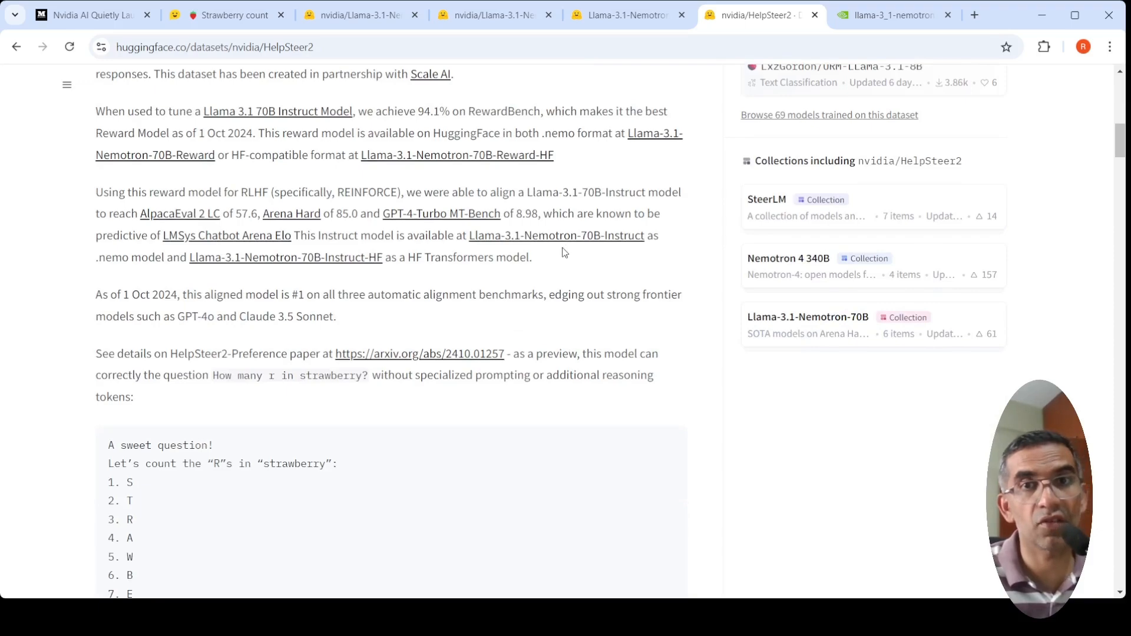
pyautogui.moveTo(535, 245)
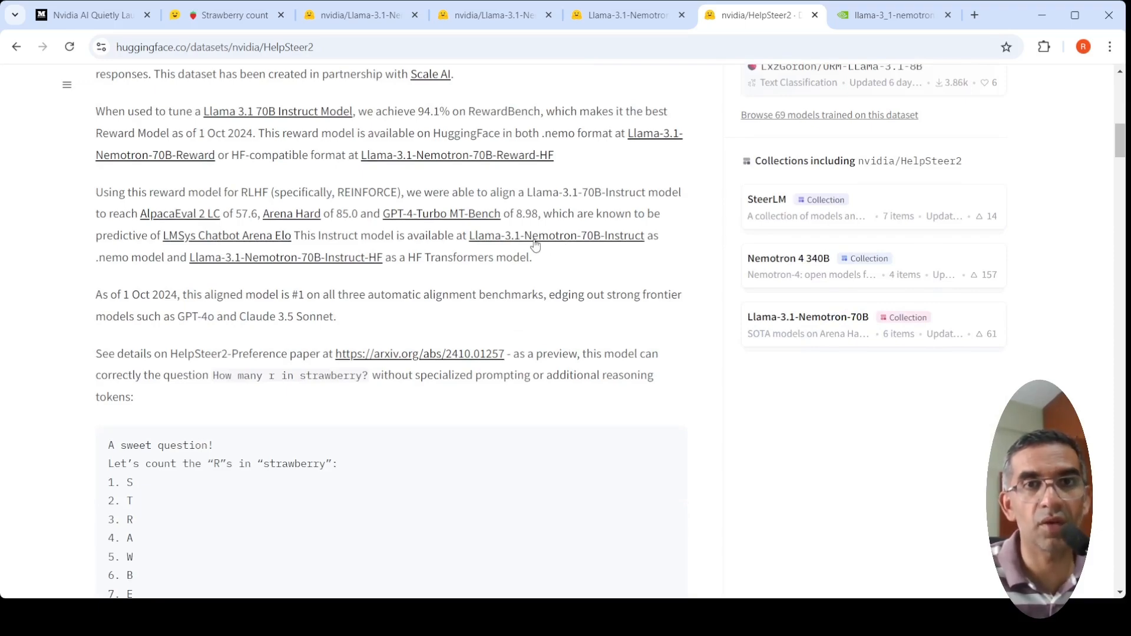
pyautogui.moveTo(557, 246)
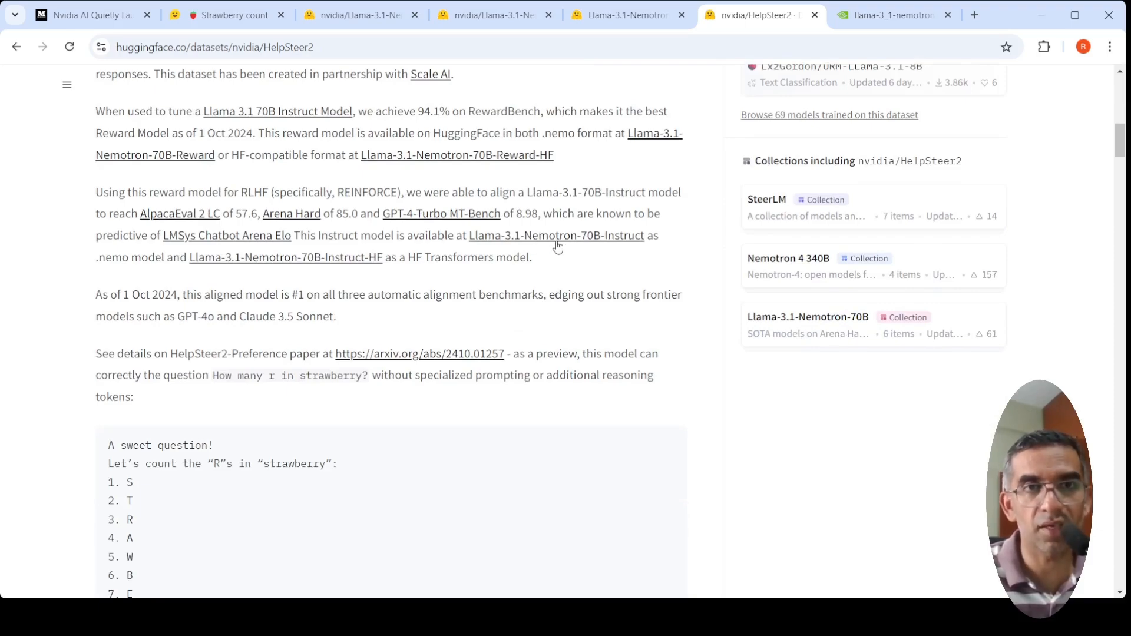
pyautogui.moveTo(296, 157)
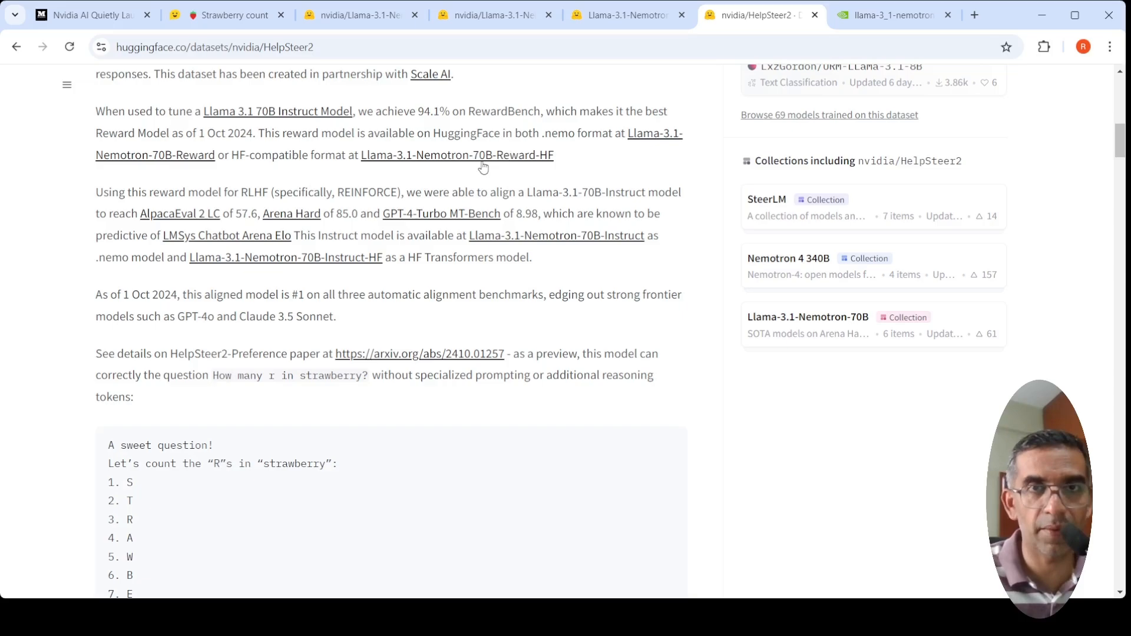
pyautogui.scroll(3)
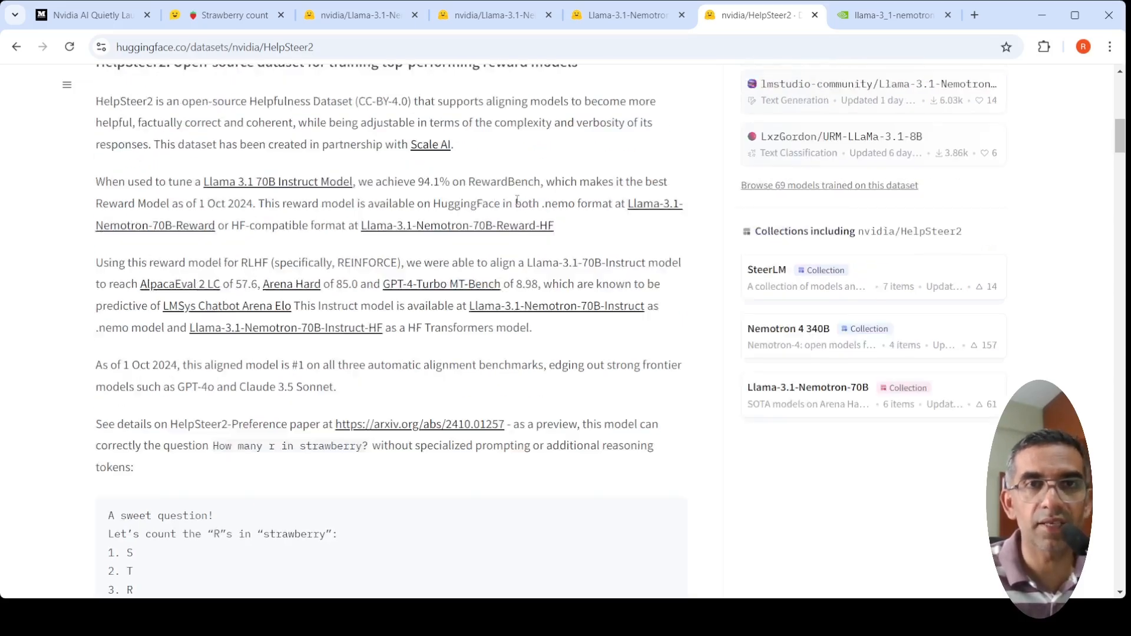
pyautogui.scroll(-3)
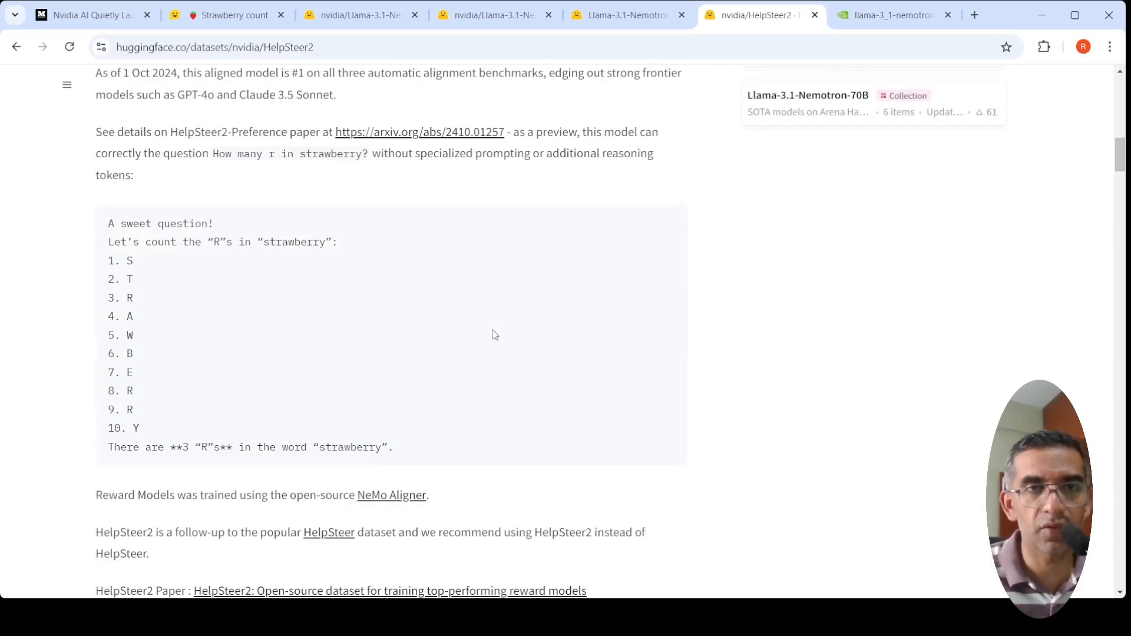
pyautogui.scroll(-3)
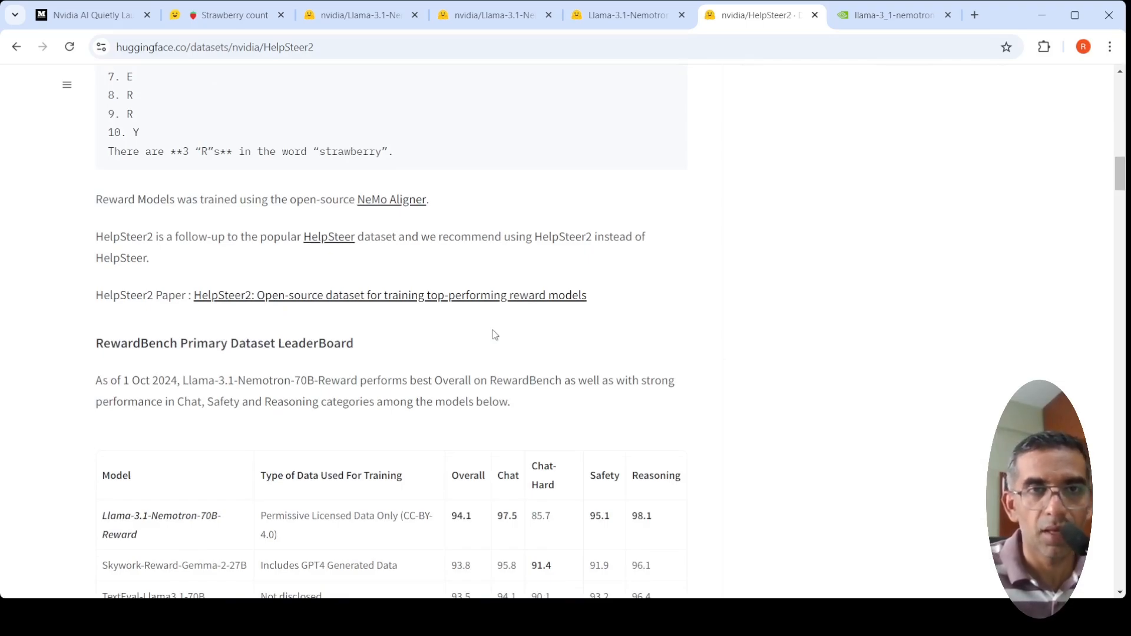
pyautogui.moveTo(603, 339)
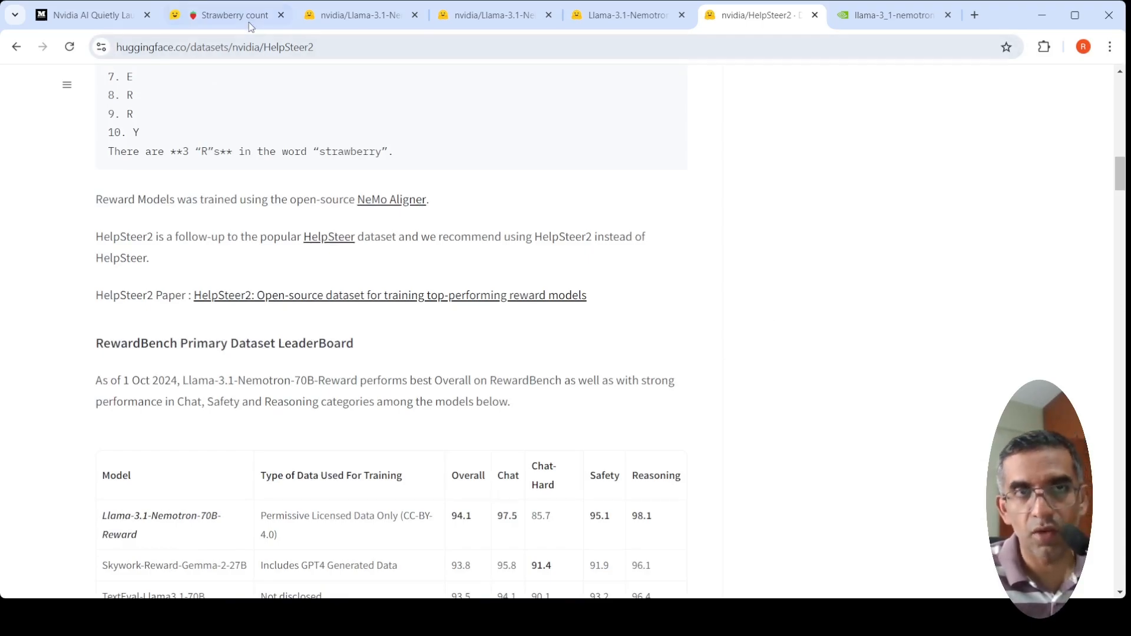
# - Glance at the Strawberry count chat, then show the MarkTechPost article's technical overview text
pyautogui.click(230, 15)
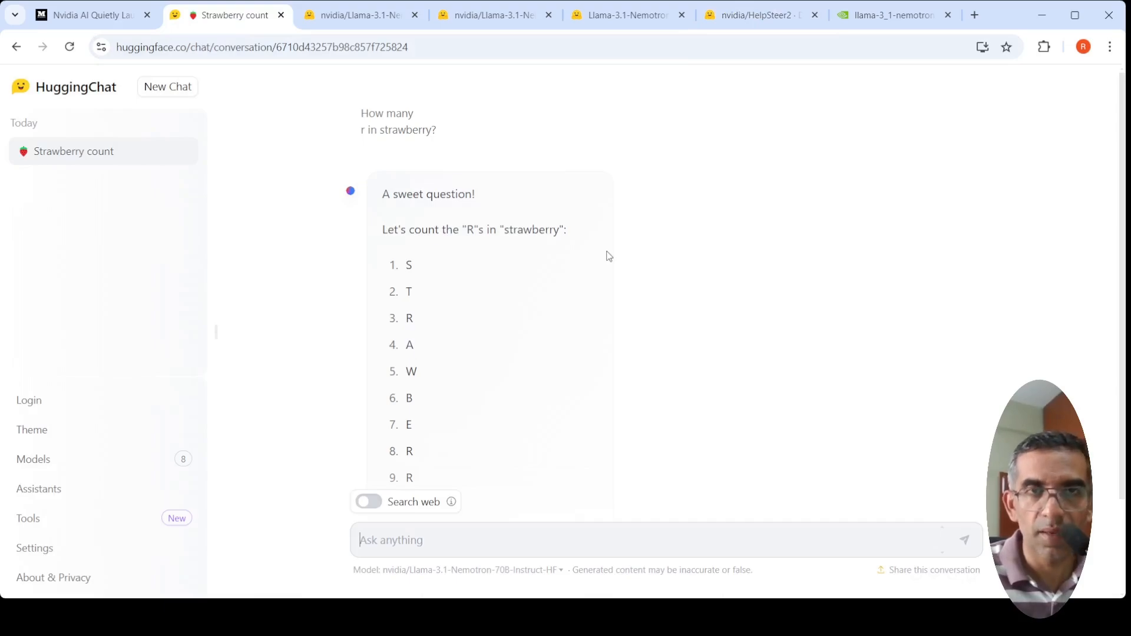
pyautogui.moveTo(642, 119)
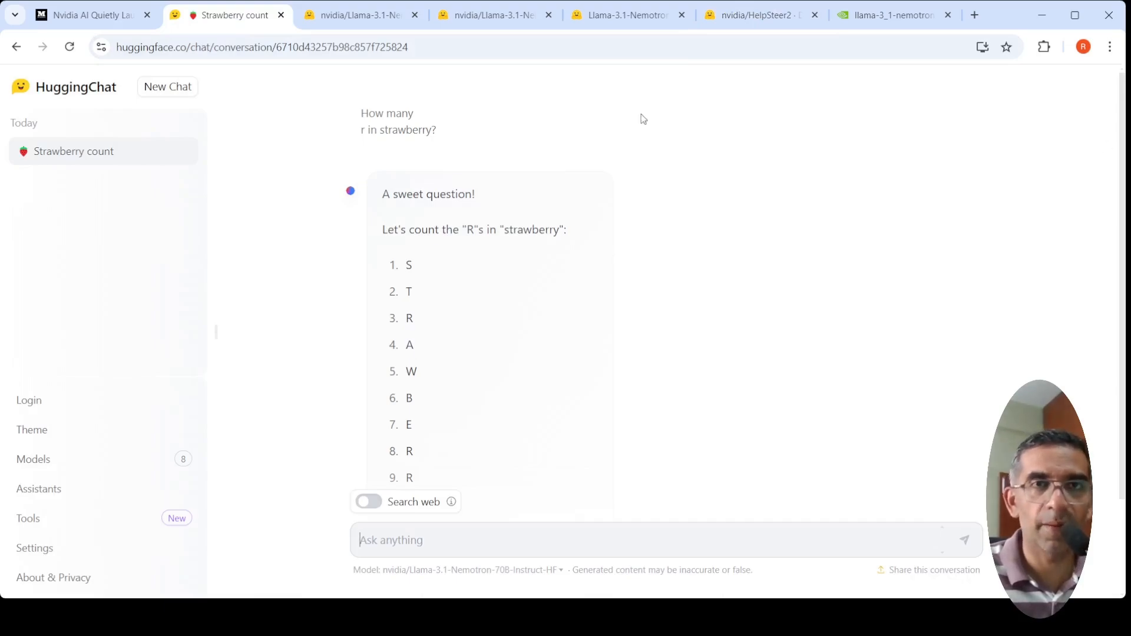
pyautogui.click(86, 15)
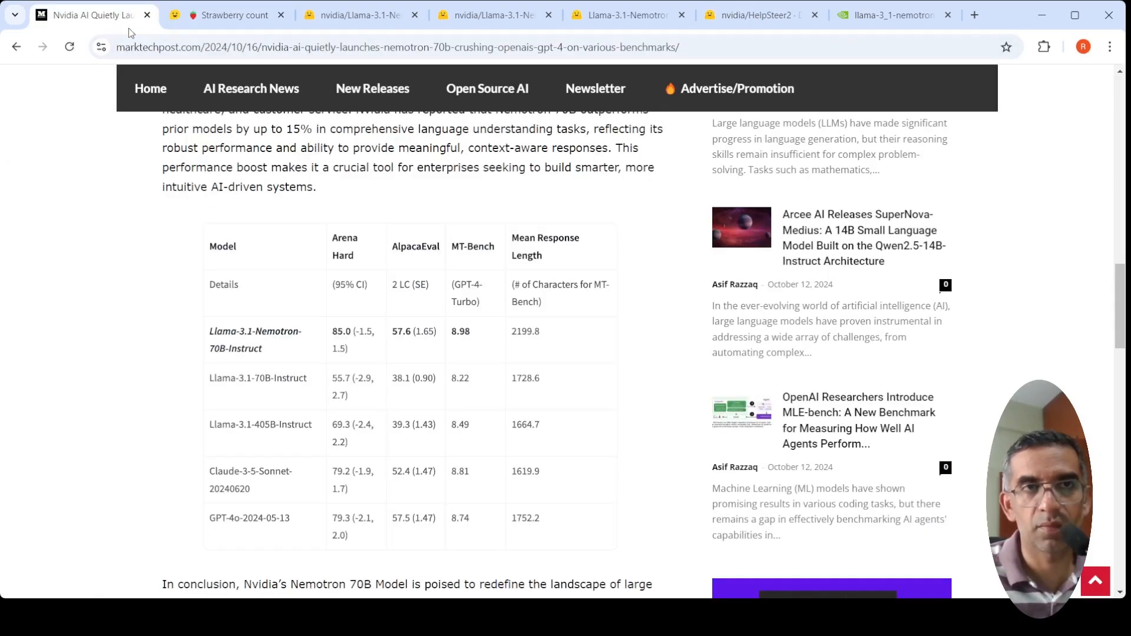
pyautogui.scroll(3)
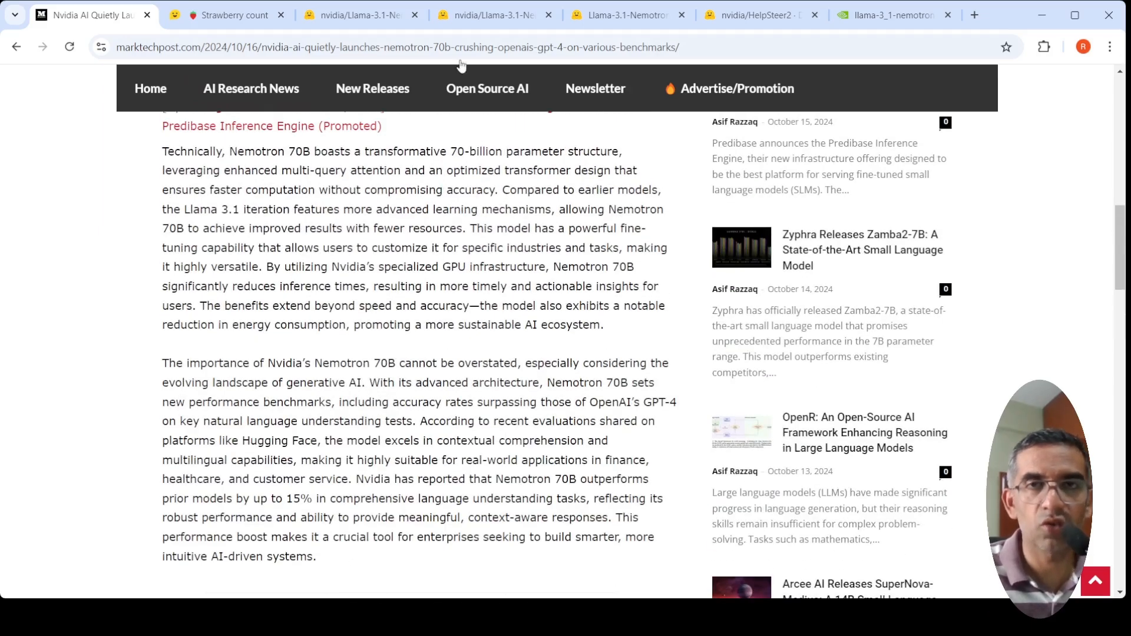
pyautogui.moveTo(728, 37)
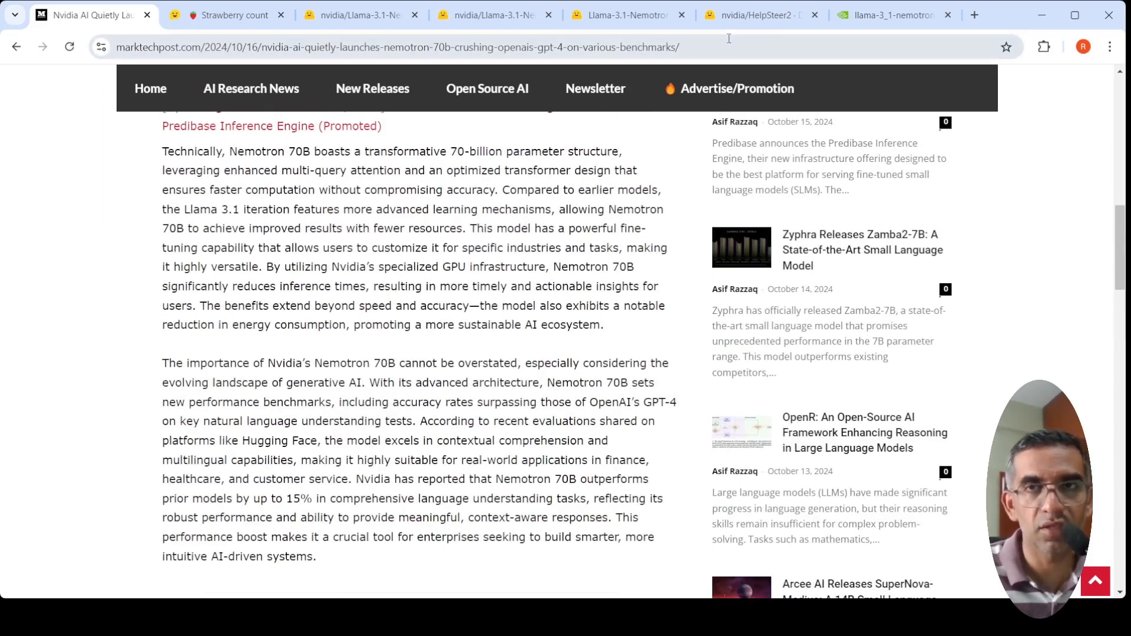